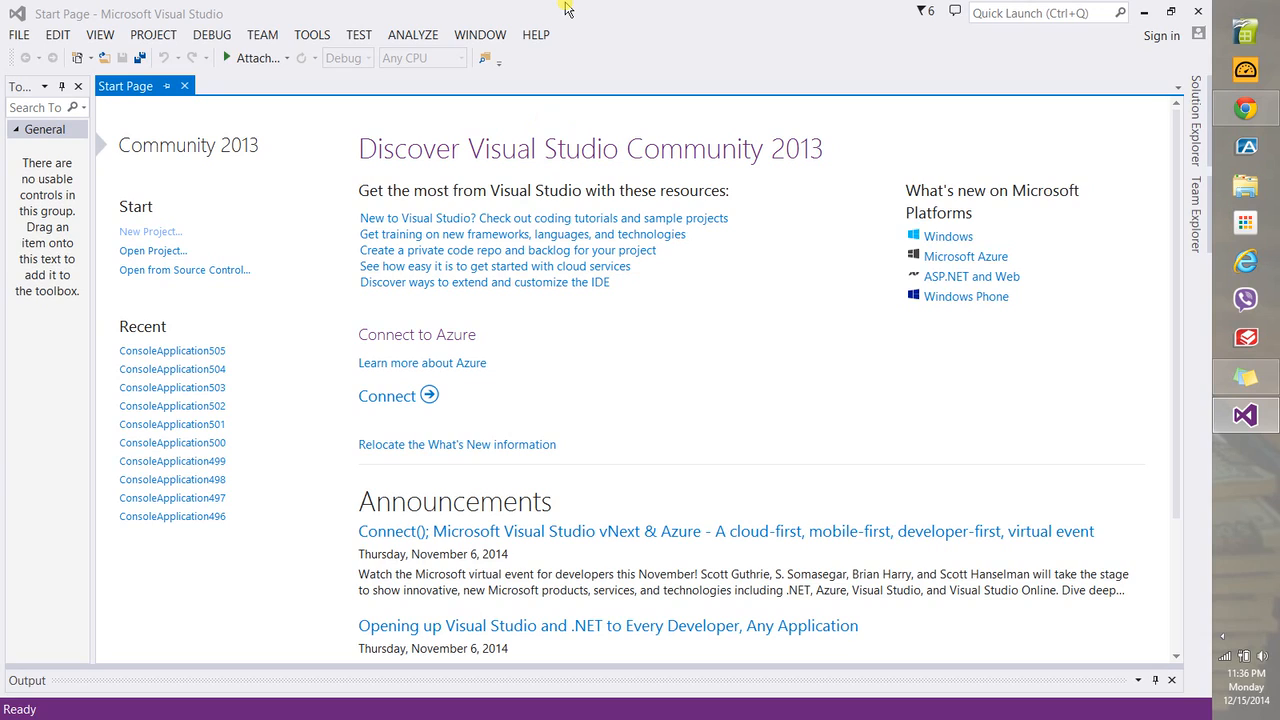
mouse_move(140, 232)
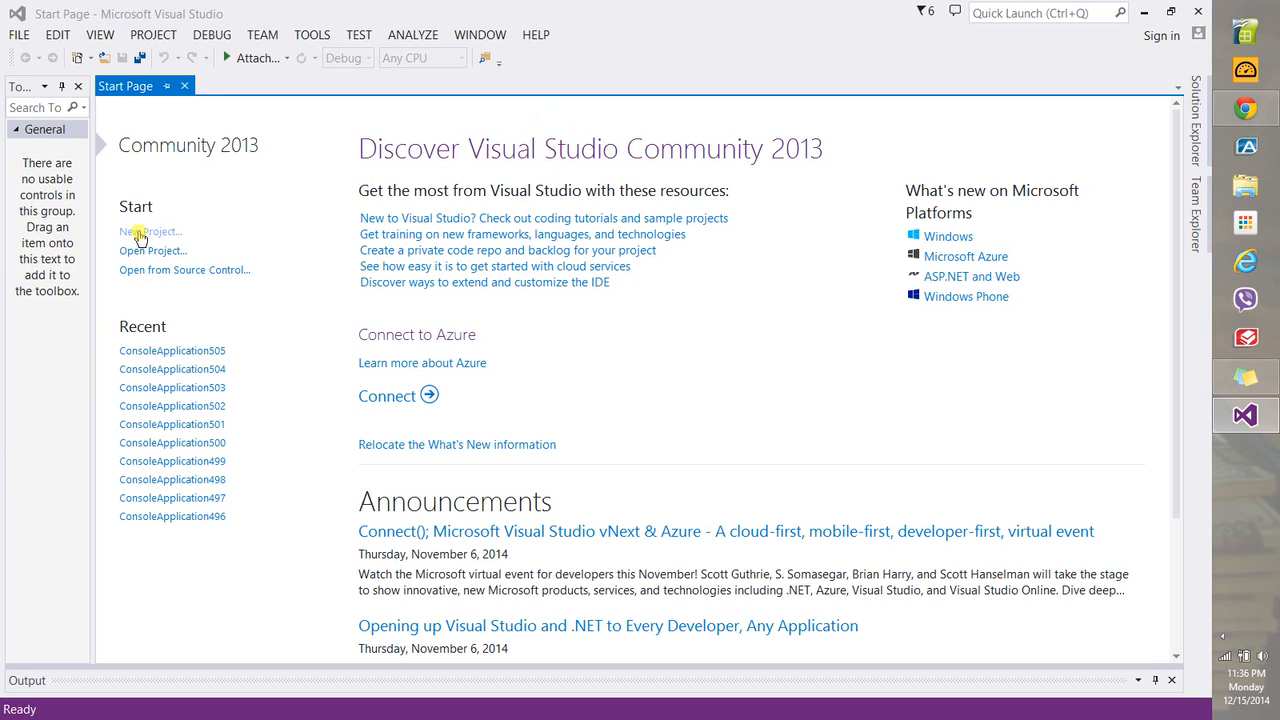
Create the new C# console application project ConsoleApplication506 from the Start Page
click(150, 232)
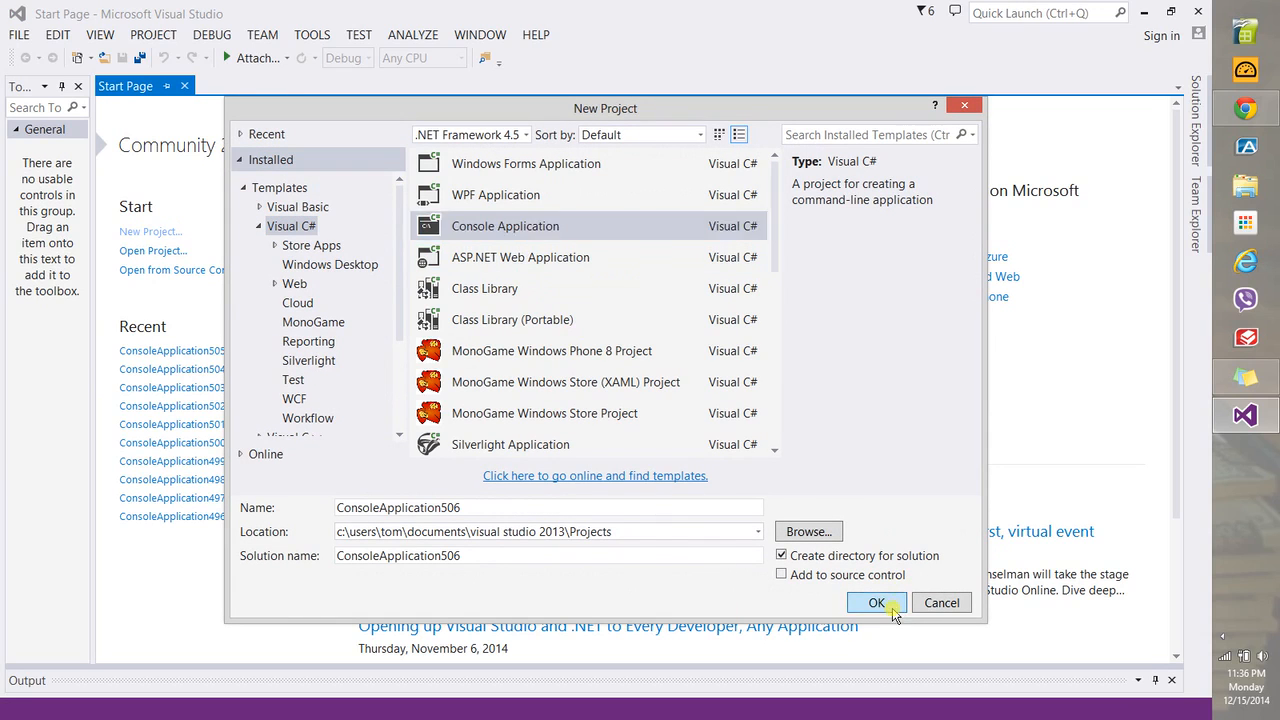
click(876, 602)
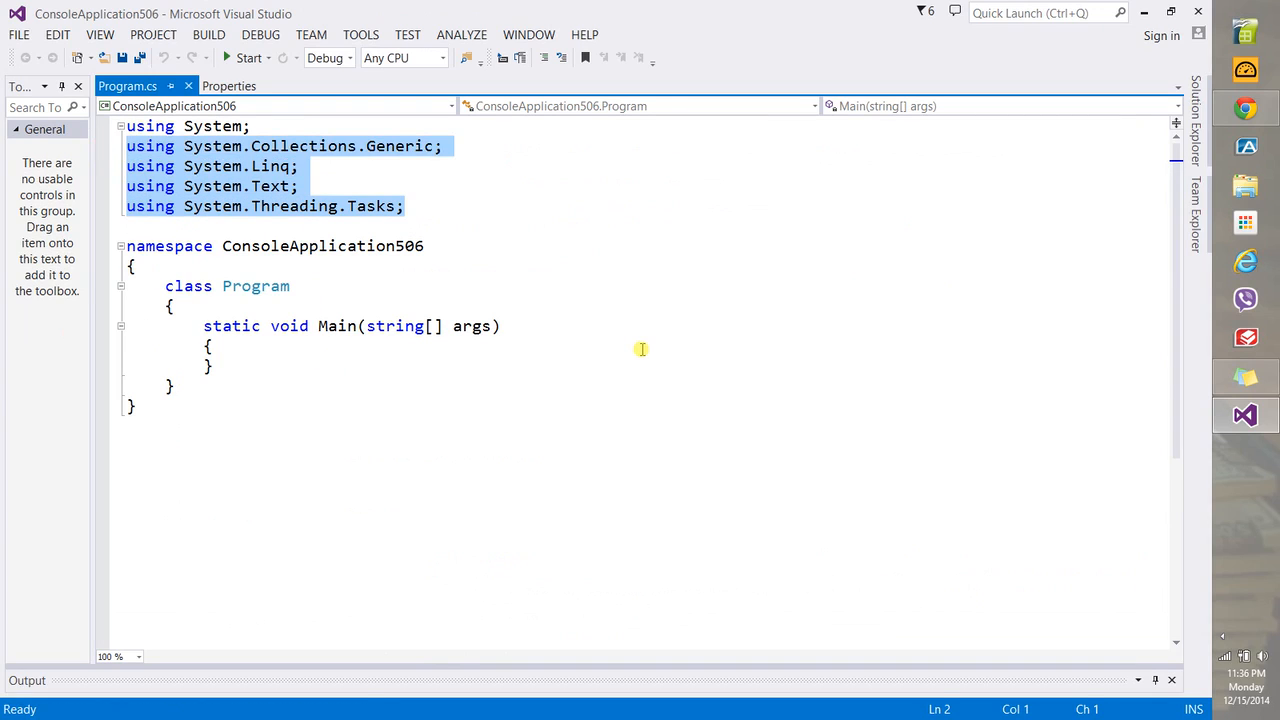
Delete the unused using directives, keeping only using System, and start Export Template from the File menu
key(Delete)
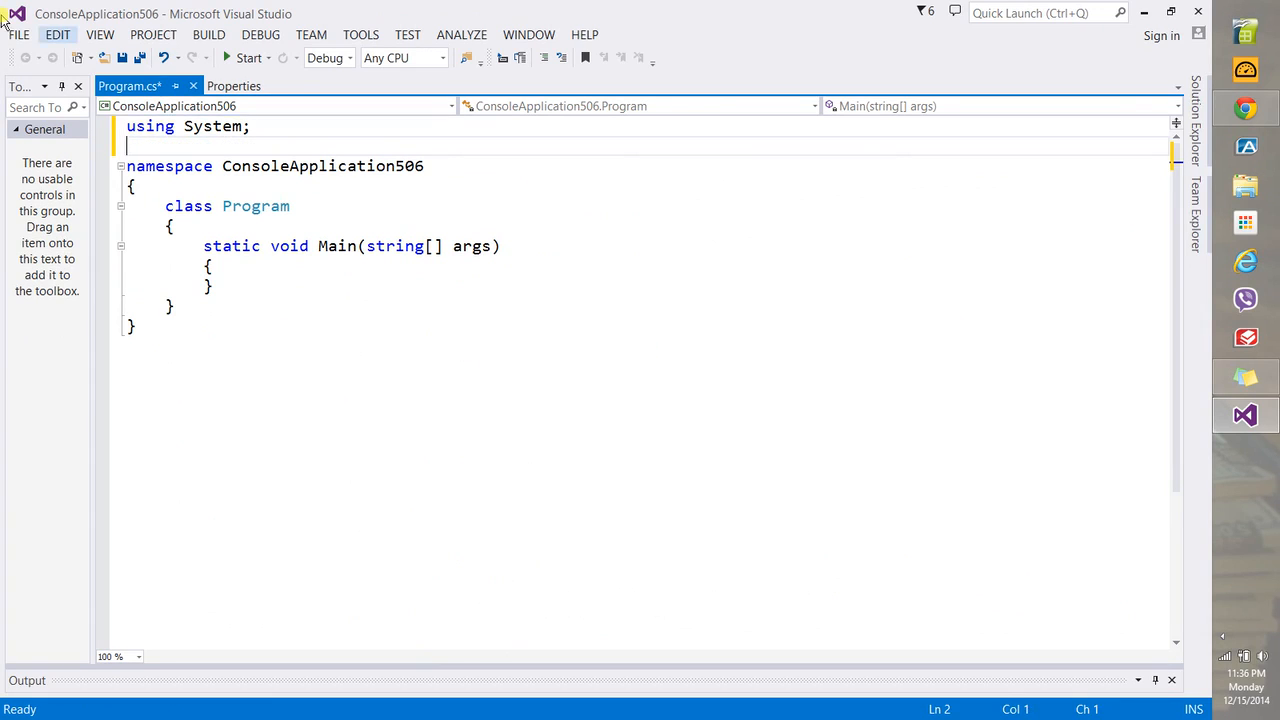
click(18, 34)
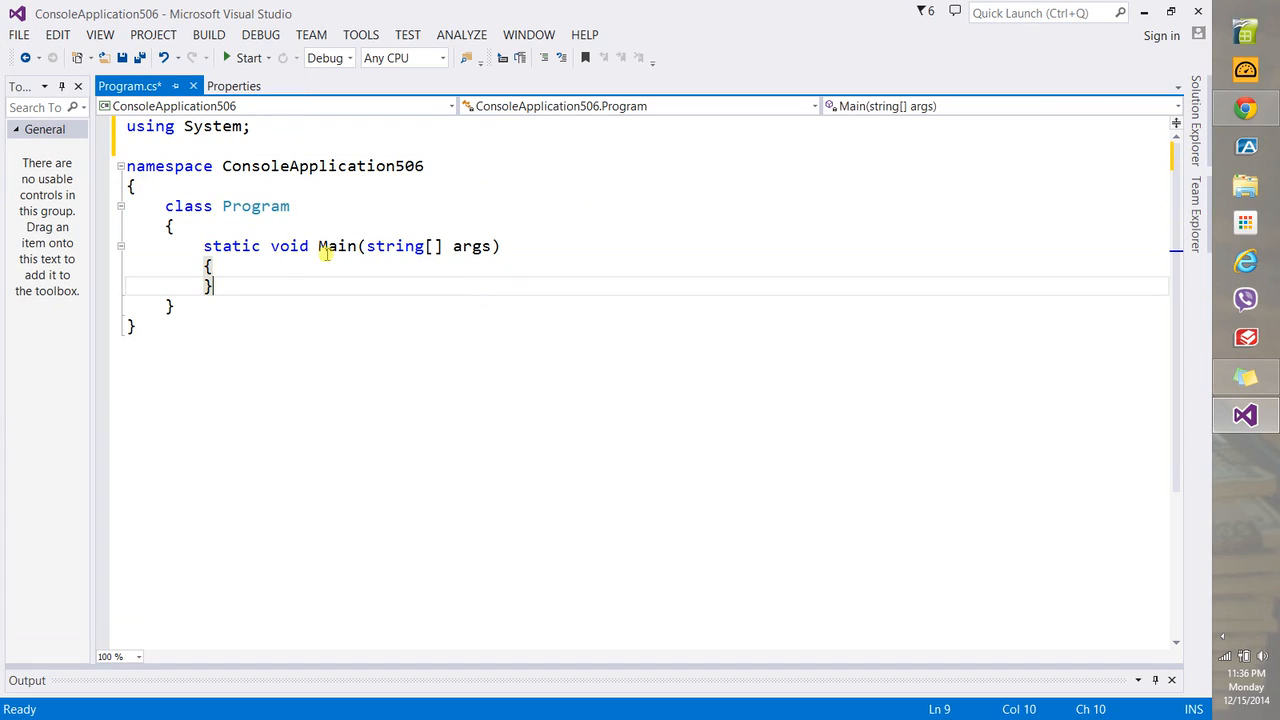
mouse_move(288, 272)
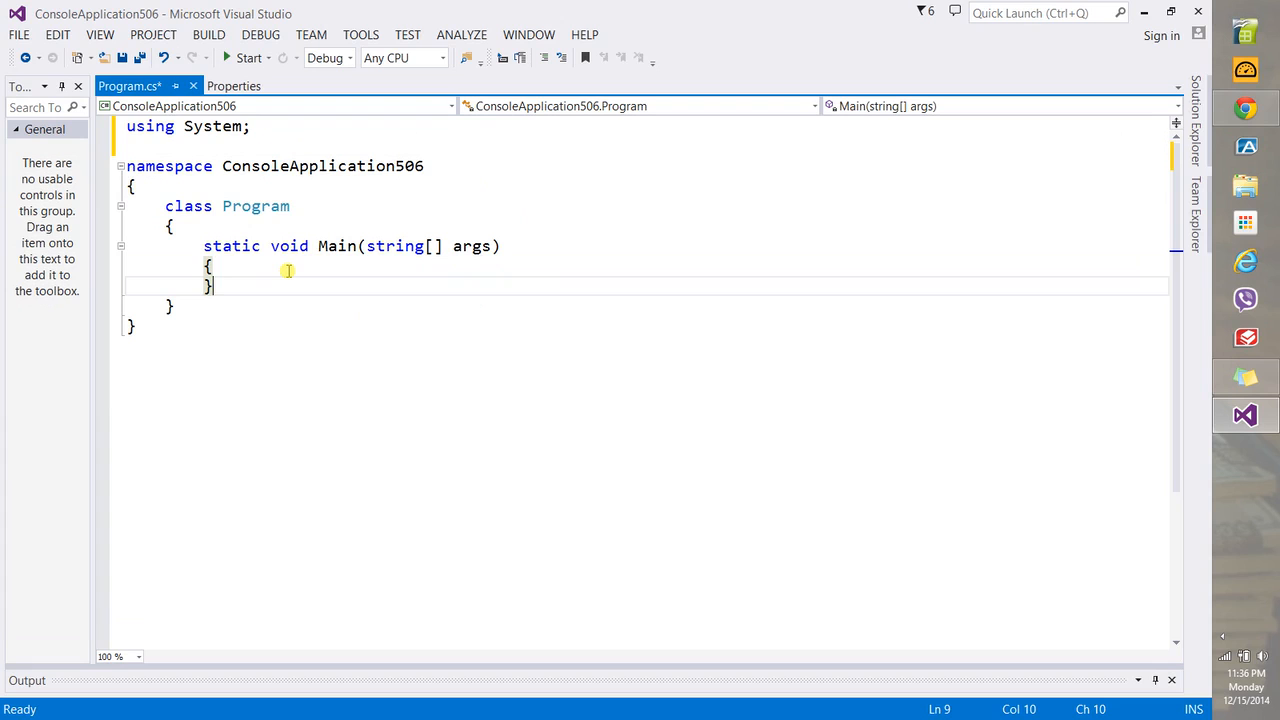
click(18, 34)
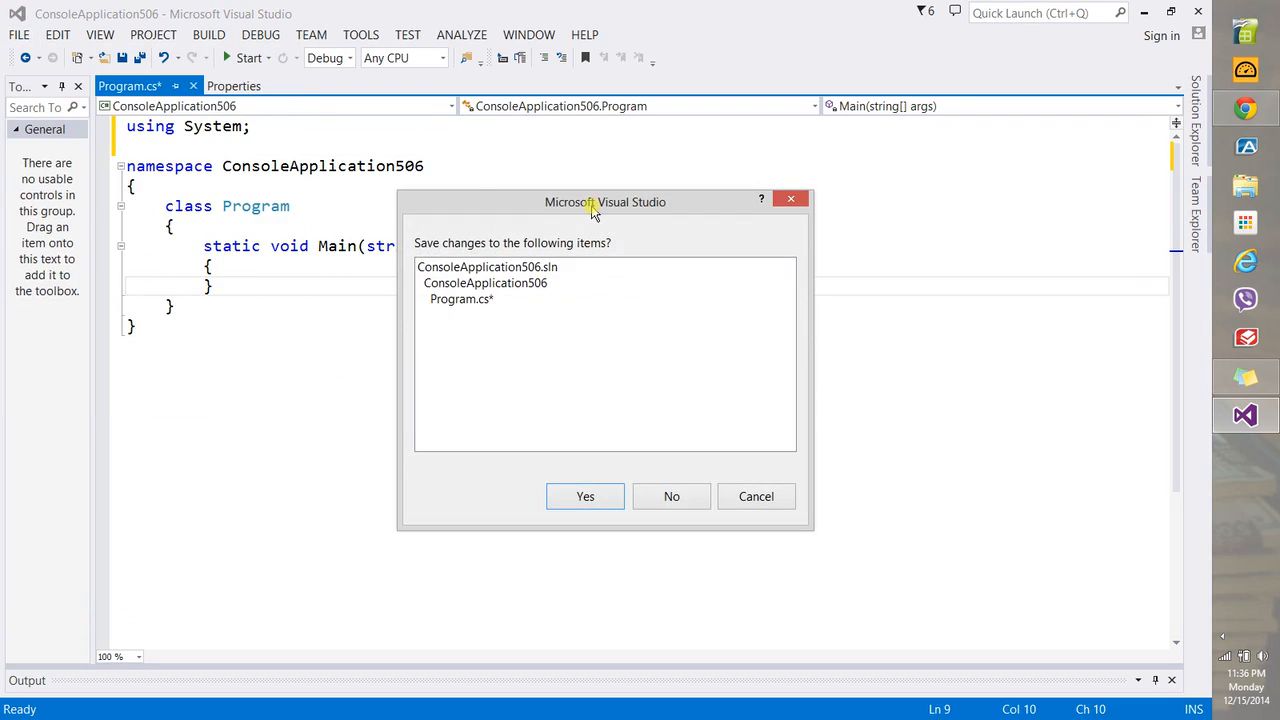
Save changes and export the template as 'Simple Console Application', described 'Used For Learning Purposes'
click(584, 496)
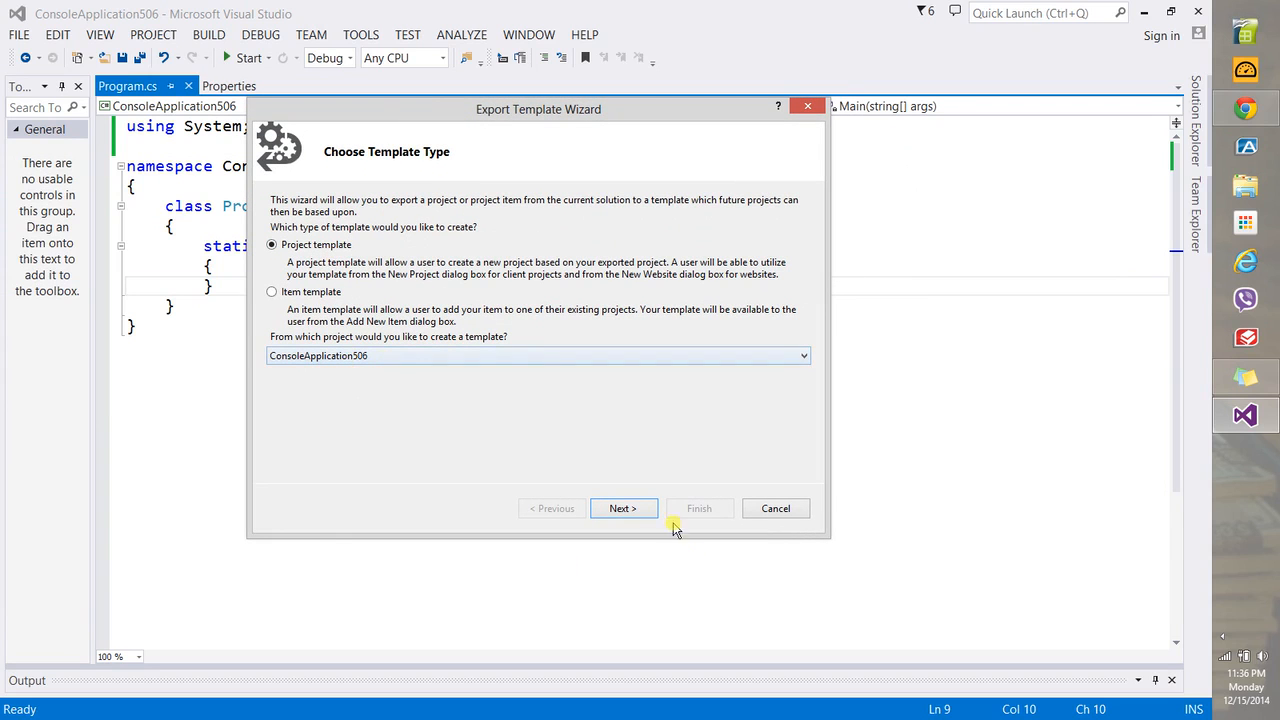
click(624, 508)
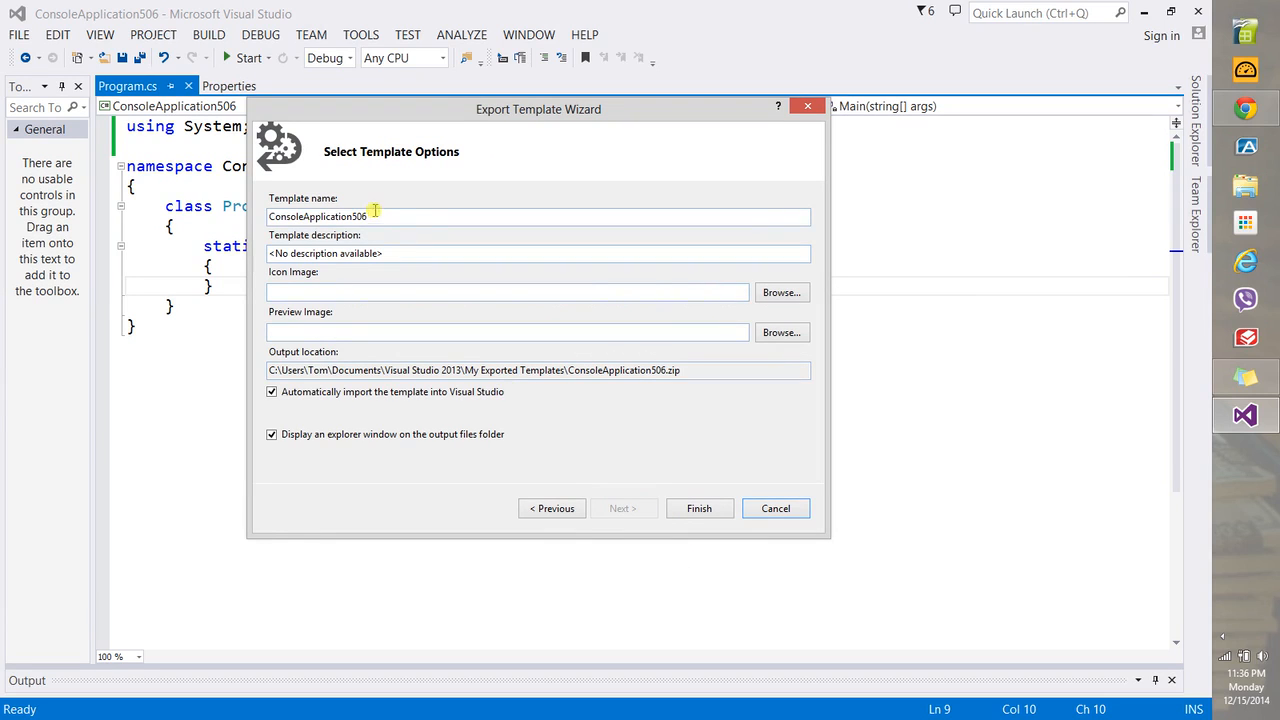
triple_click(340, 216)
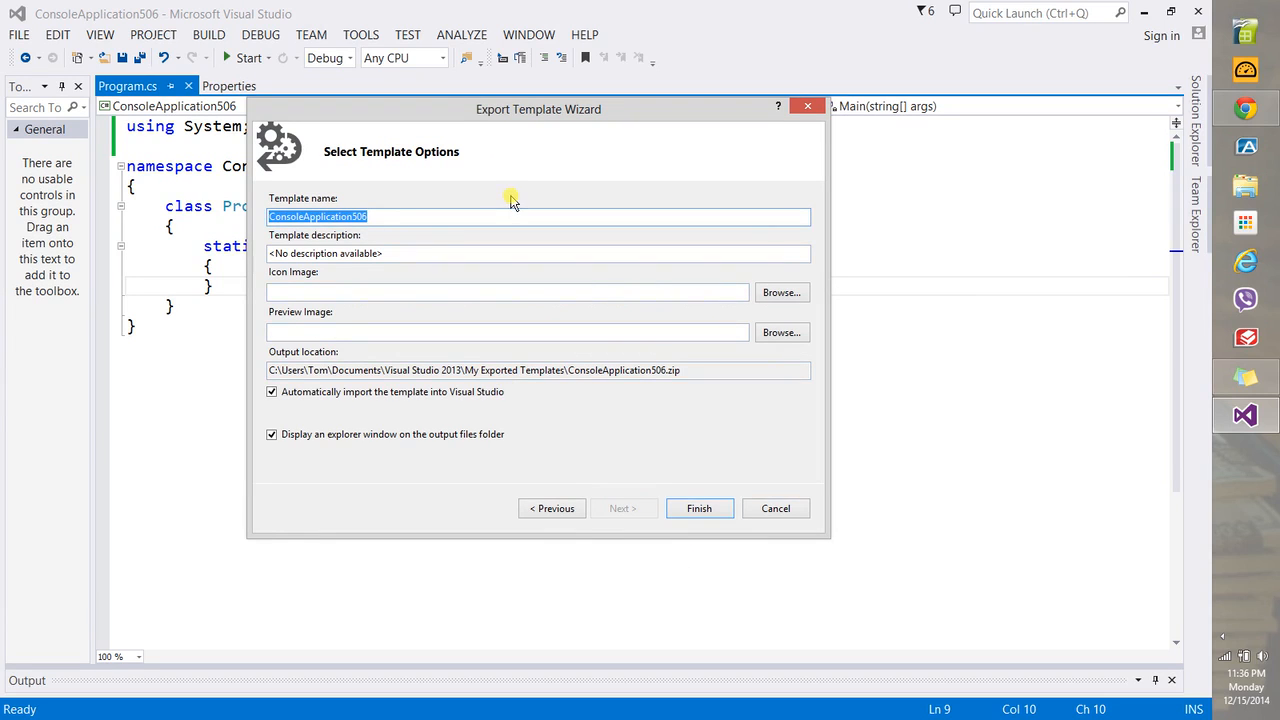
text(Simple)
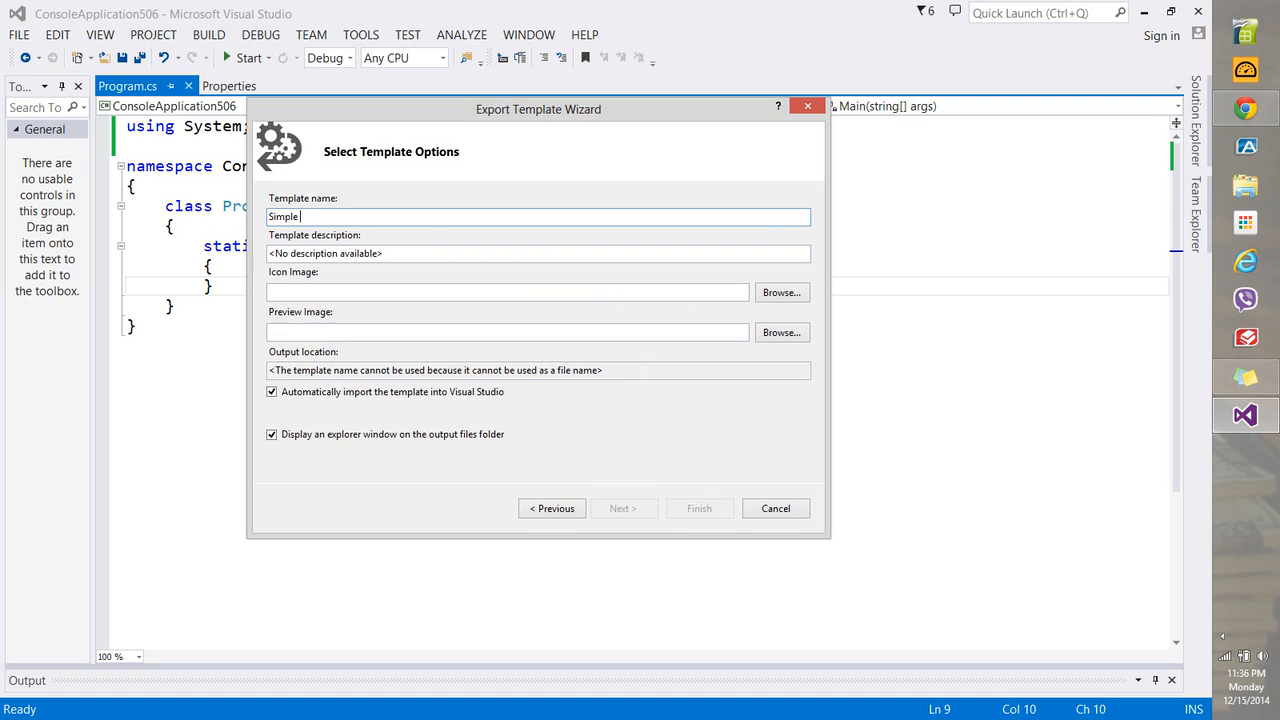
text(Console Applicati)
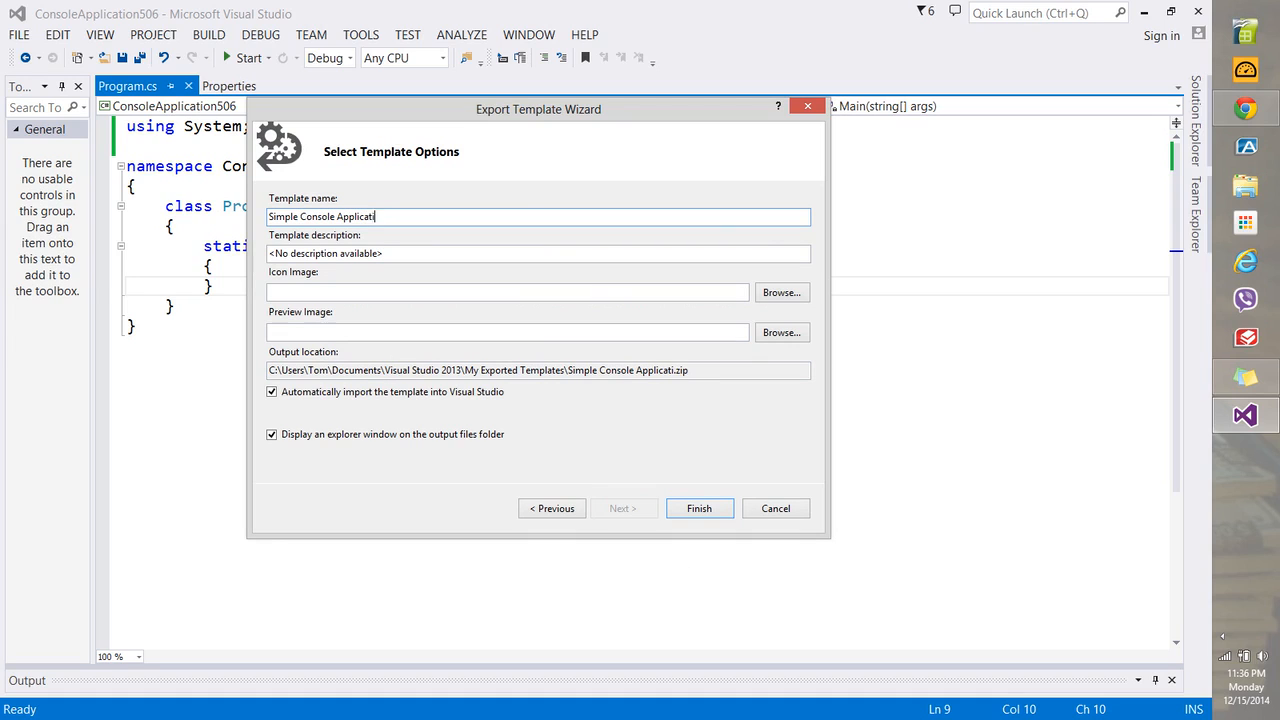
text(on)
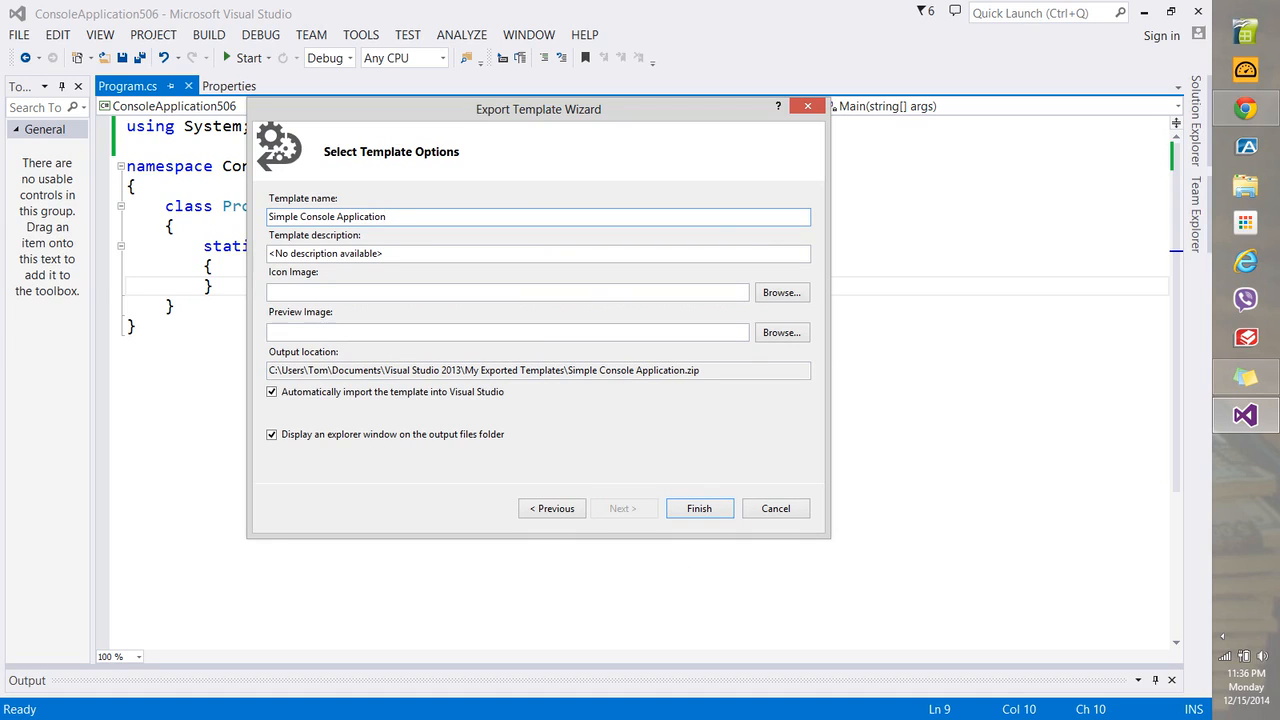
text(Usse)
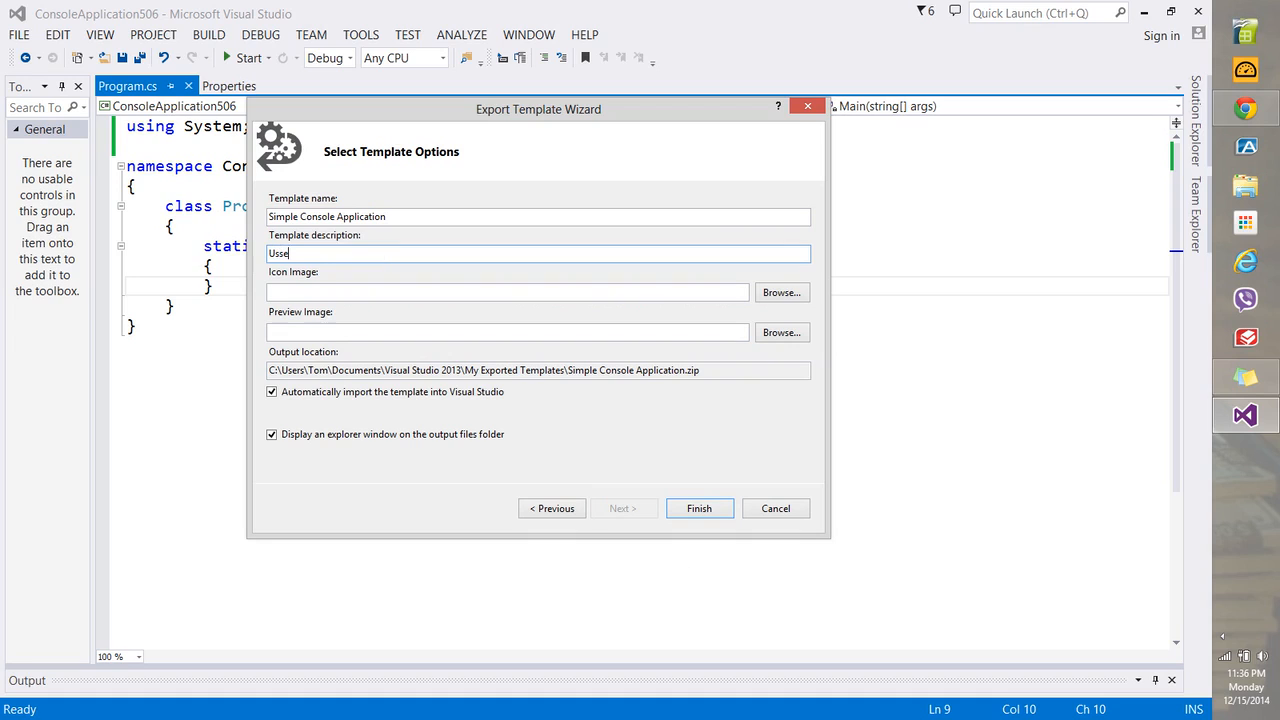
text(Used For)
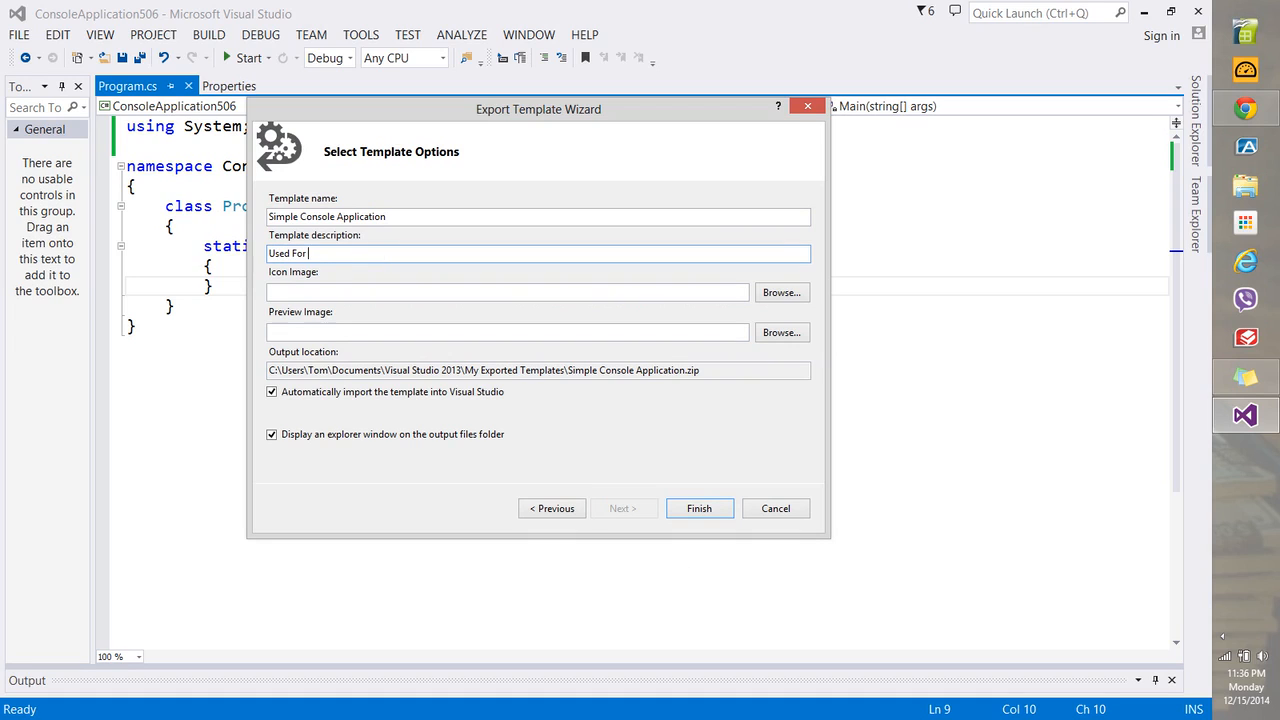
text(Learning Purposes)
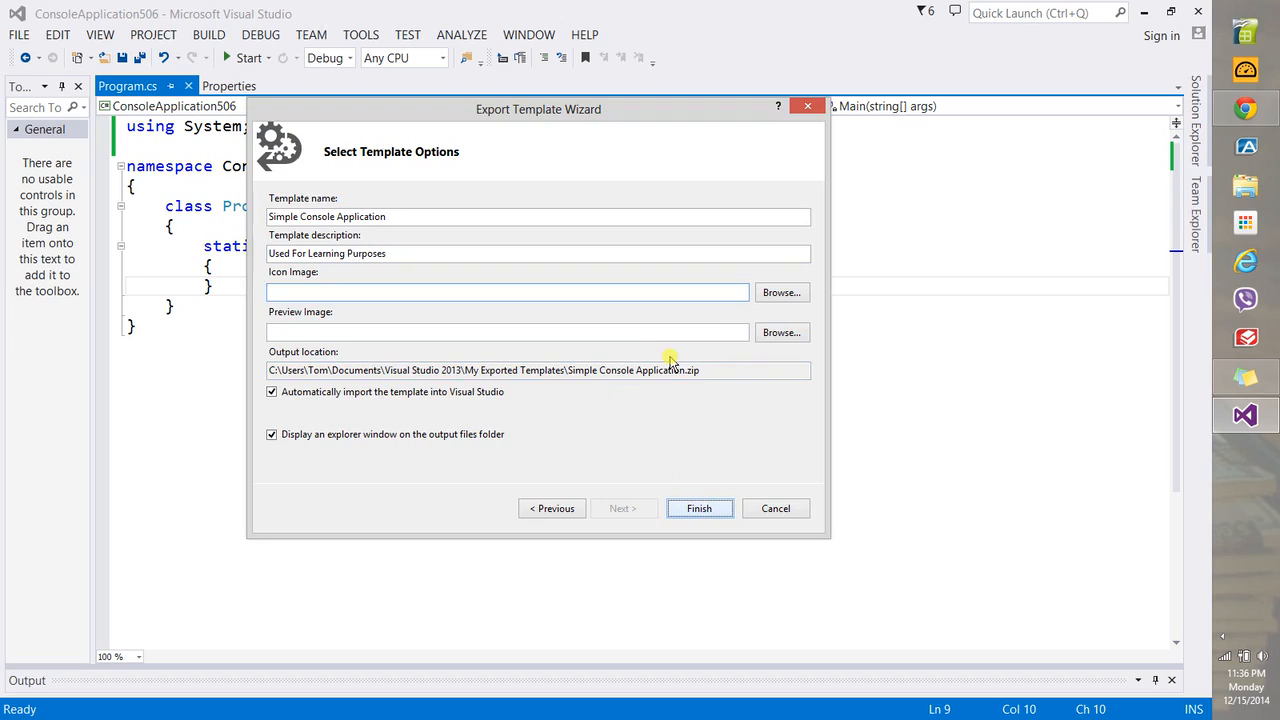
click(700, 508)
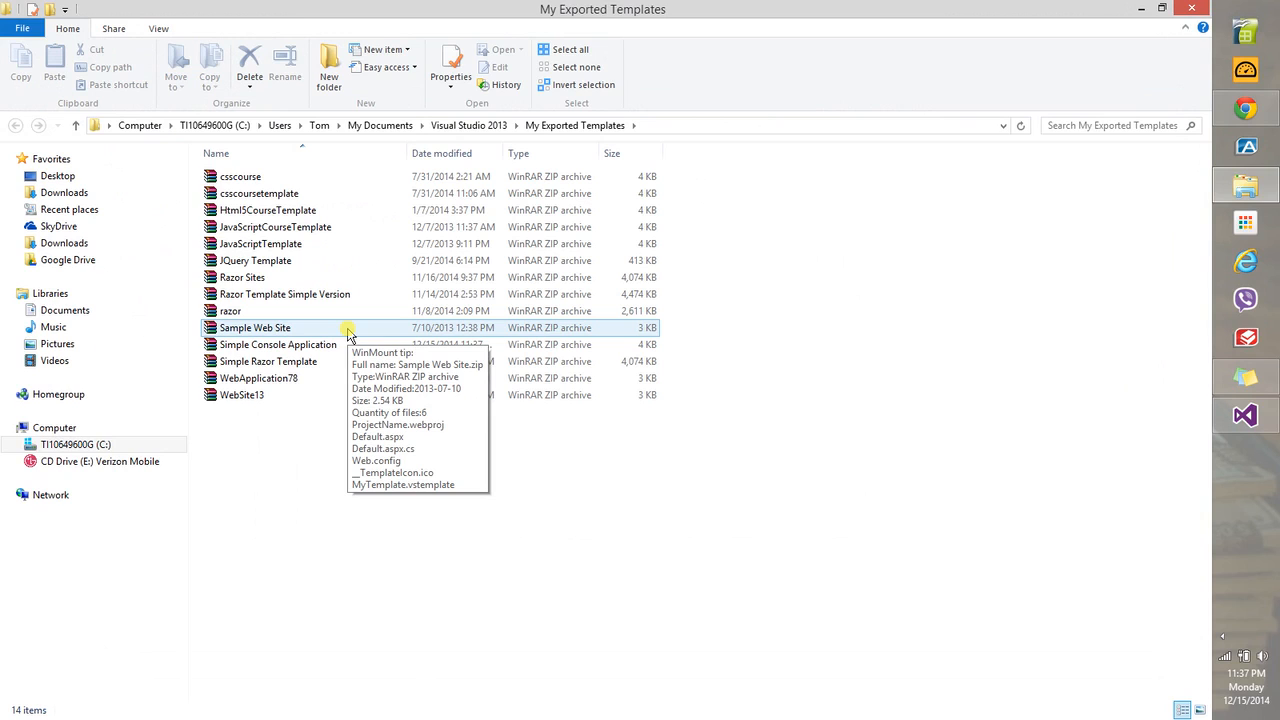
mouse_move(310, 450)
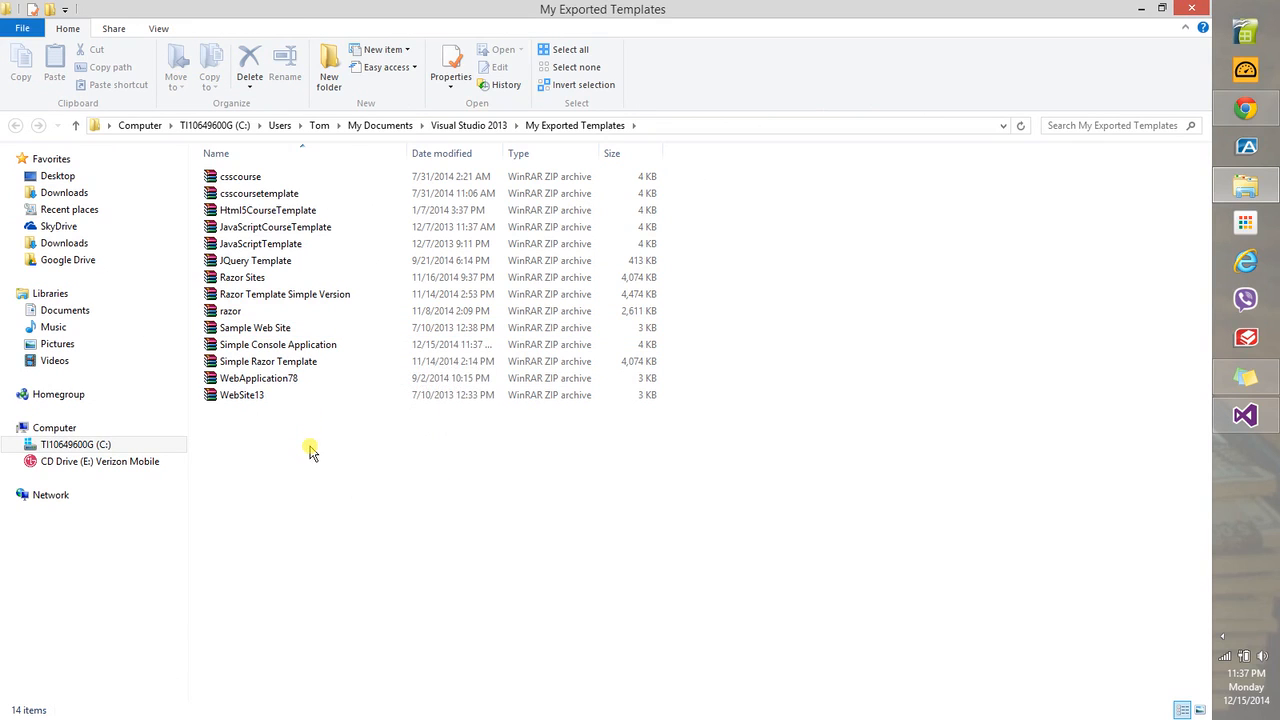
Close the My Exported Templates folder after checking the Simple Console Application zip is there
click(276, 344)
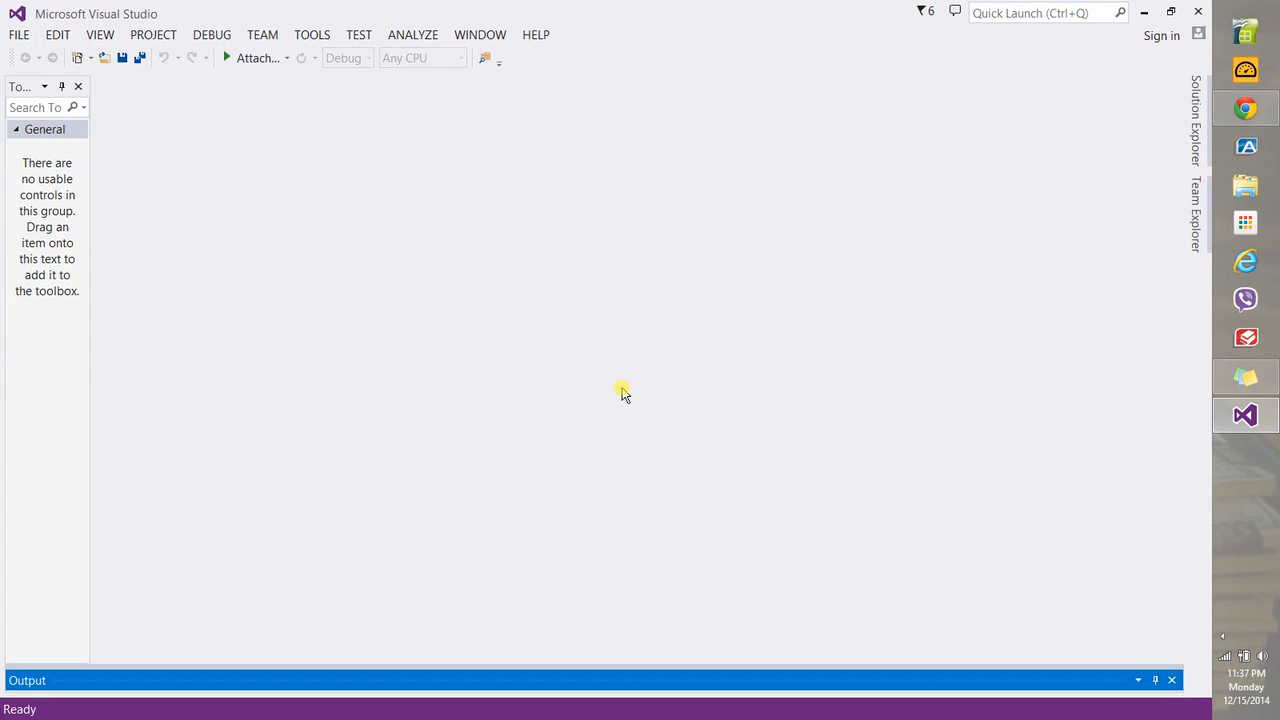
Create a new project from the exported Simple Console Application template via File > New > Project
click(18, 34)
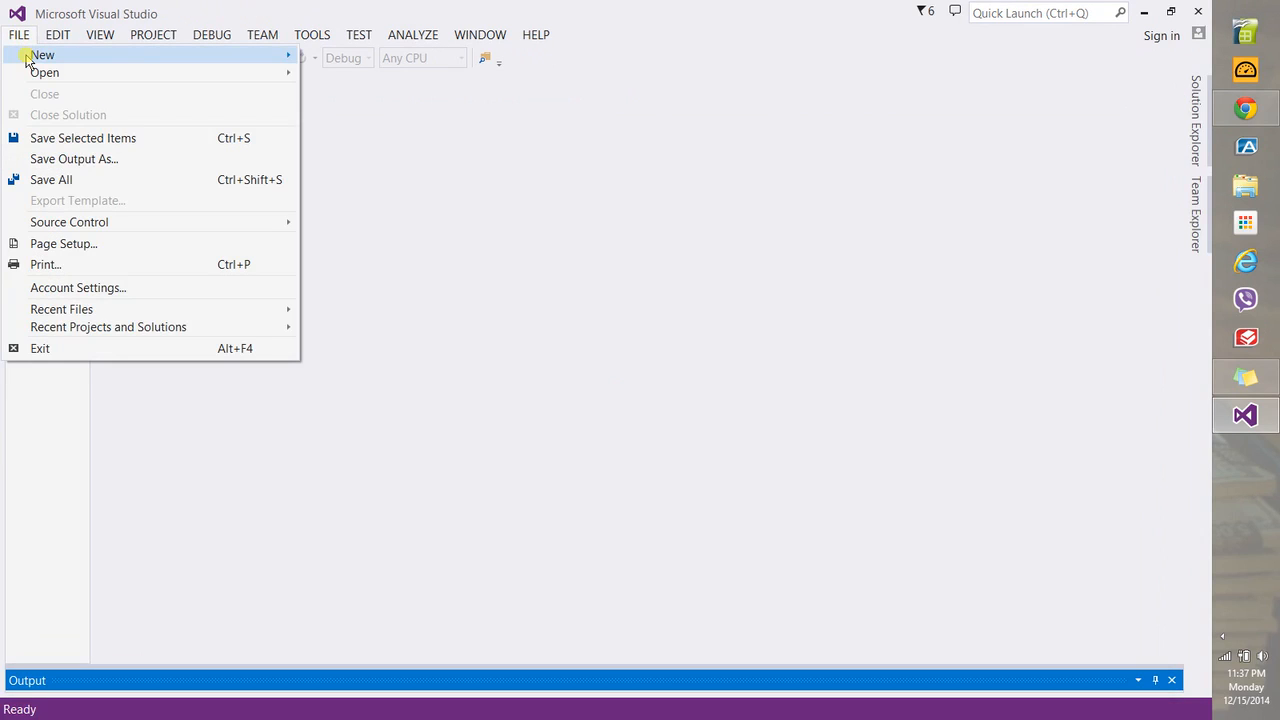
click(44, 56)
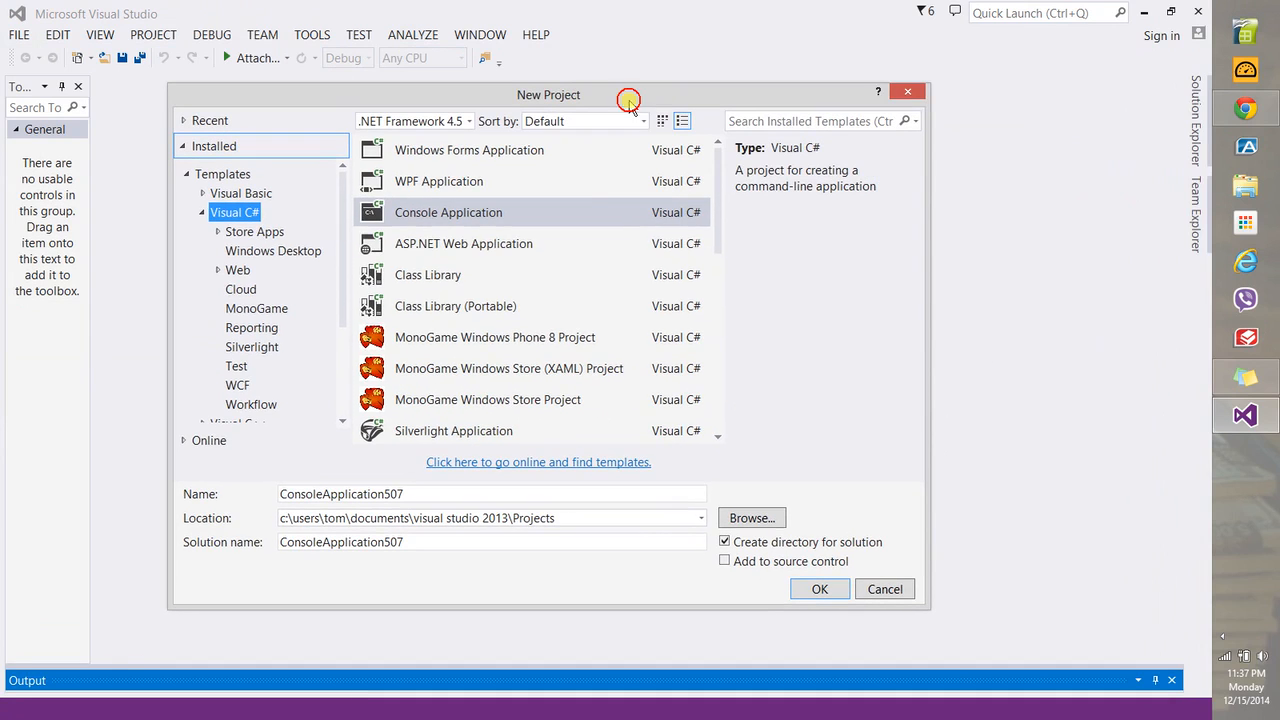
mouse_move(728, 268)
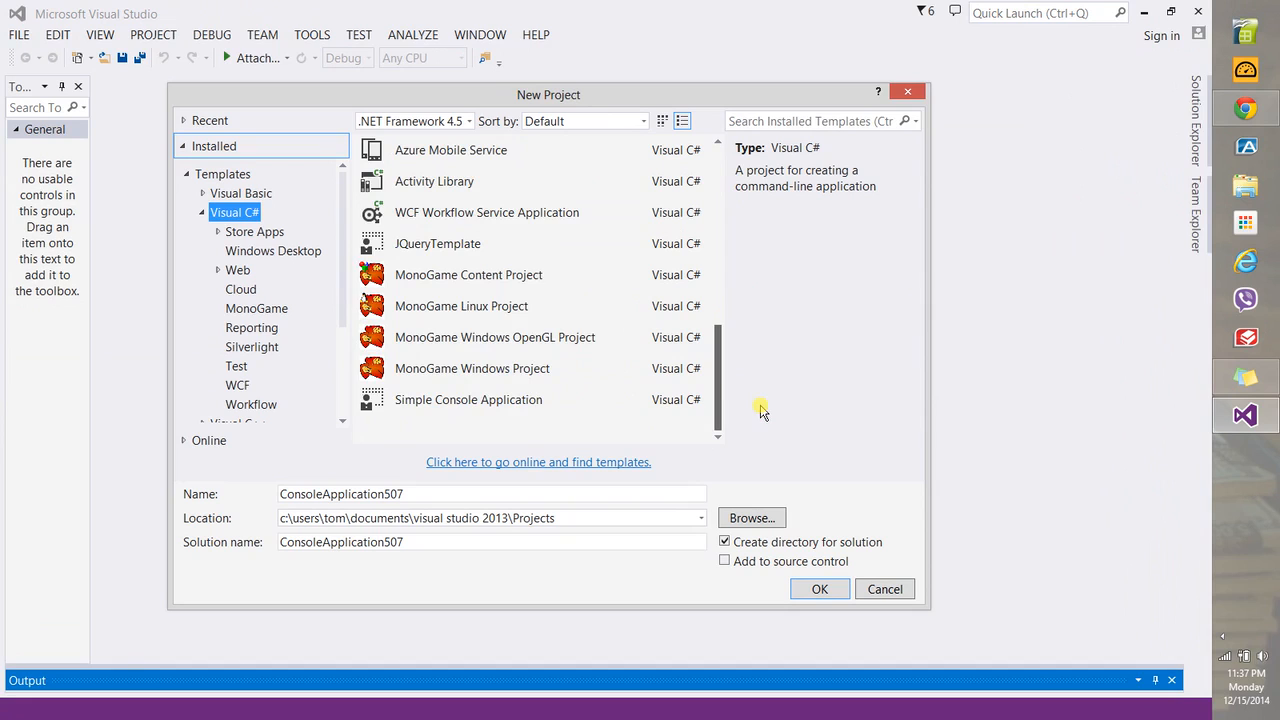
click(468, 400)
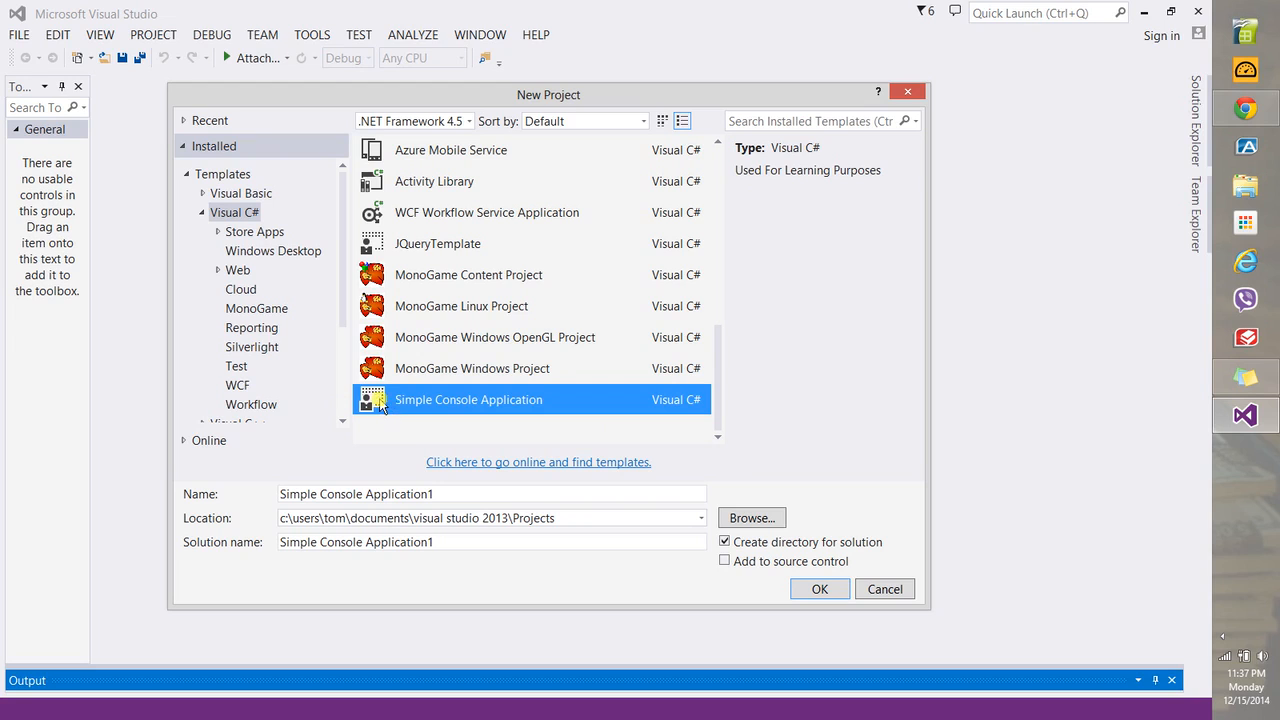
click(820, 588)
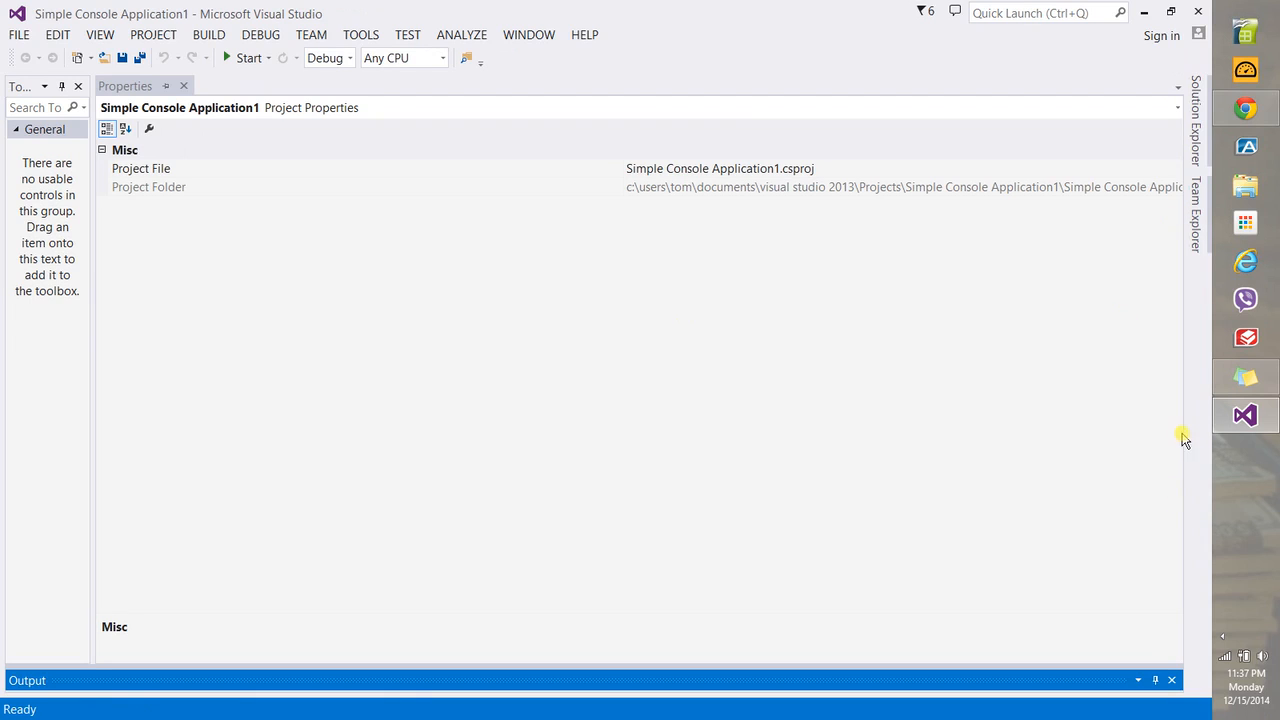
Show the project's files in Solution Explorer and open Program.cs for editing
click(1196, 136)
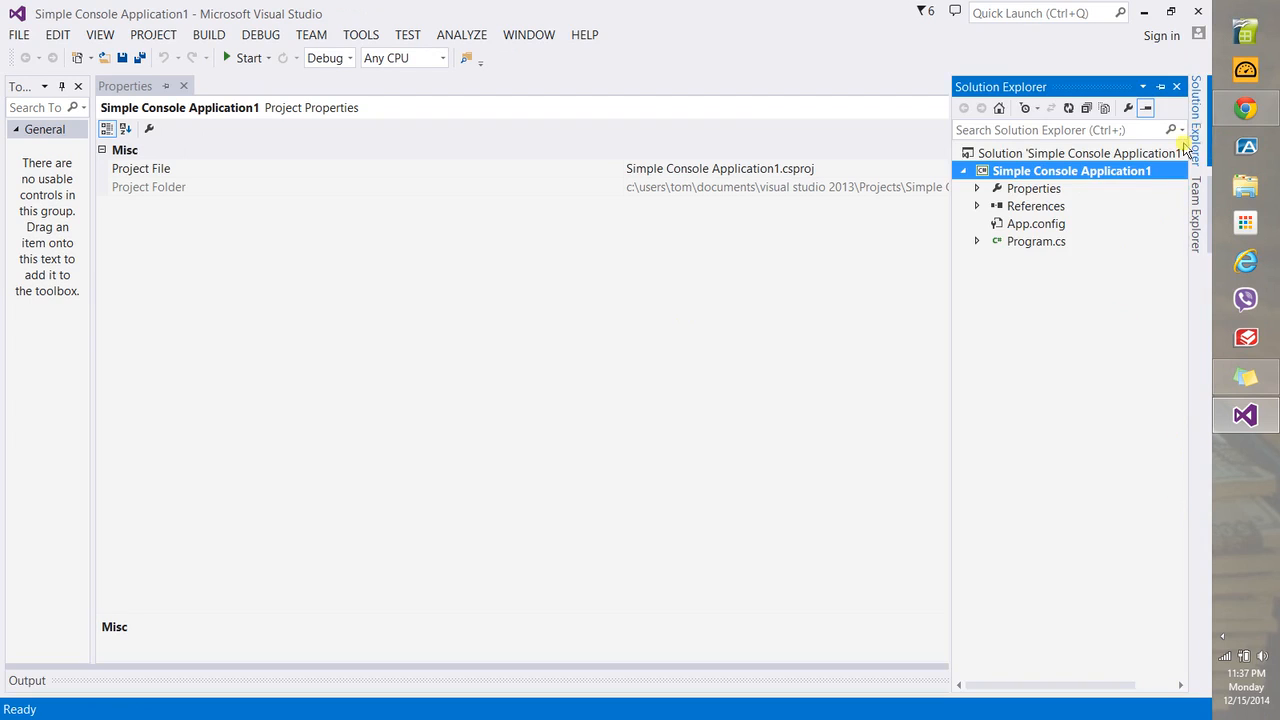
double_click(1036, 240)
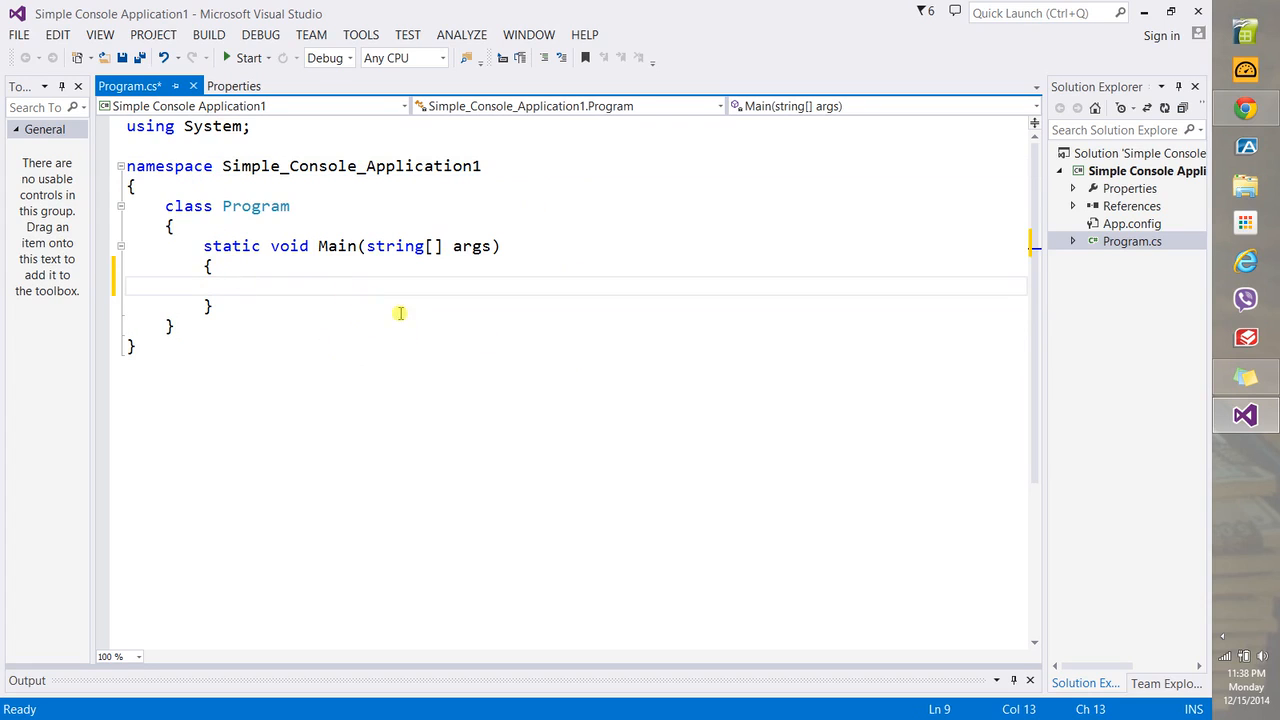
mouse_move(448, 336)
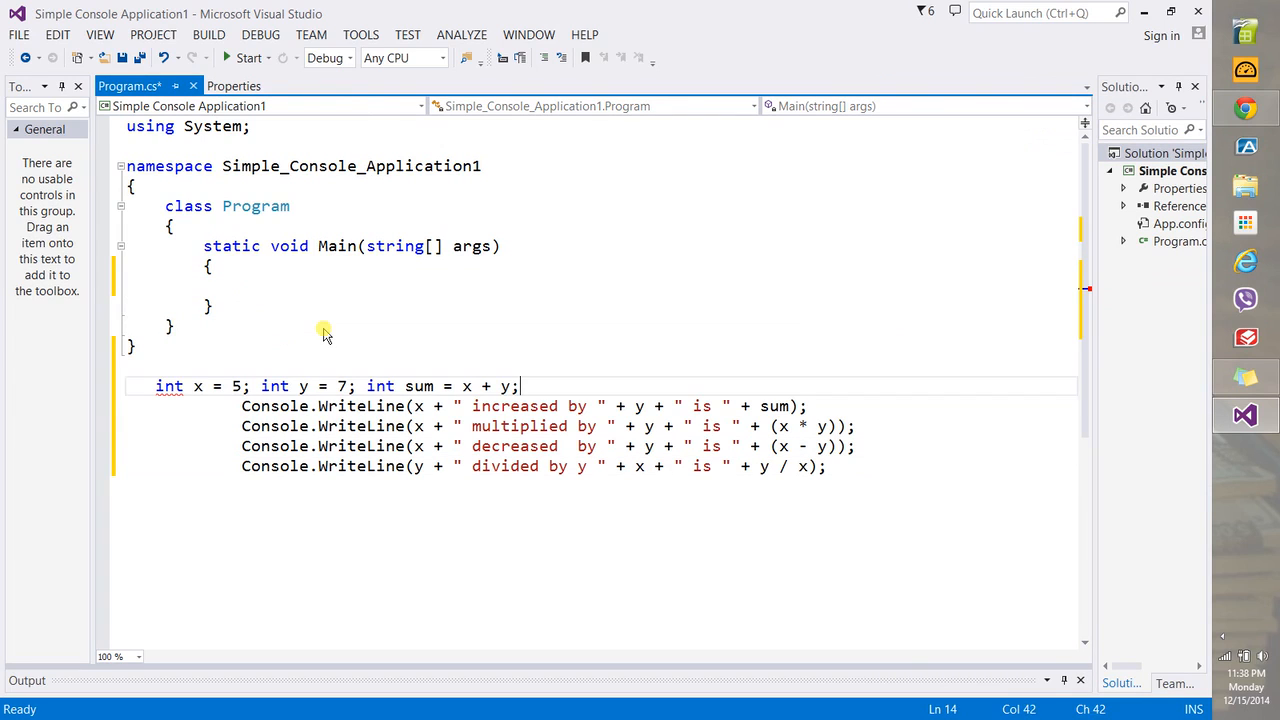
Declare int x=5; int y=7; int sum=x+y; inside Main and begin a Console call
text(in5)
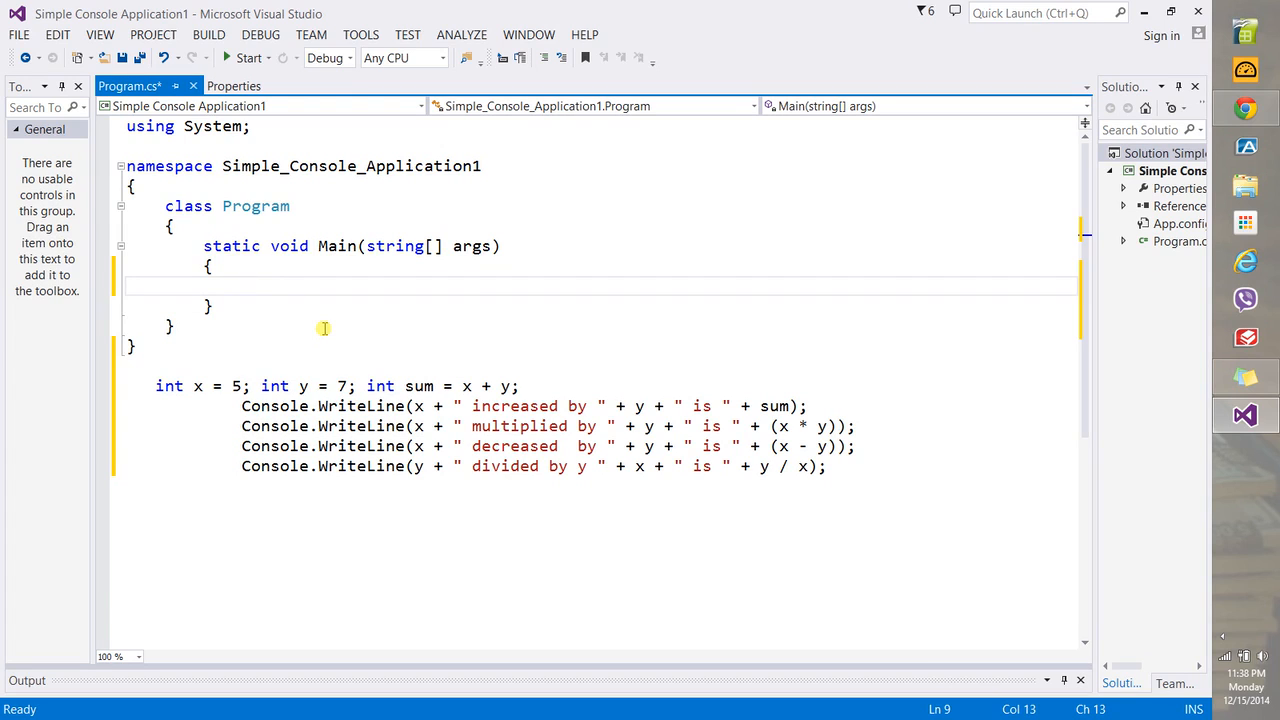
text(int x=5;)
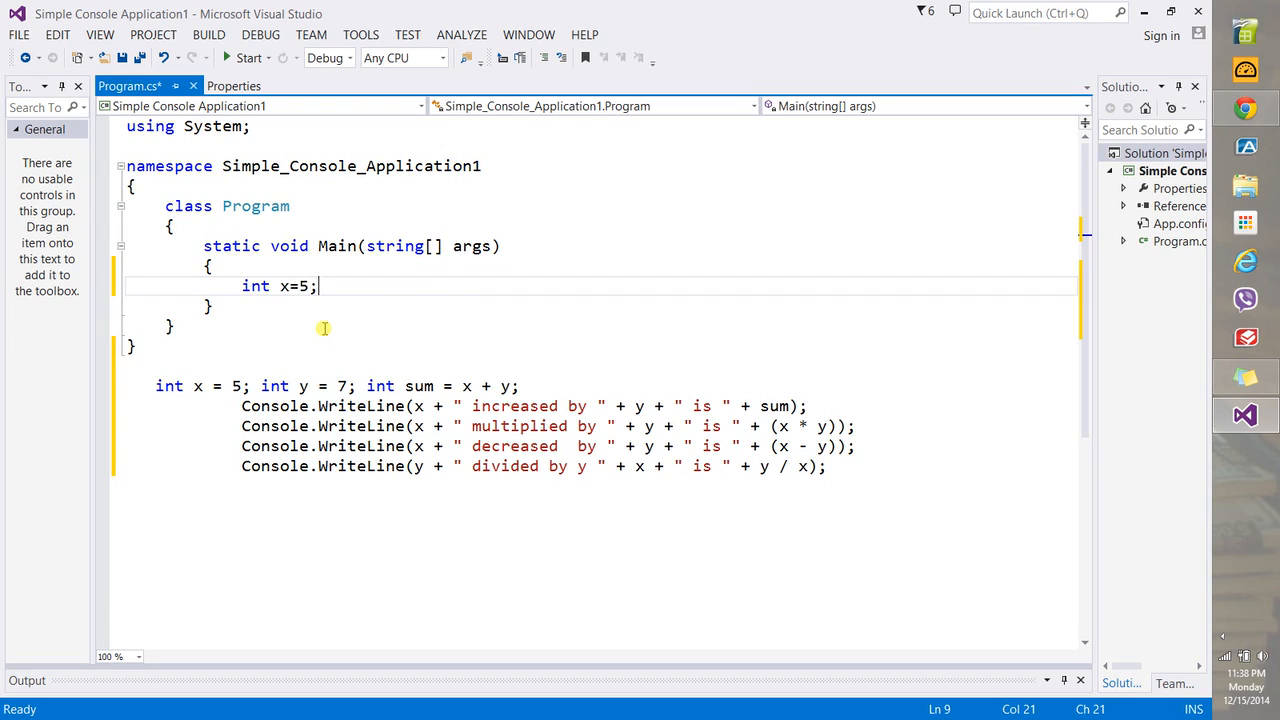
text(int y)
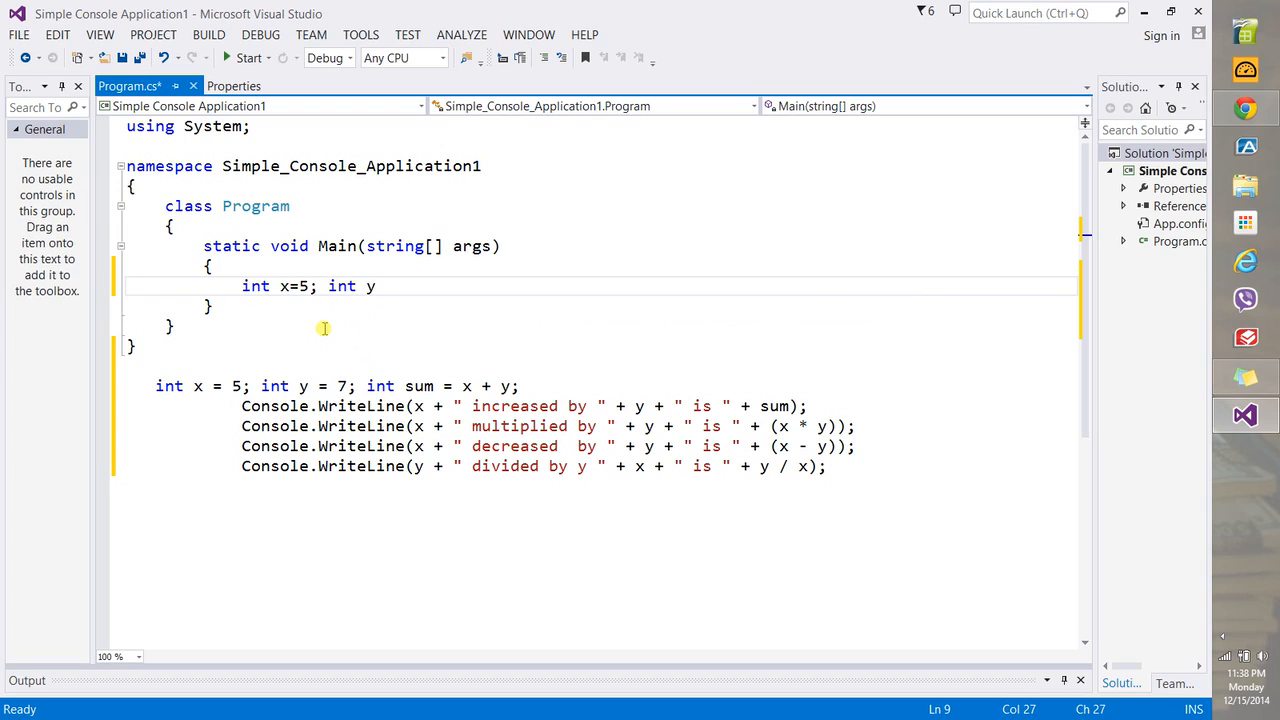
text(=7;)
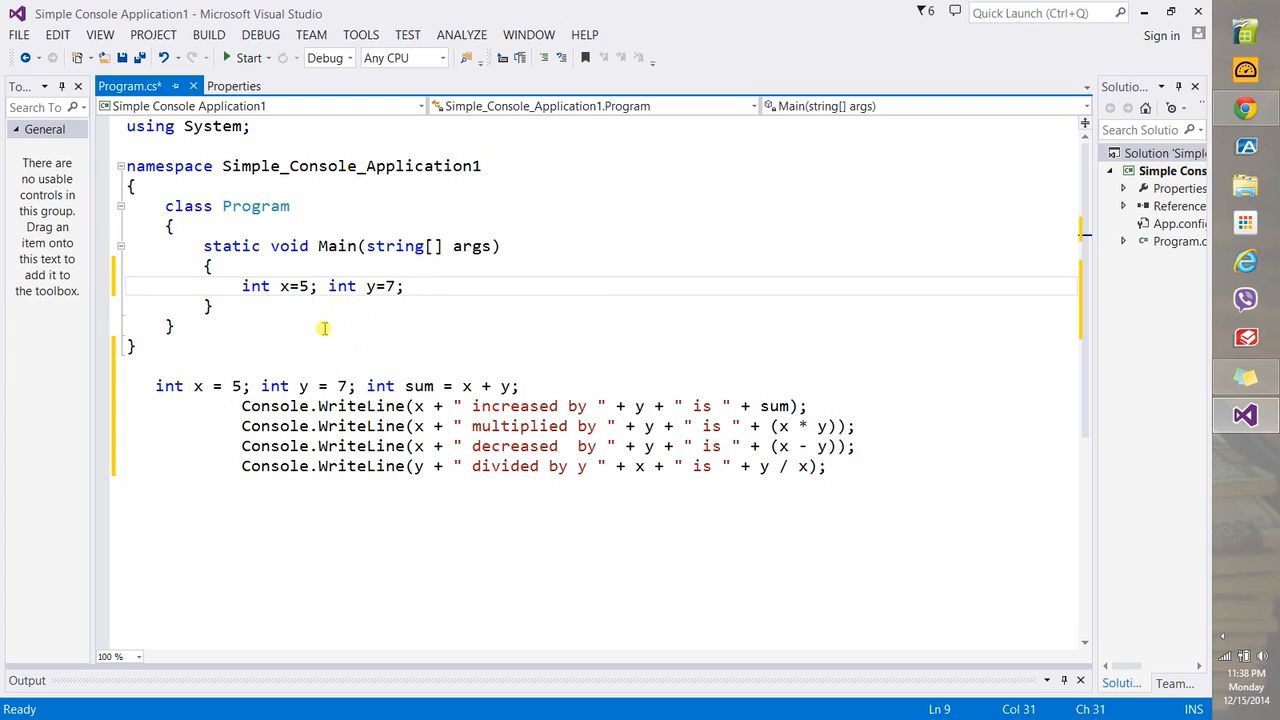
text(sum=x+)
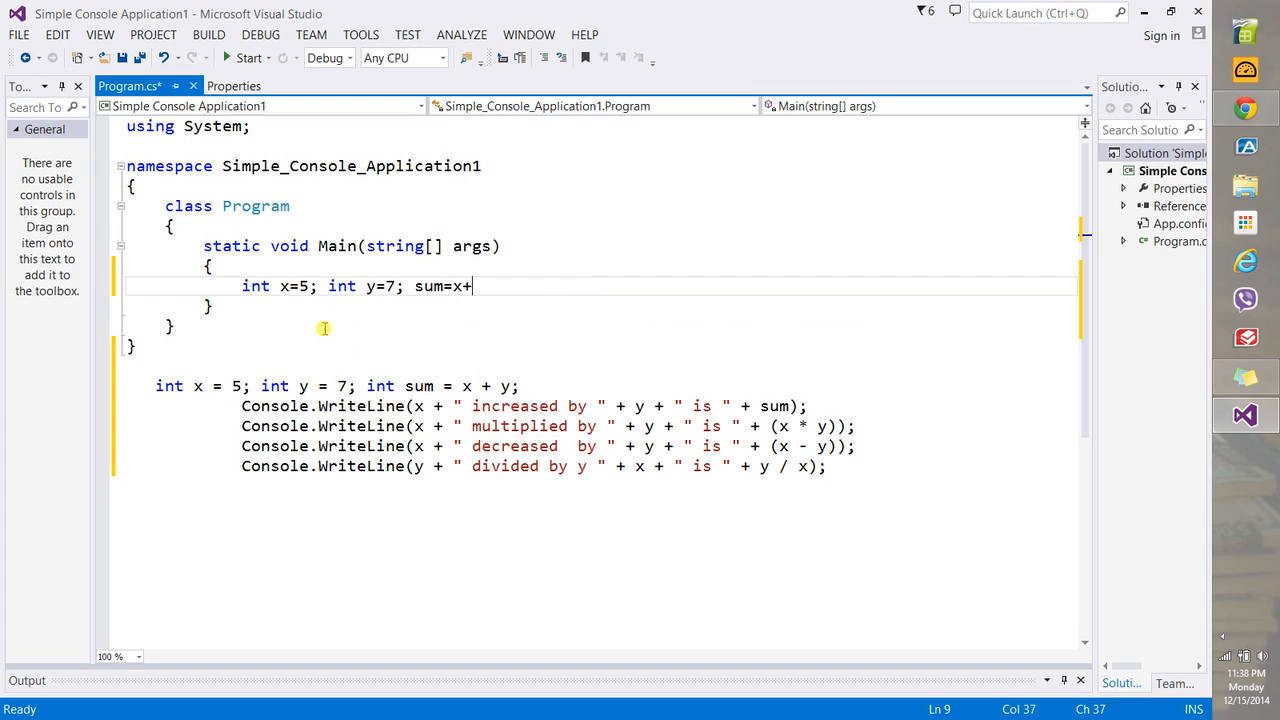
text(y;)
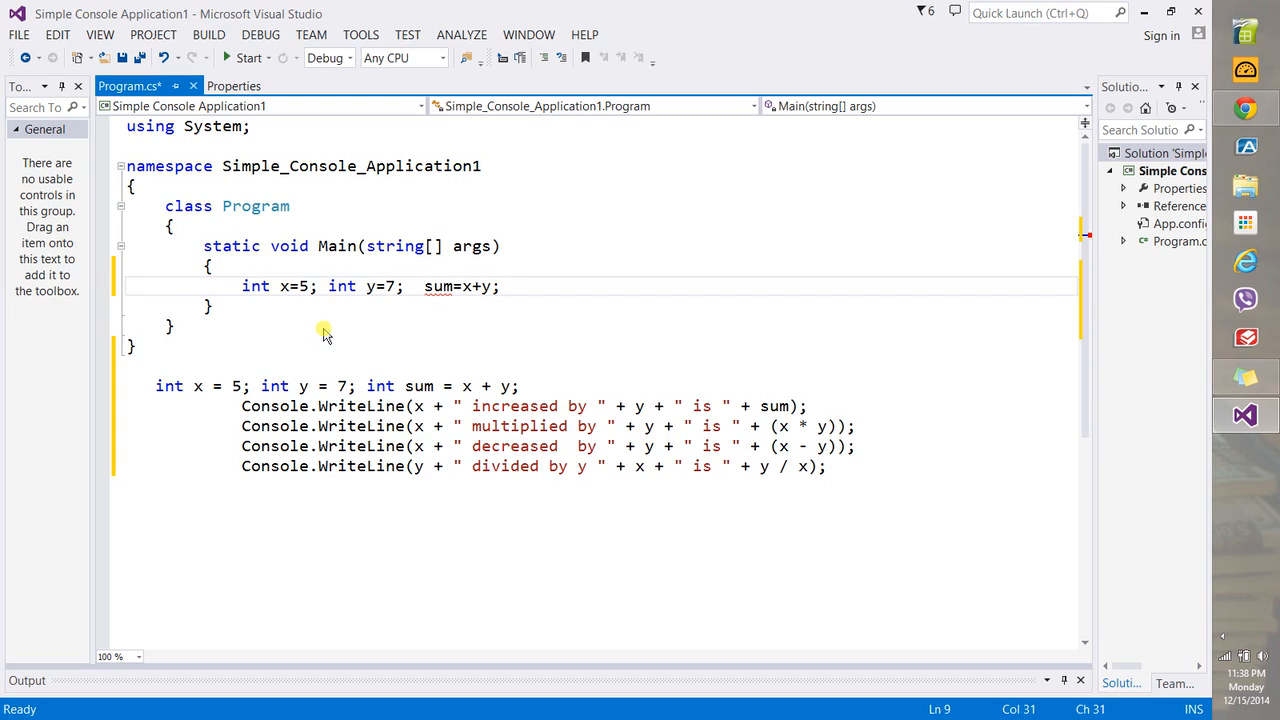
text(int)
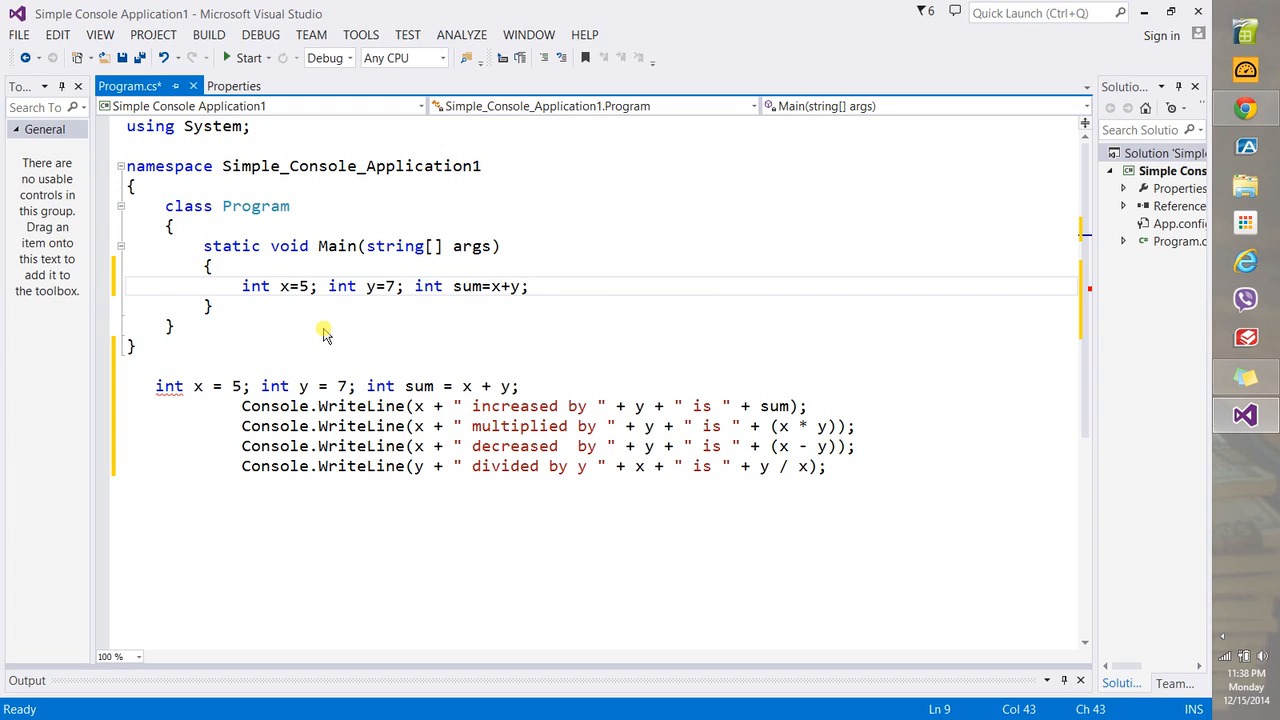
text(Console.WriteLine()
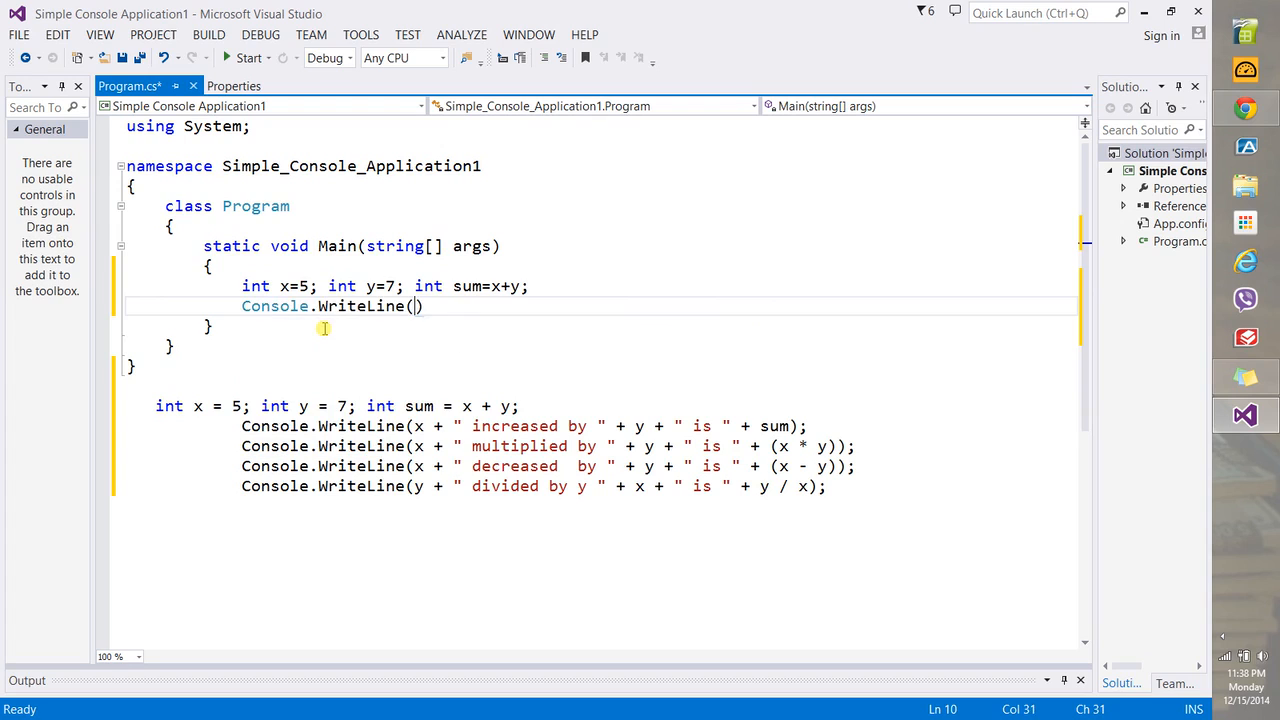
Write Console.WriteLine(x + " increased by " + y + " is " + sum); in Main
text("")
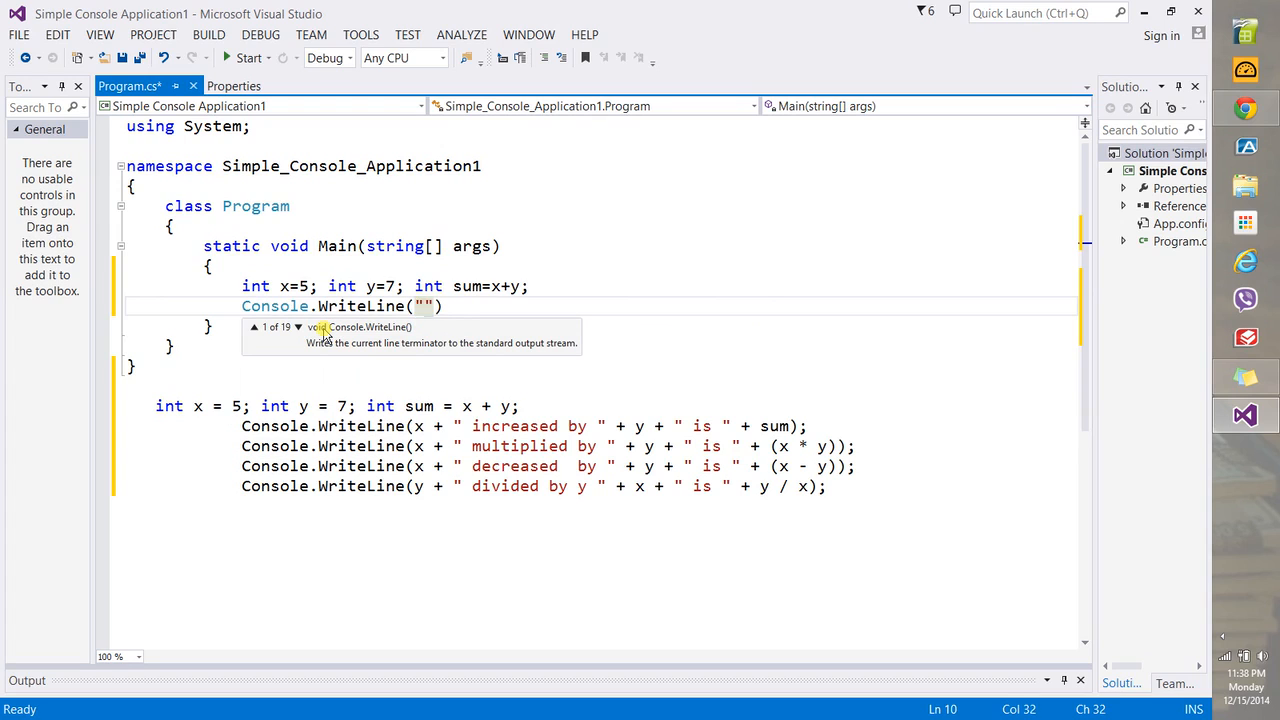
text(x+)
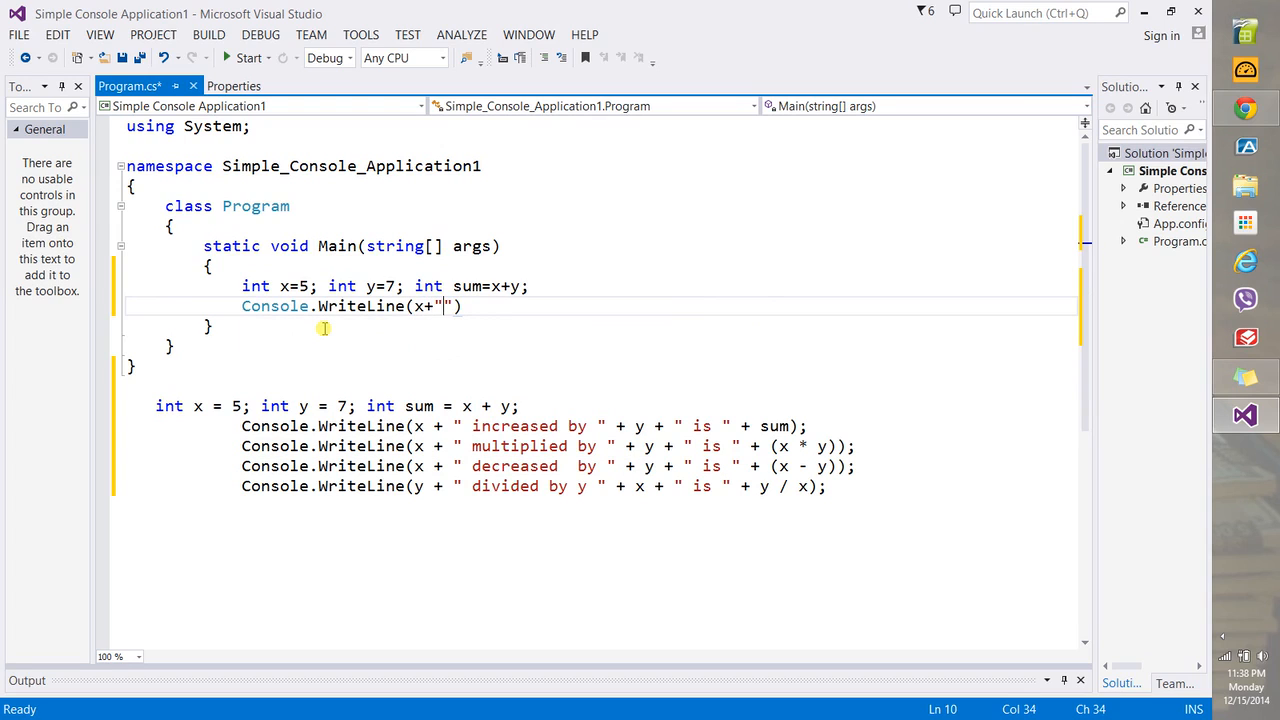
text(increased by)
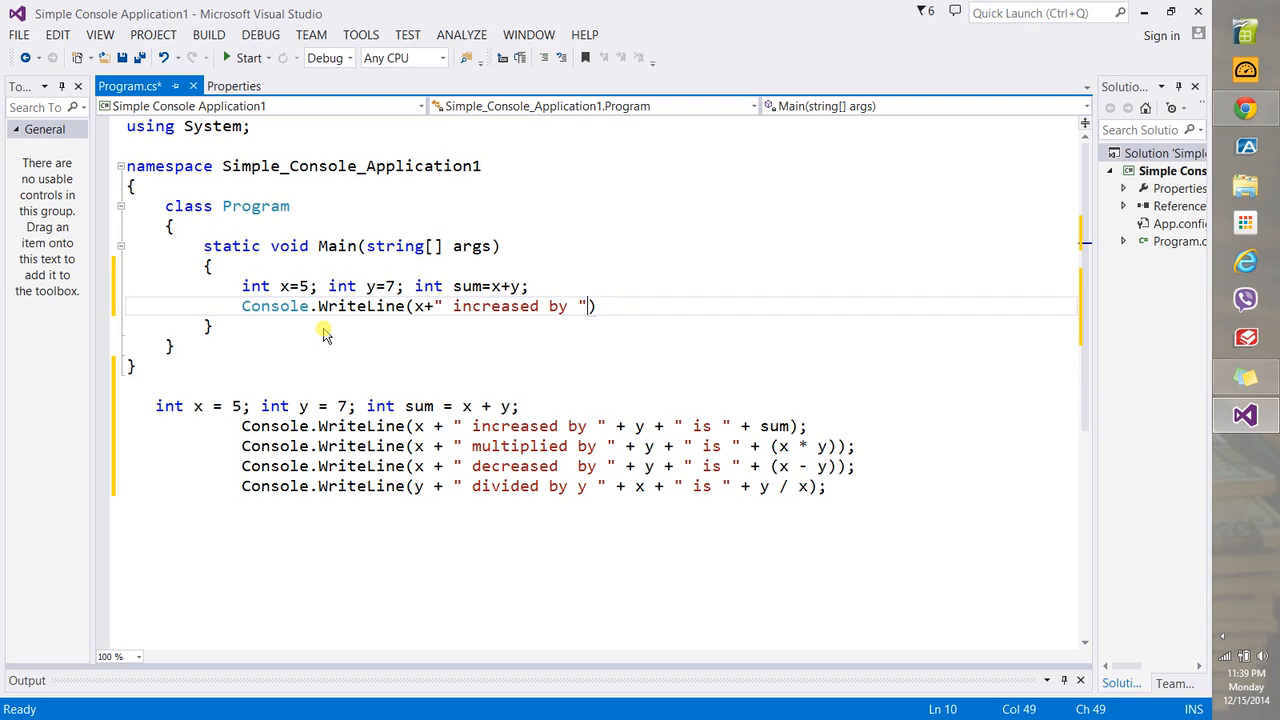
text(+y)
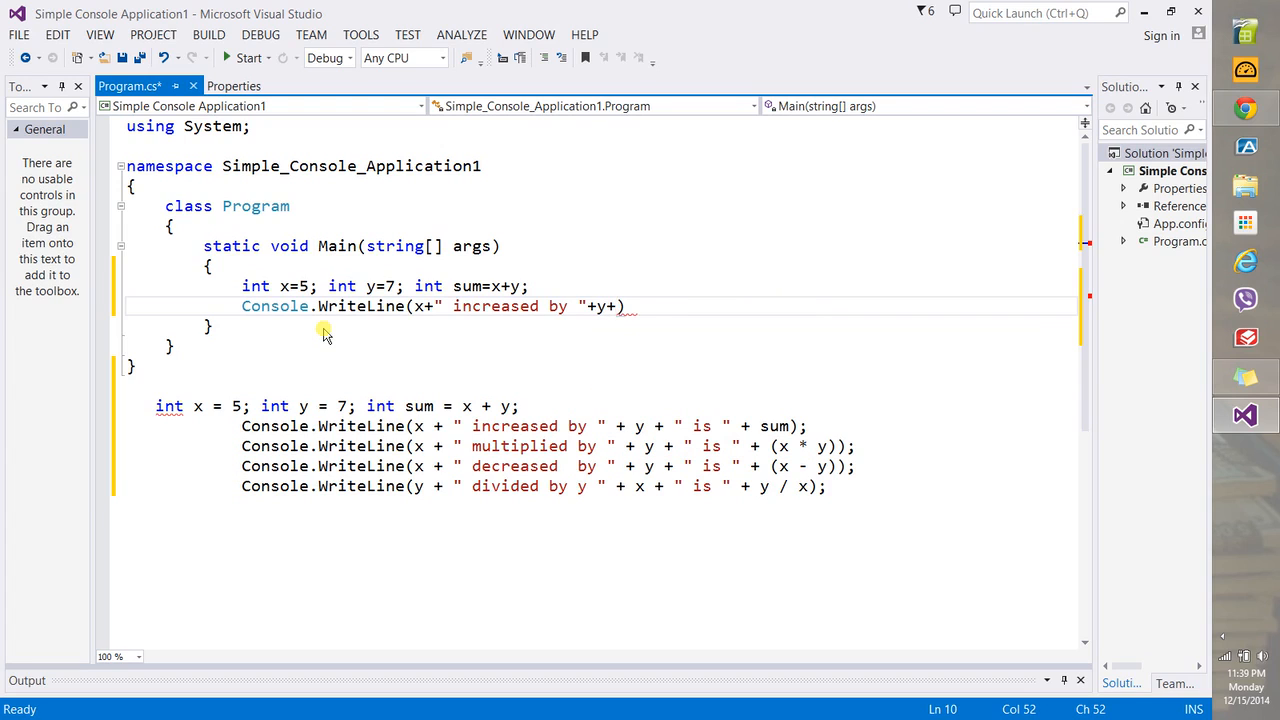
text(+" is ")
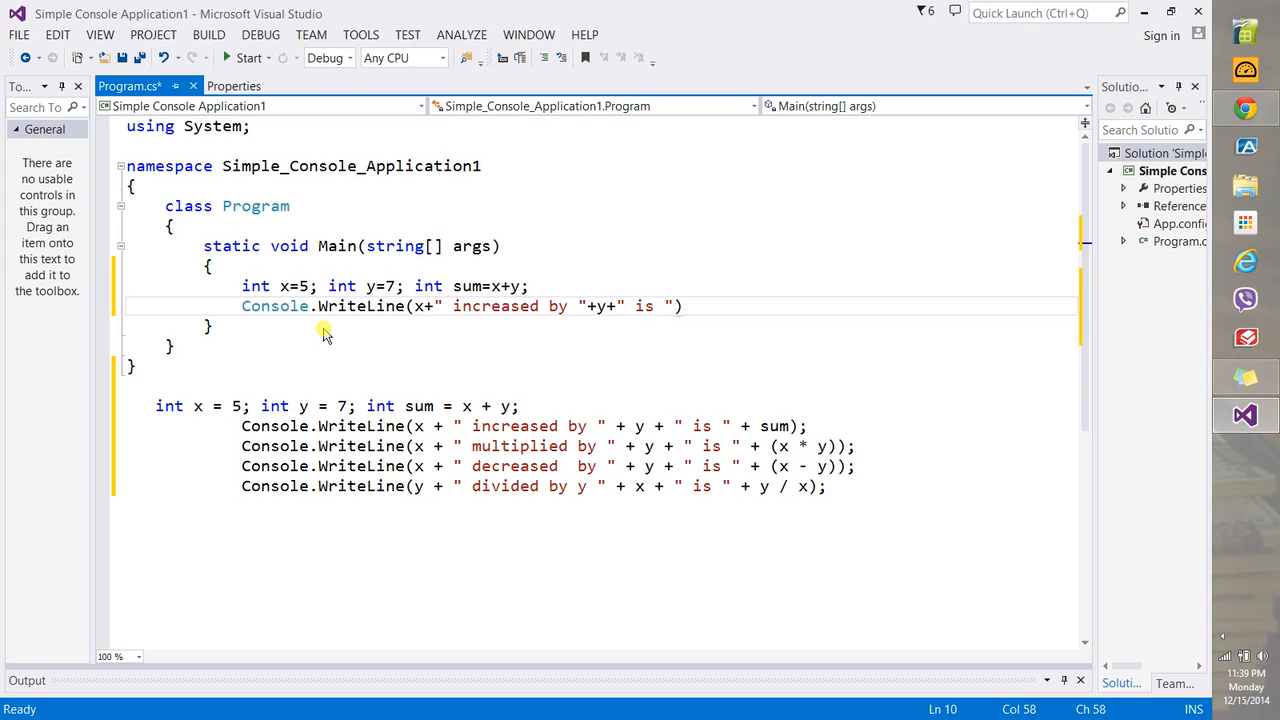
text(sum)
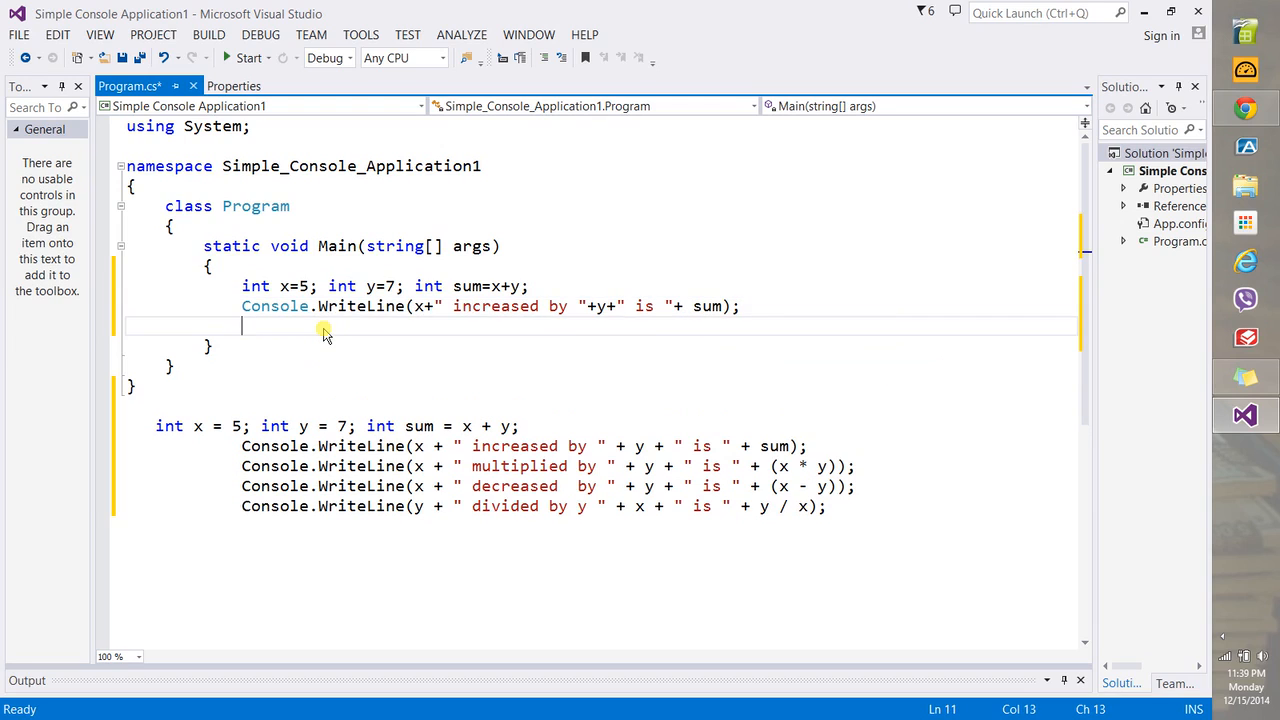
mouse_move(804, 308)
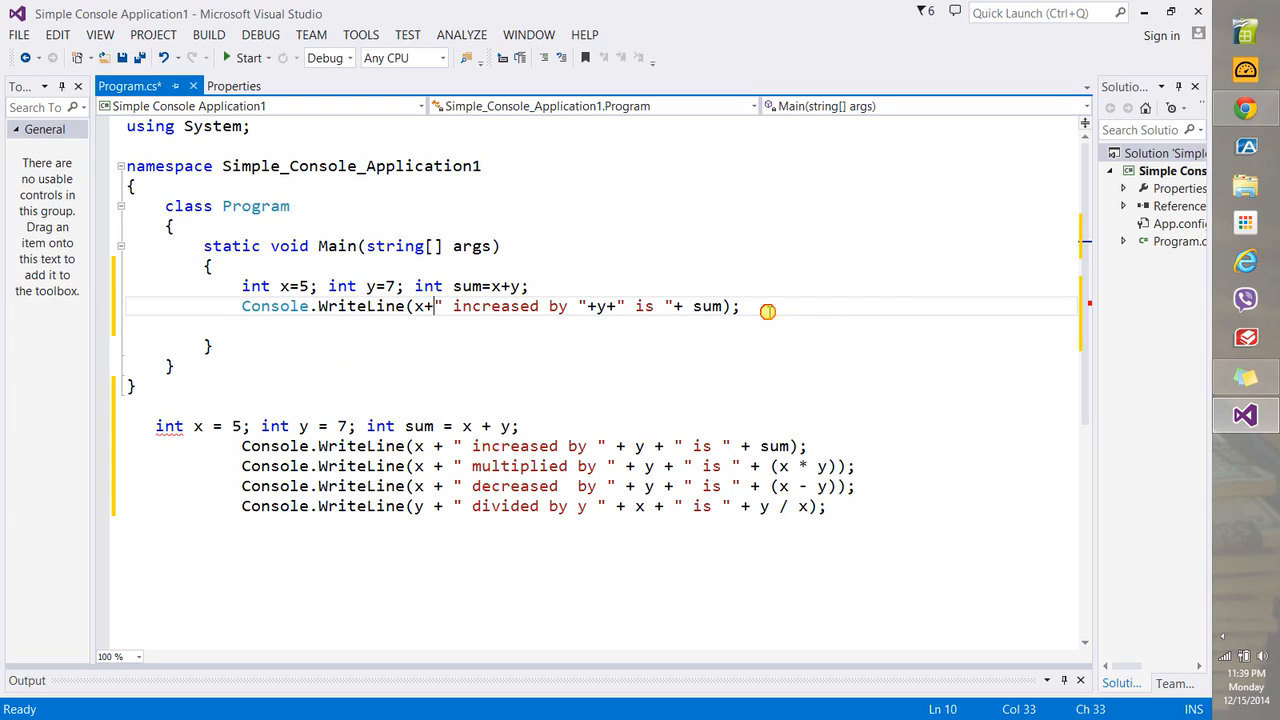
Select the pasted reference lines below the namespace and comment them out
drag(144, 426, 824, 506)
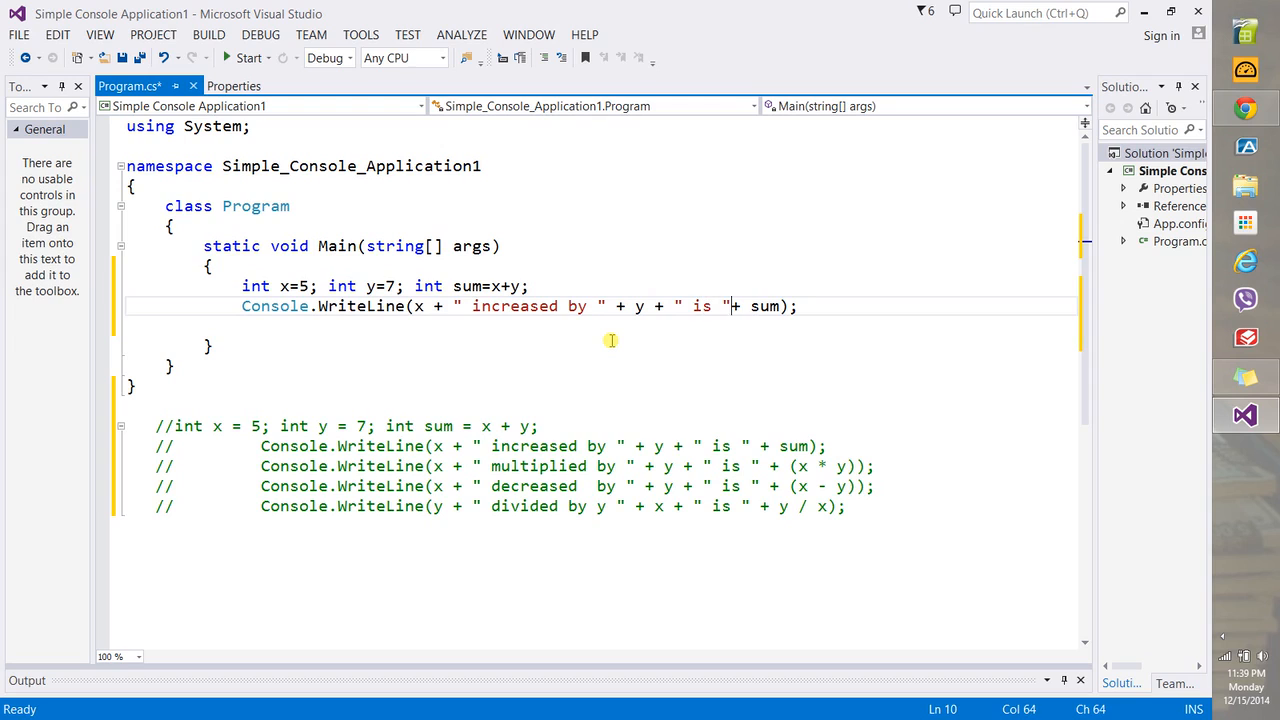
key(enter)
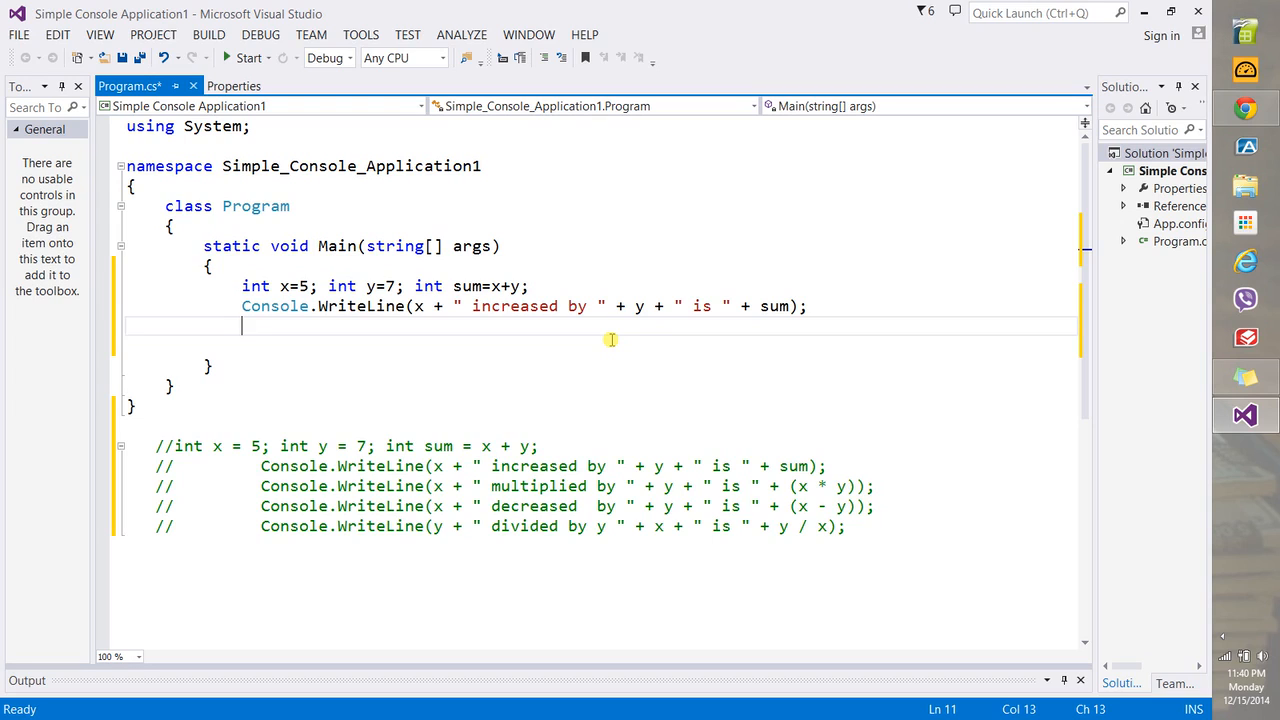
mouse_move(312, 242)
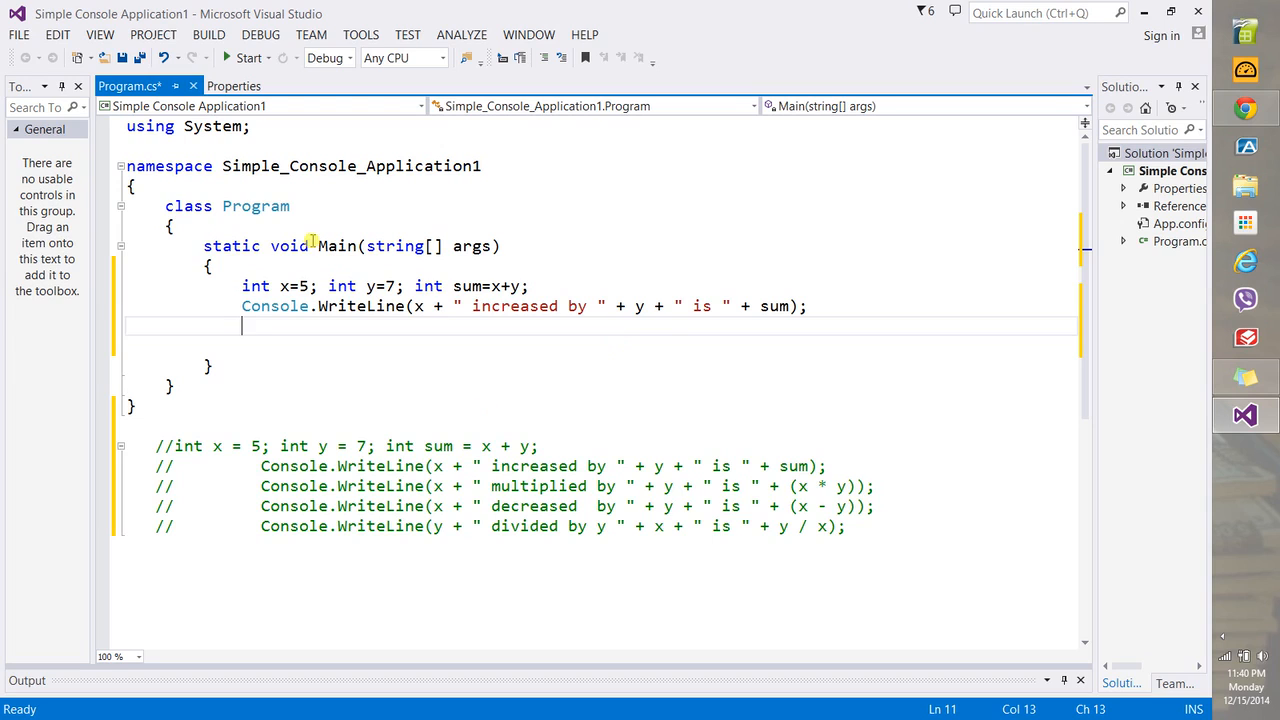
Start debugging with Step Over so execution pauses at Main's opening brace
click(260, 34)
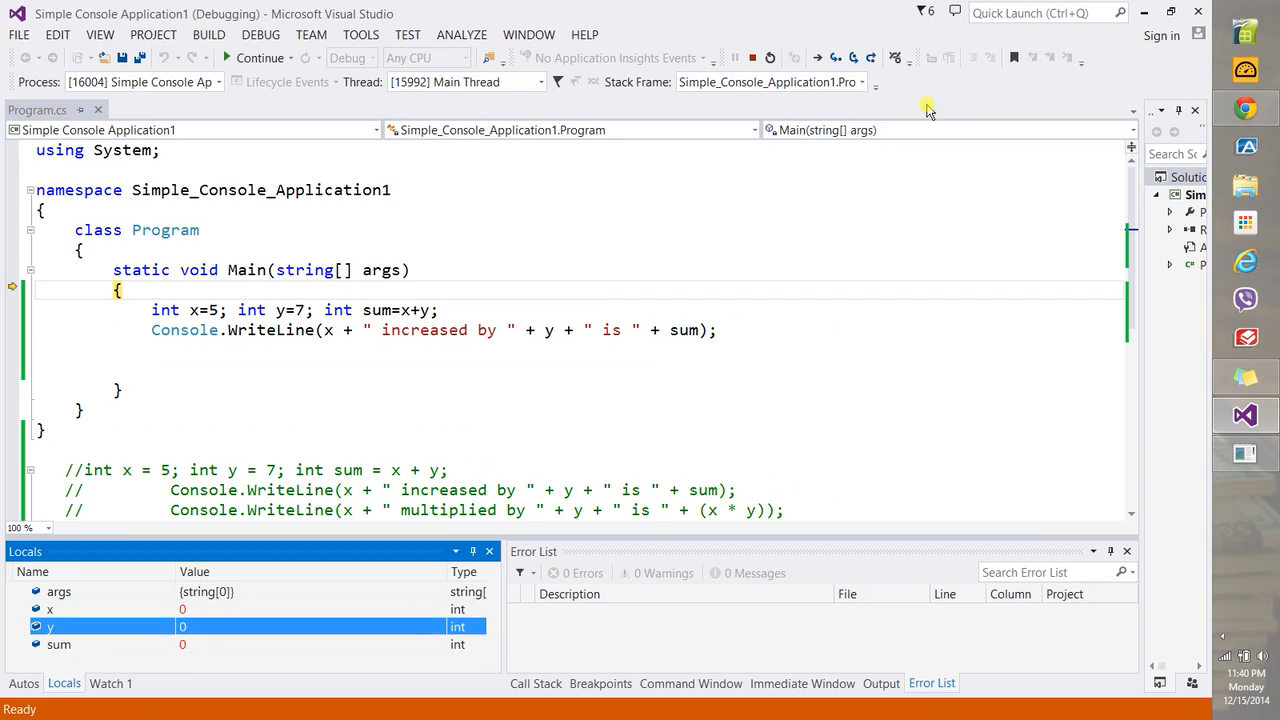
Step over through Main until x=5, y=7, sum=12, then bring up the console output
click(836, 56)
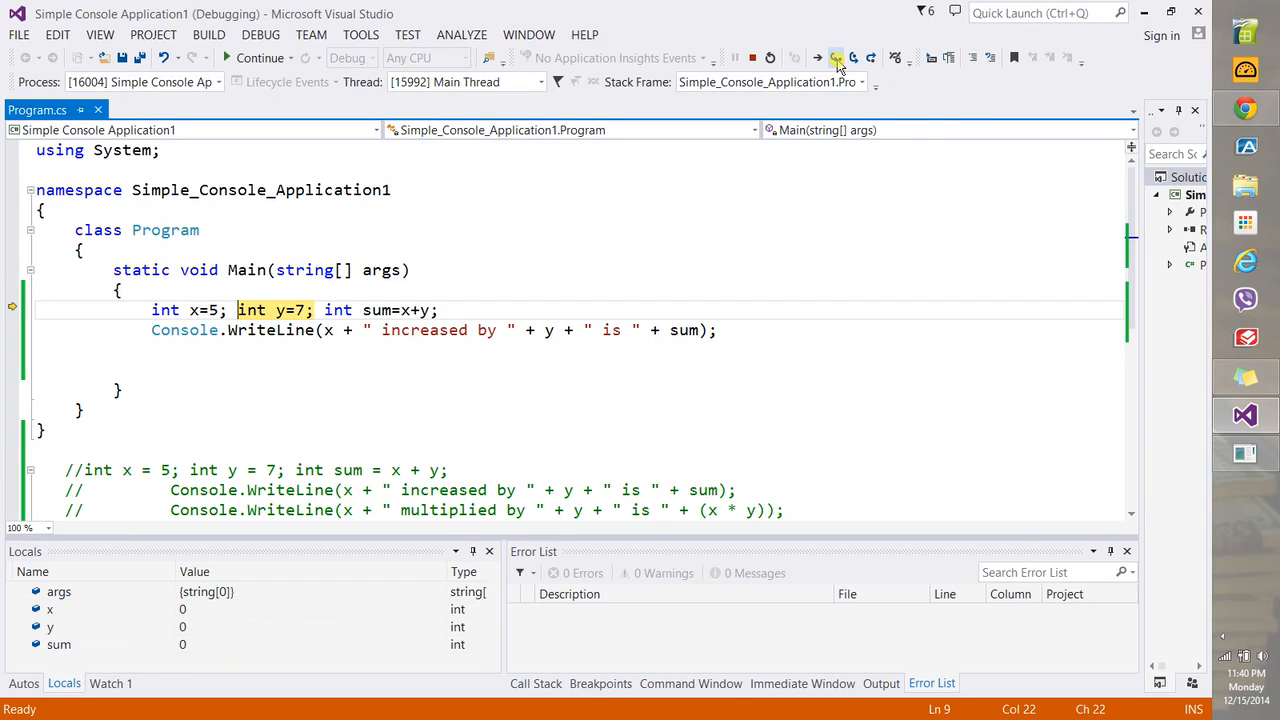
click(836, 56)
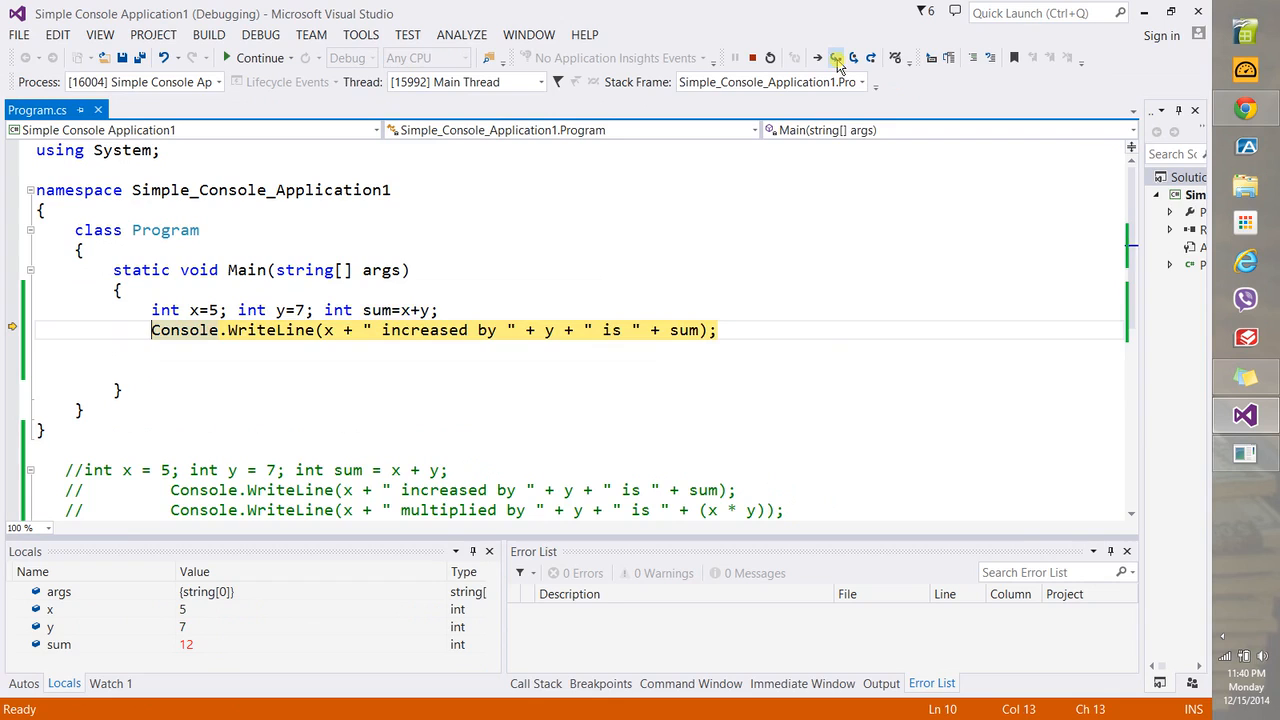
click(836, 56)
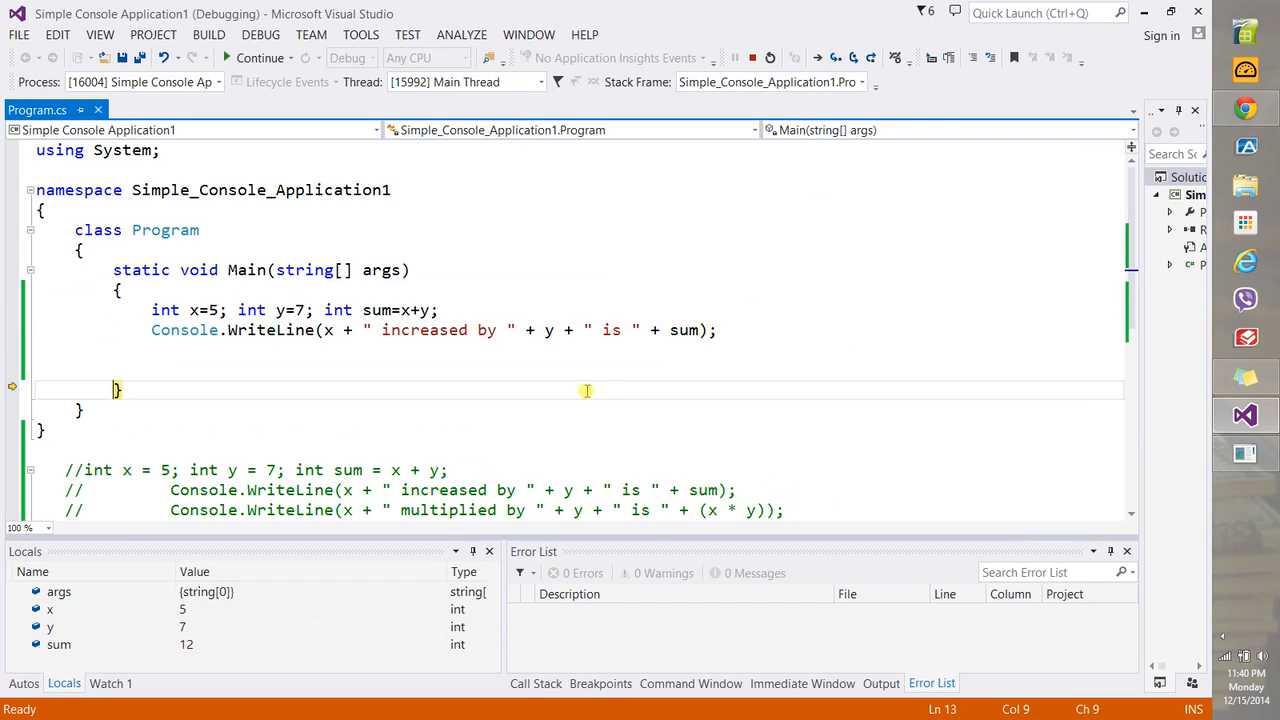
click(260, 56)
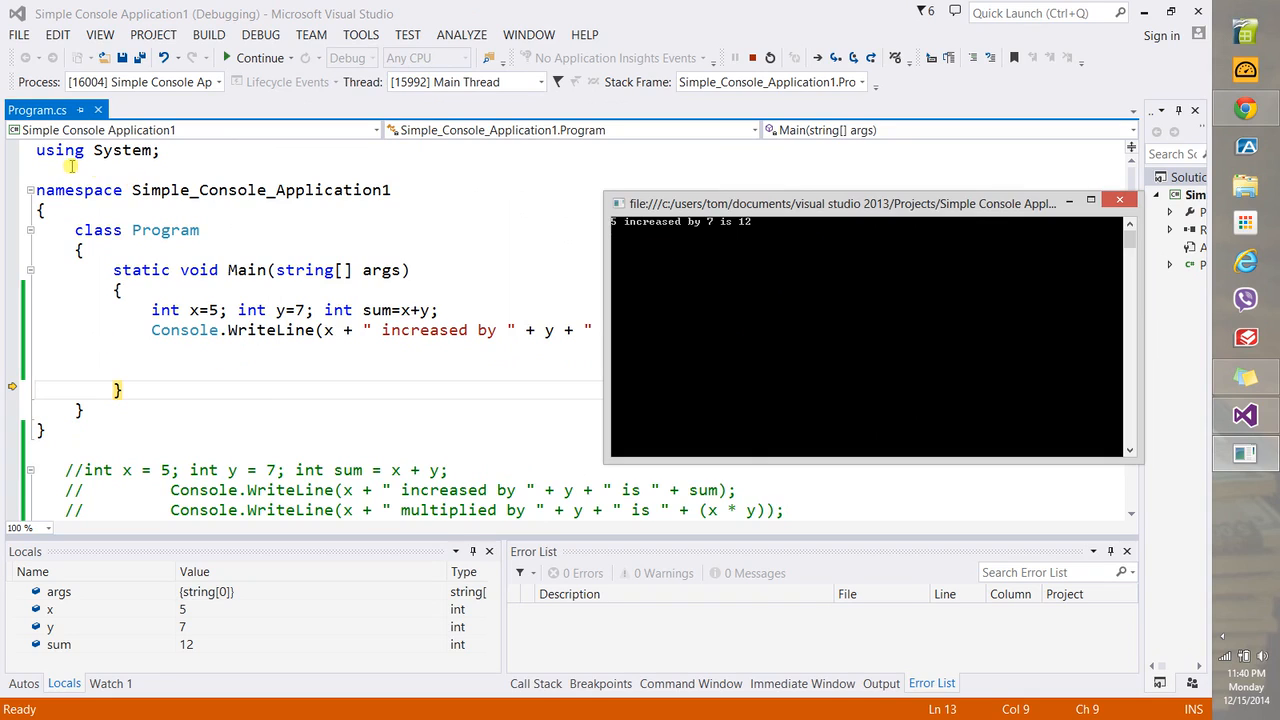
mouse_move(112, 258)
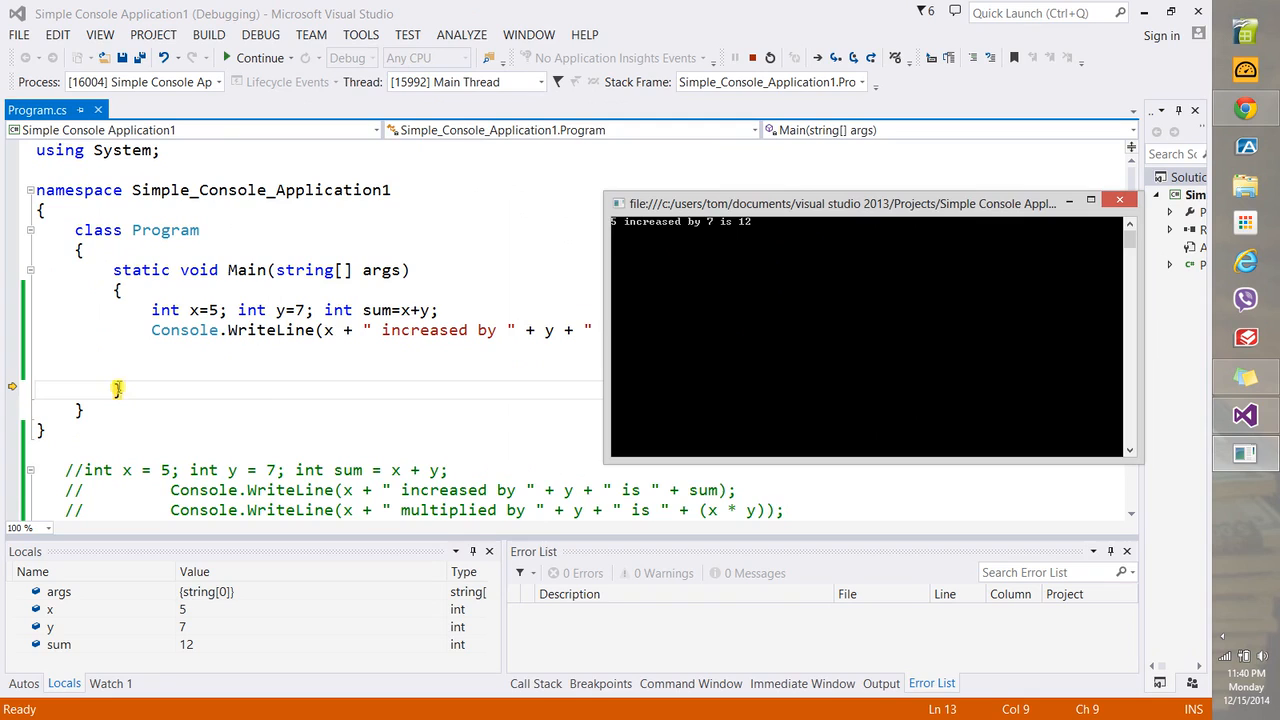
mouse_move(648, 250)
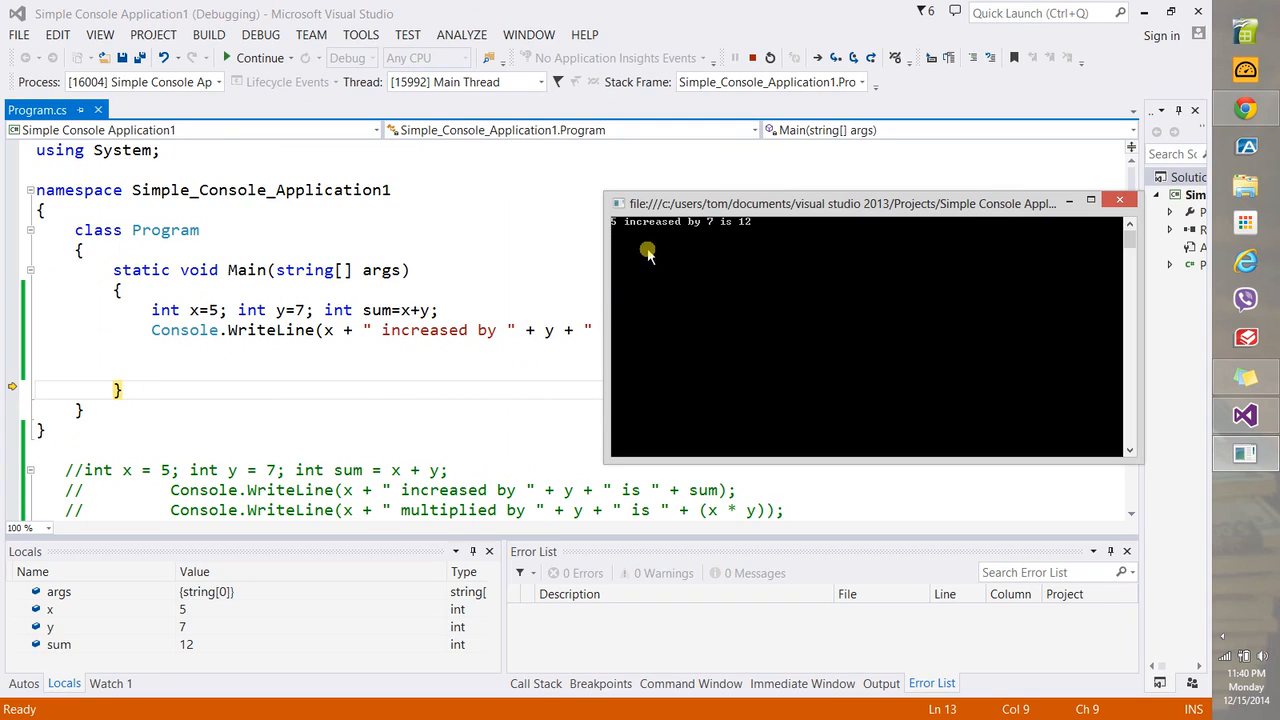
mouse_move(632, 240)
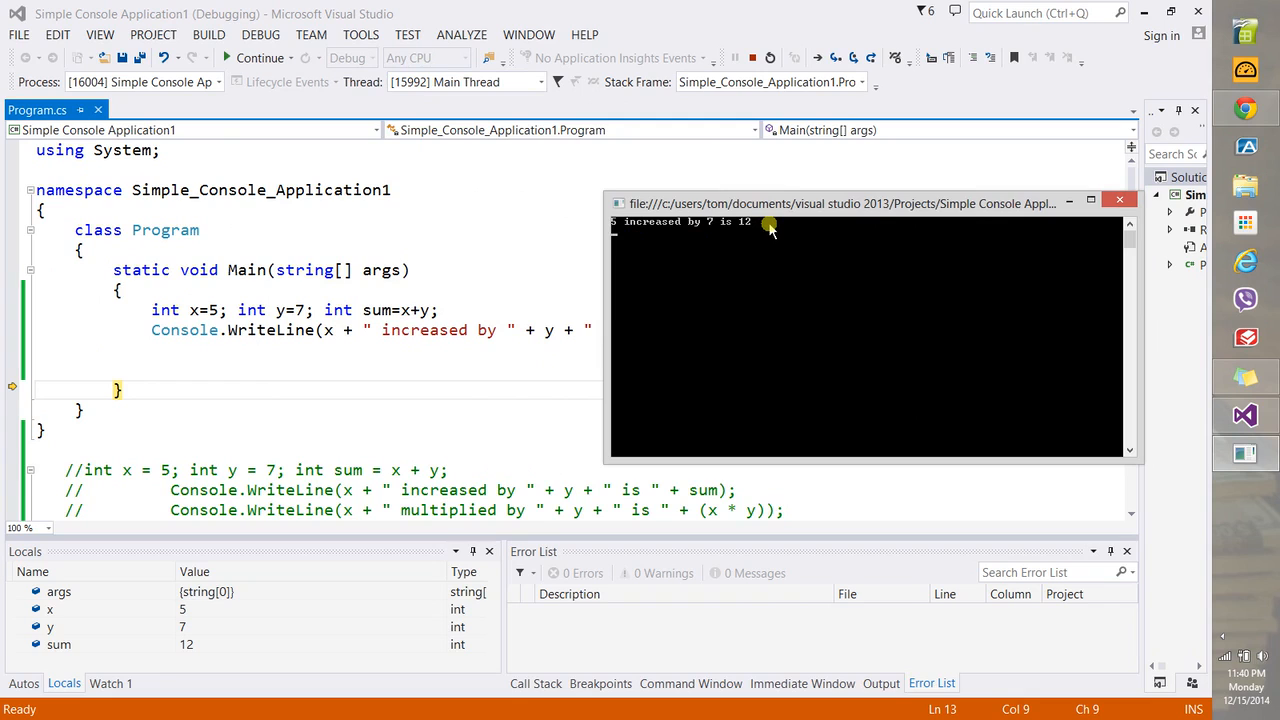
mouse_move(772, 210)
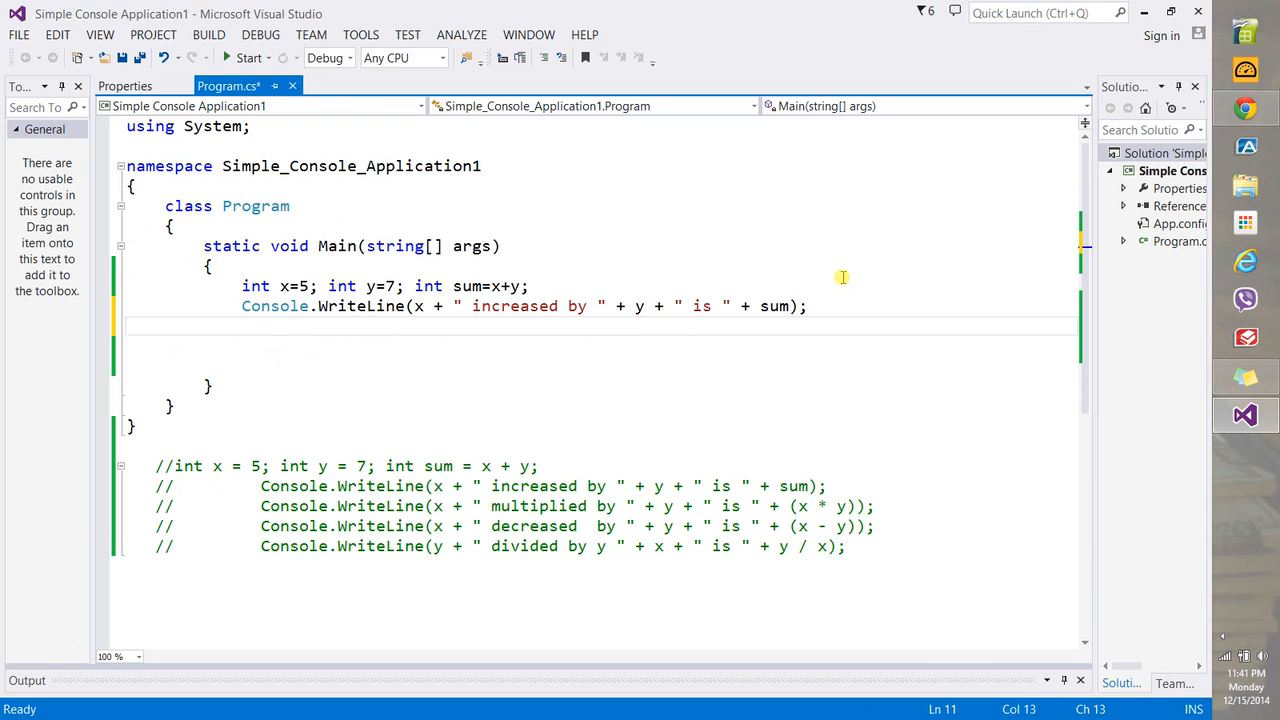
Write Console.WriteLine(x + " decreased by " + y + " is " + (x - y)); below the sum line
text(ConsoleW)
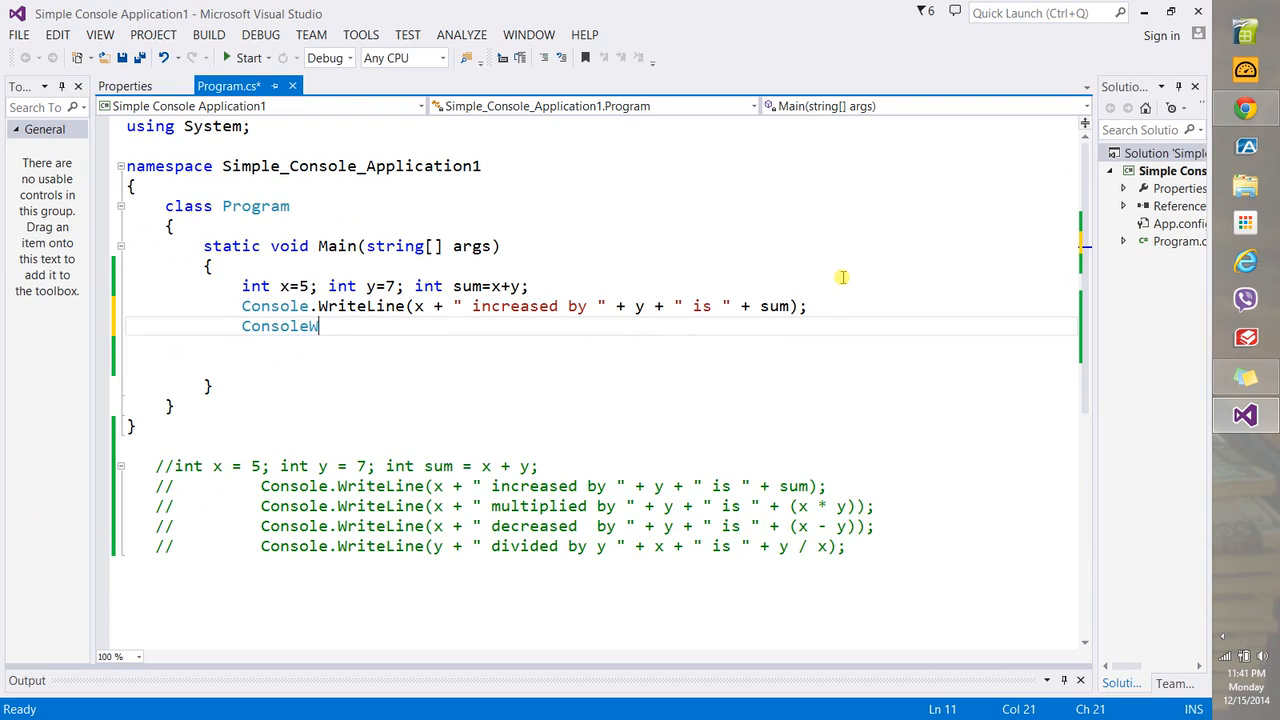
text(.WriteLine)
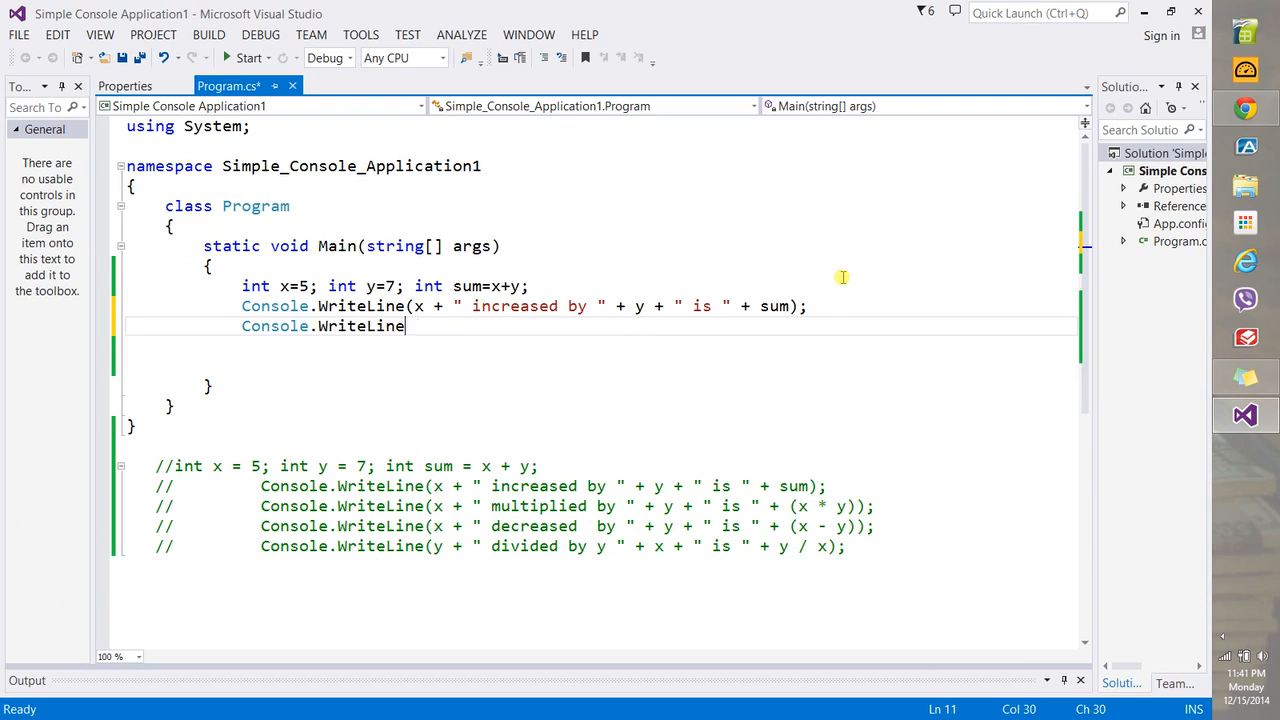
text((x)
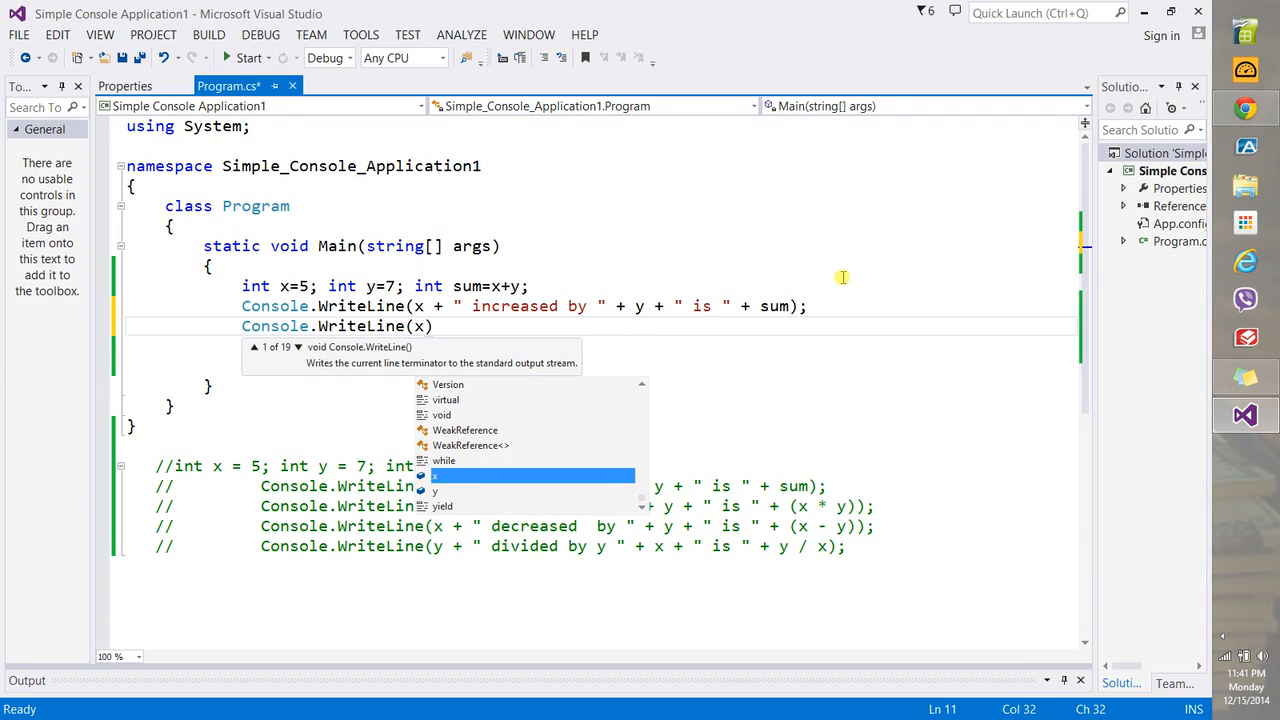
text(+' ')
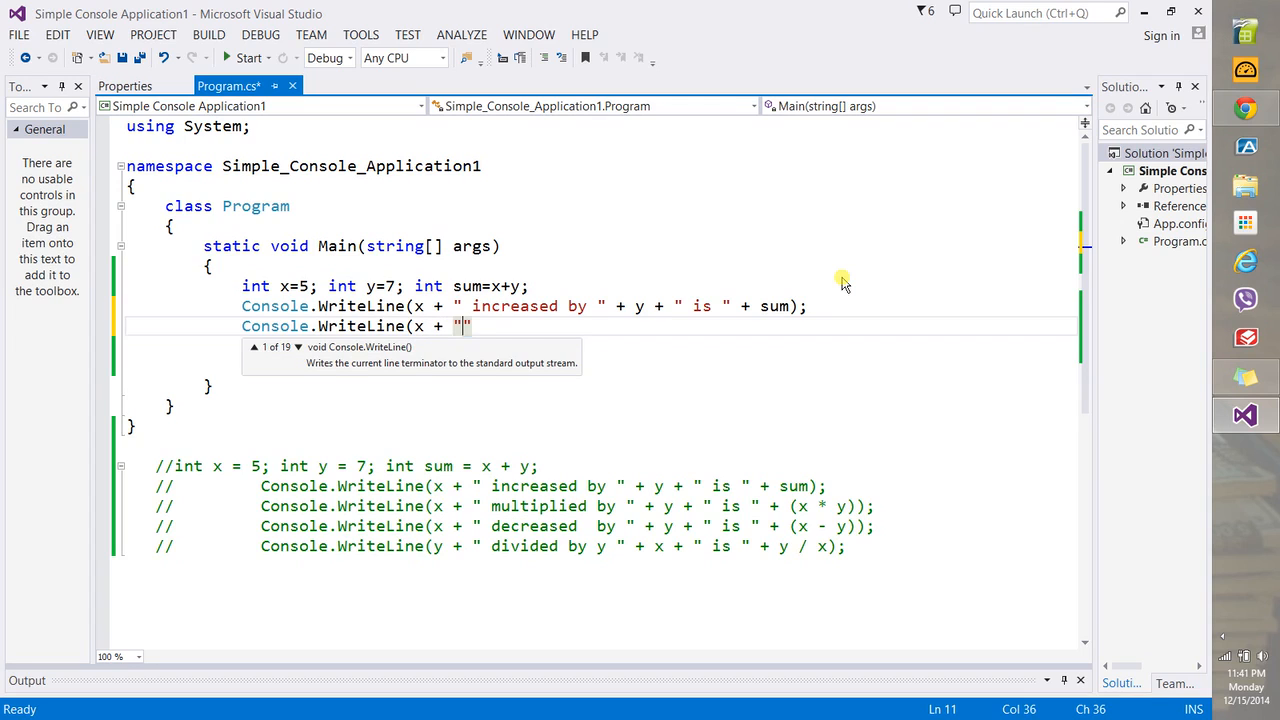
text(decreased by ")
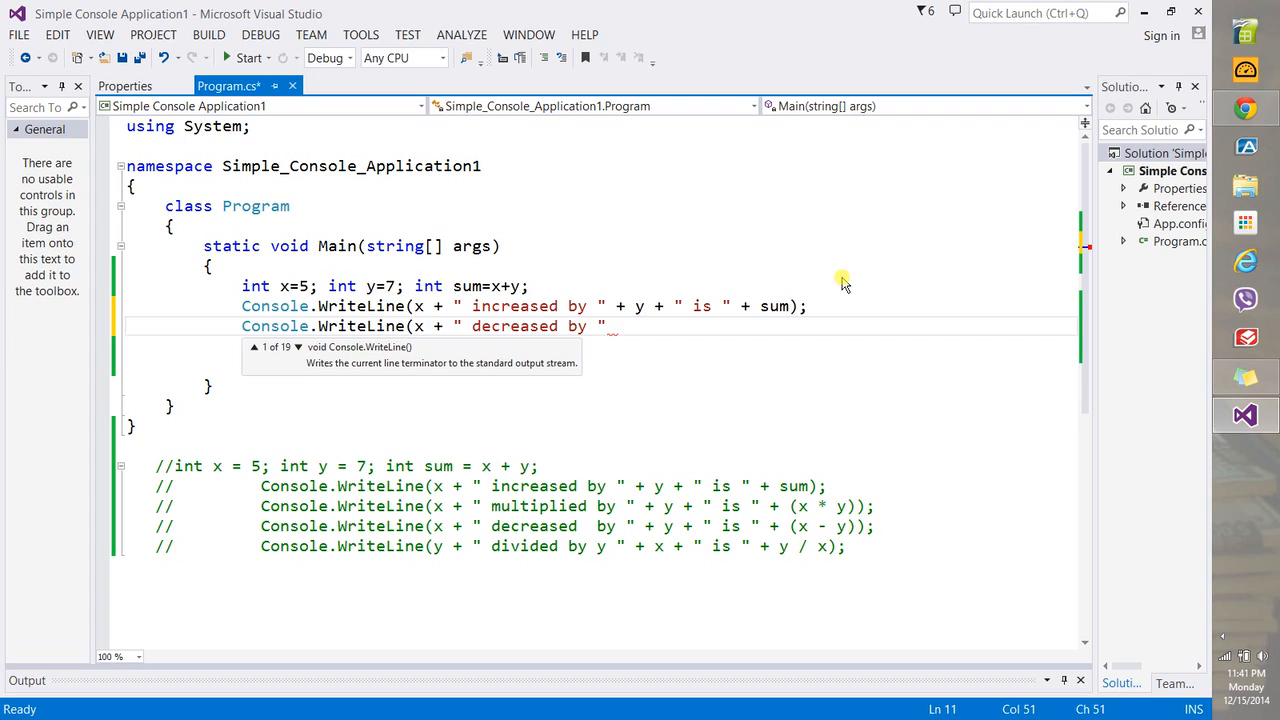
text(+ y + ")
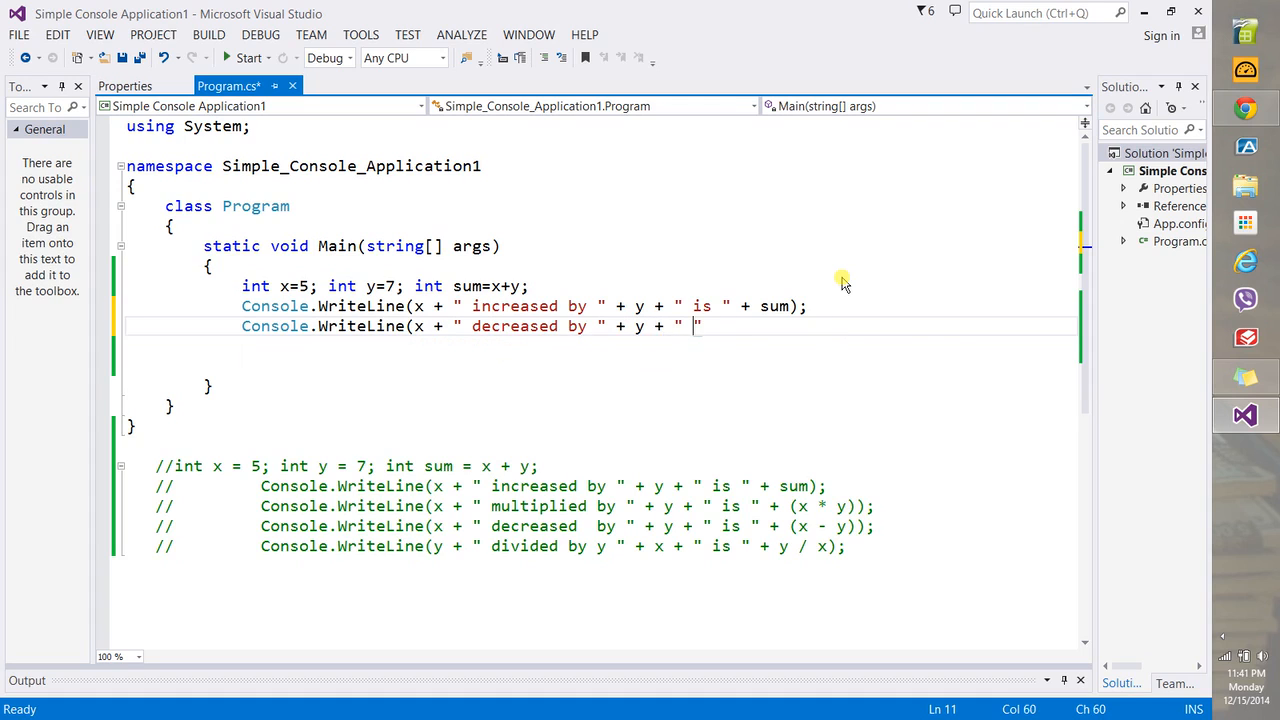
text(is " +)
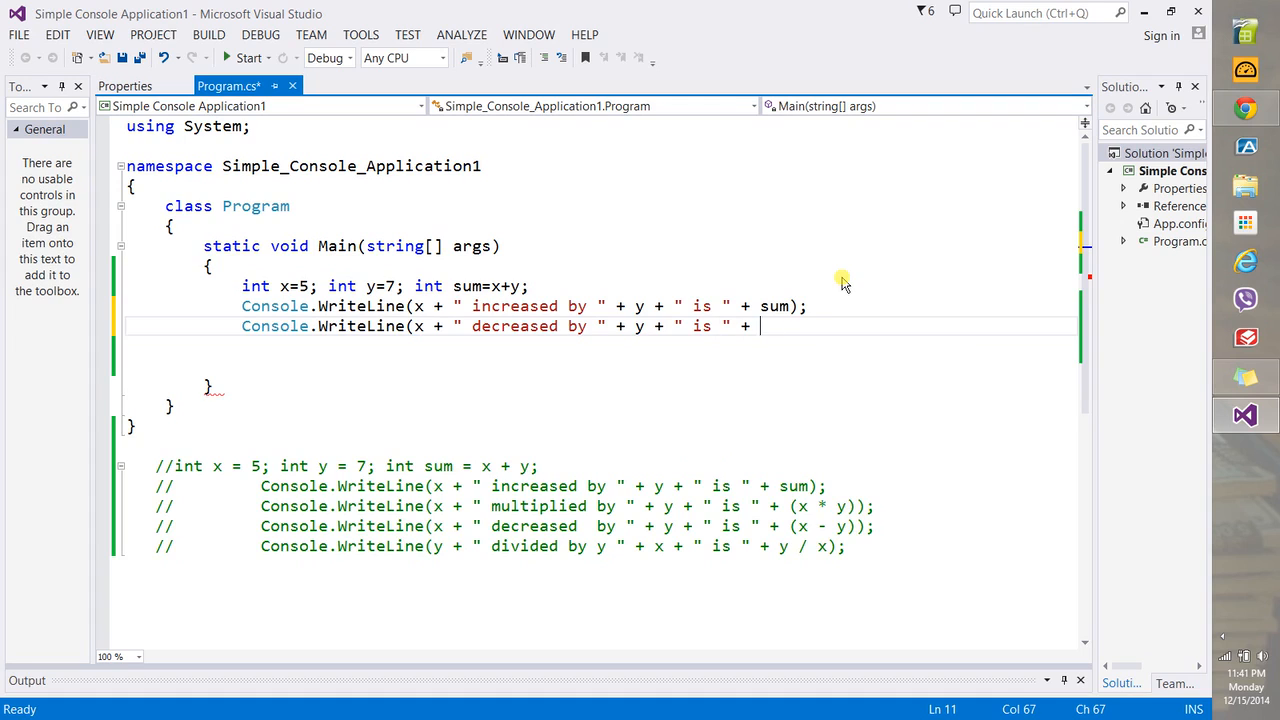
text(x-y))
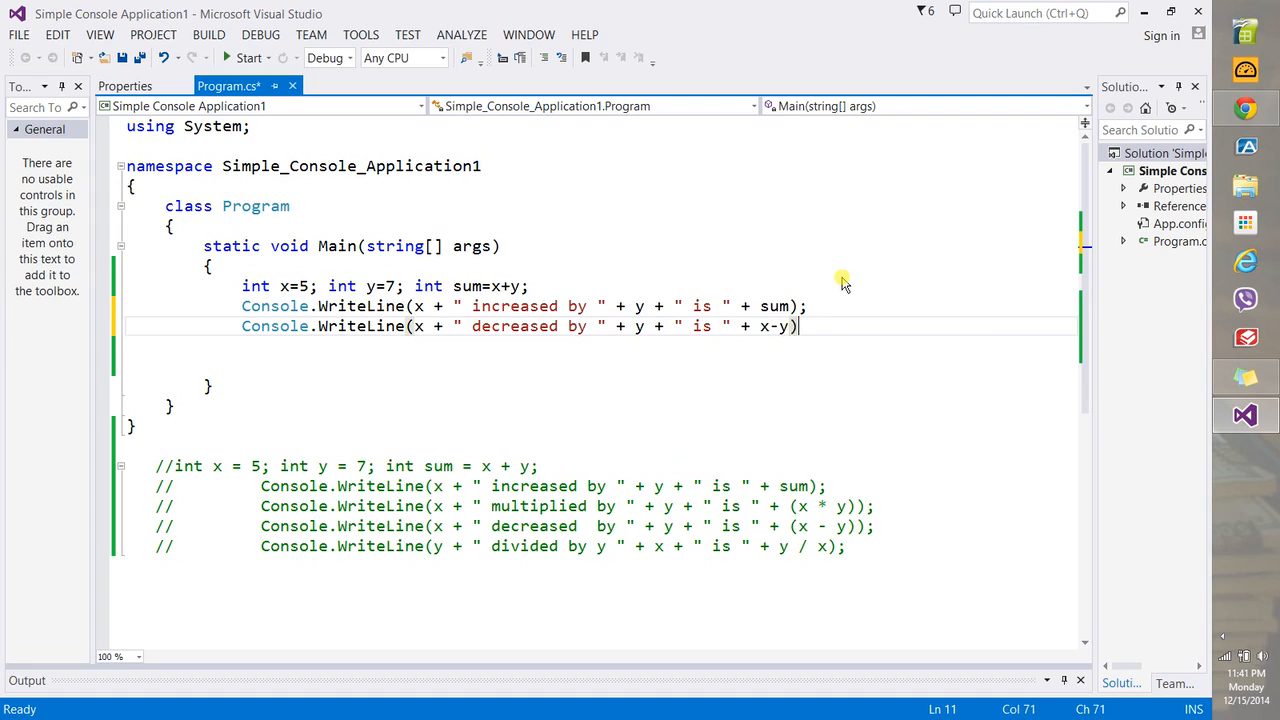
text(- y);)
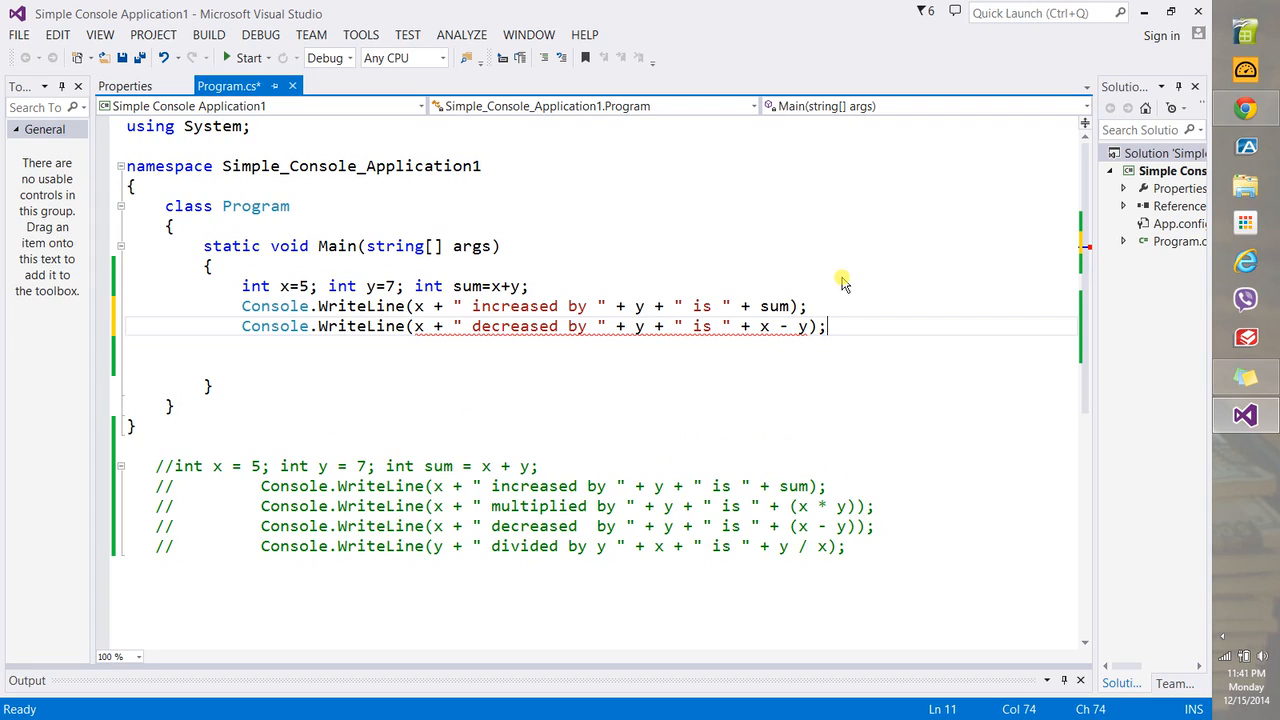
mouse_move(784, 332)
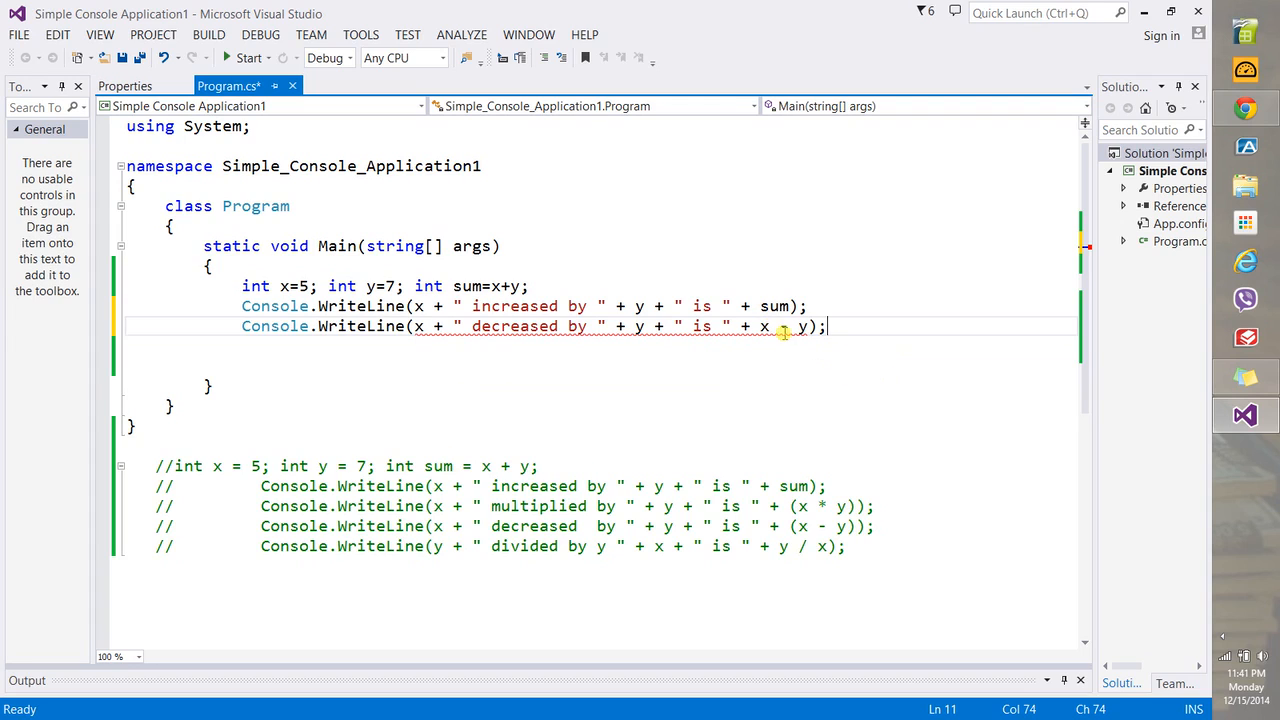
mouse_move(780, 330)
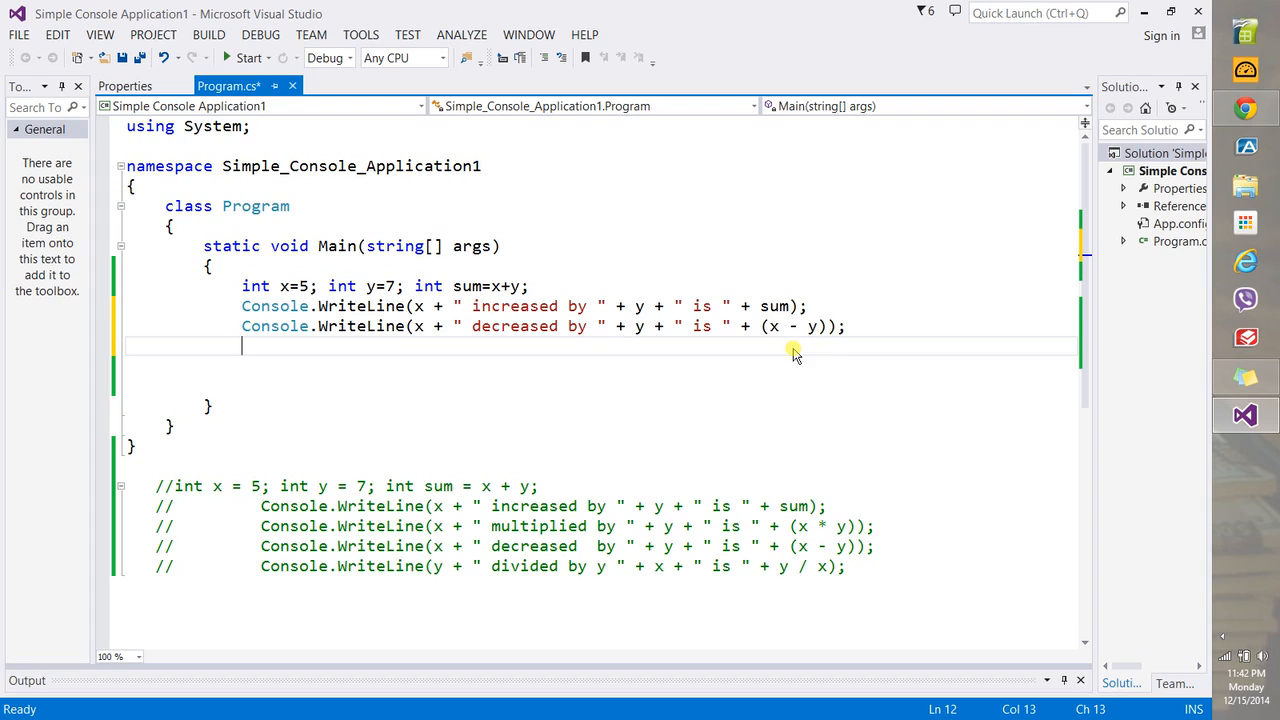
click(816, 326)
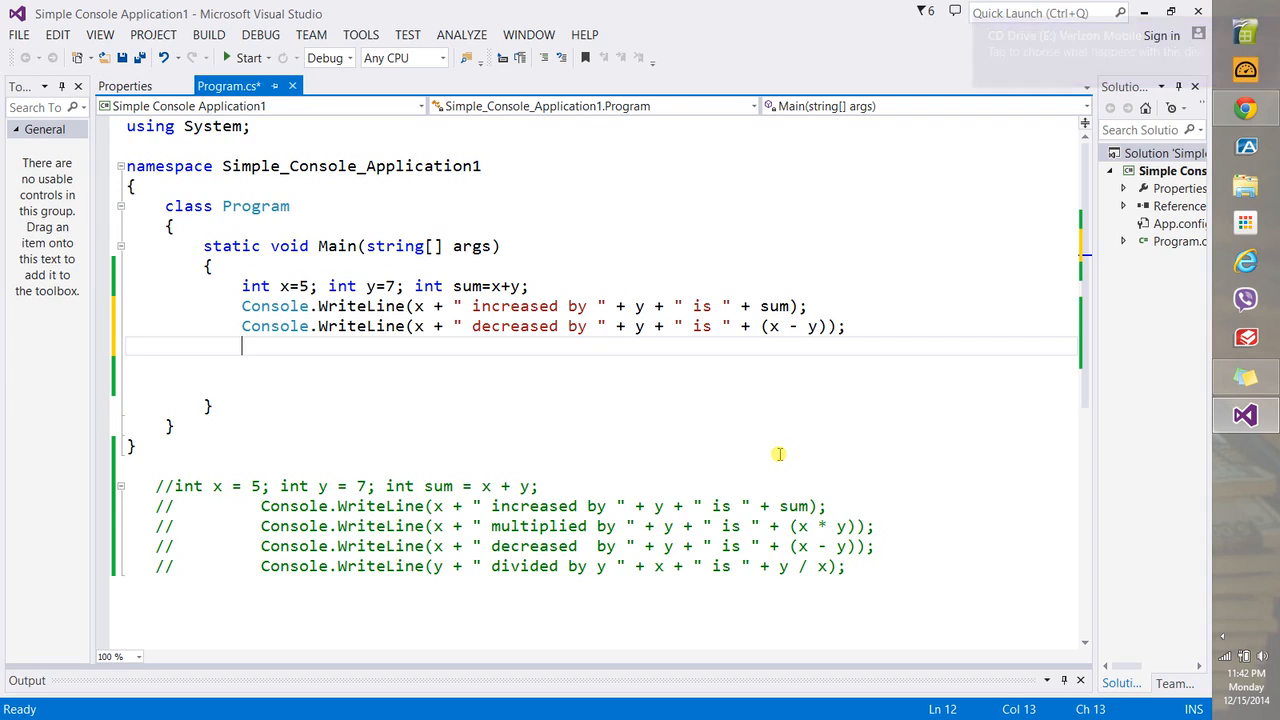
Write Console.WriteLine(x + " multiplied by " + y + " is " + x * y); correcting the 'multiplied' typo
text(Con)
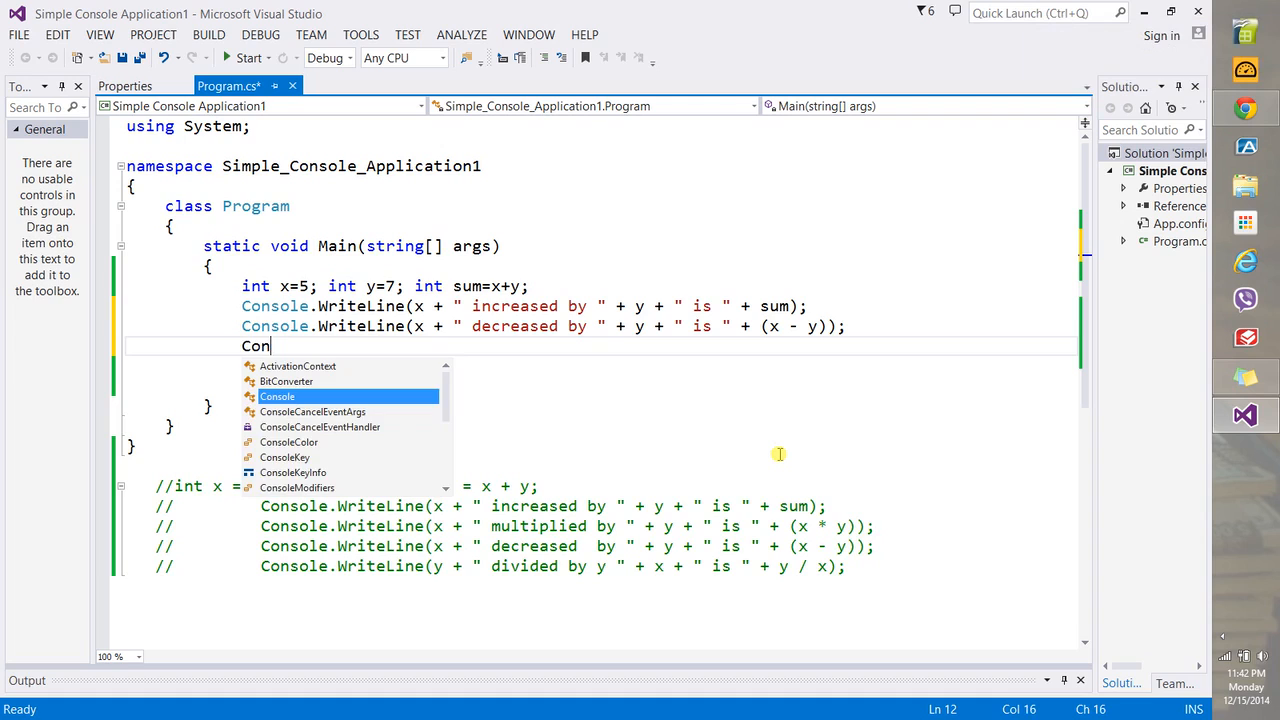
text(sole.WriteLine())
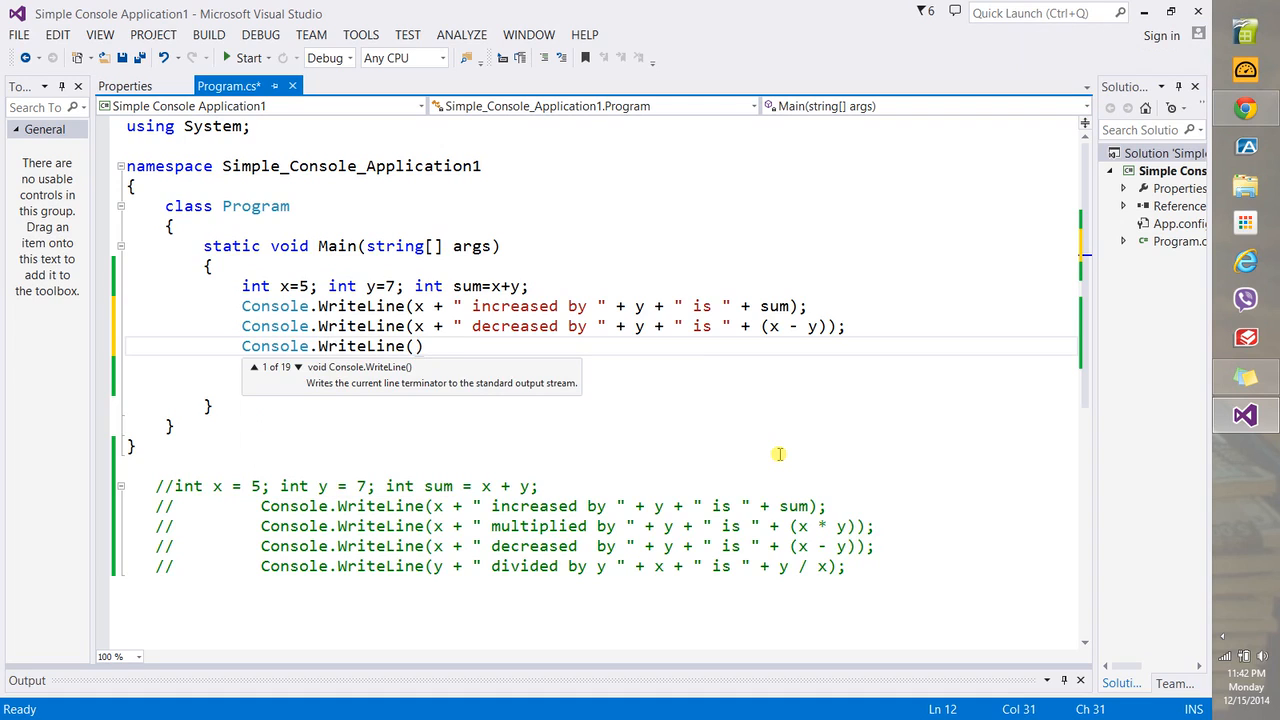
text(x +)
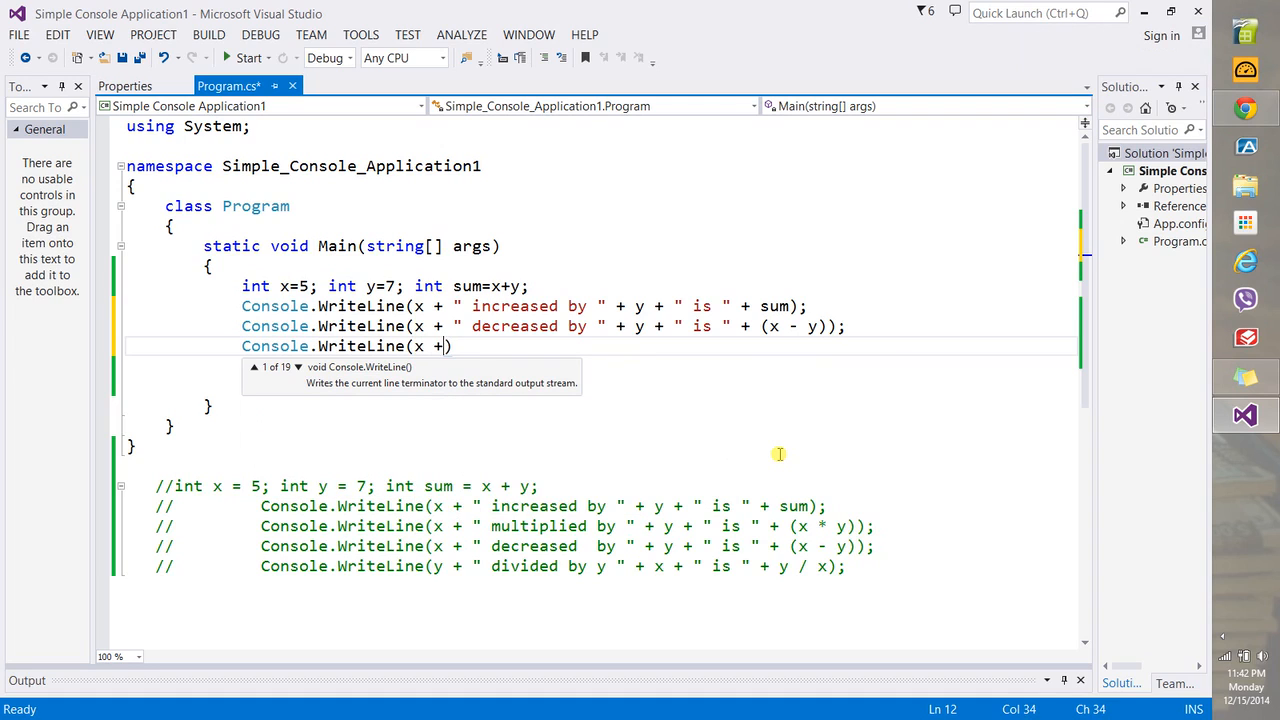
text(" "))
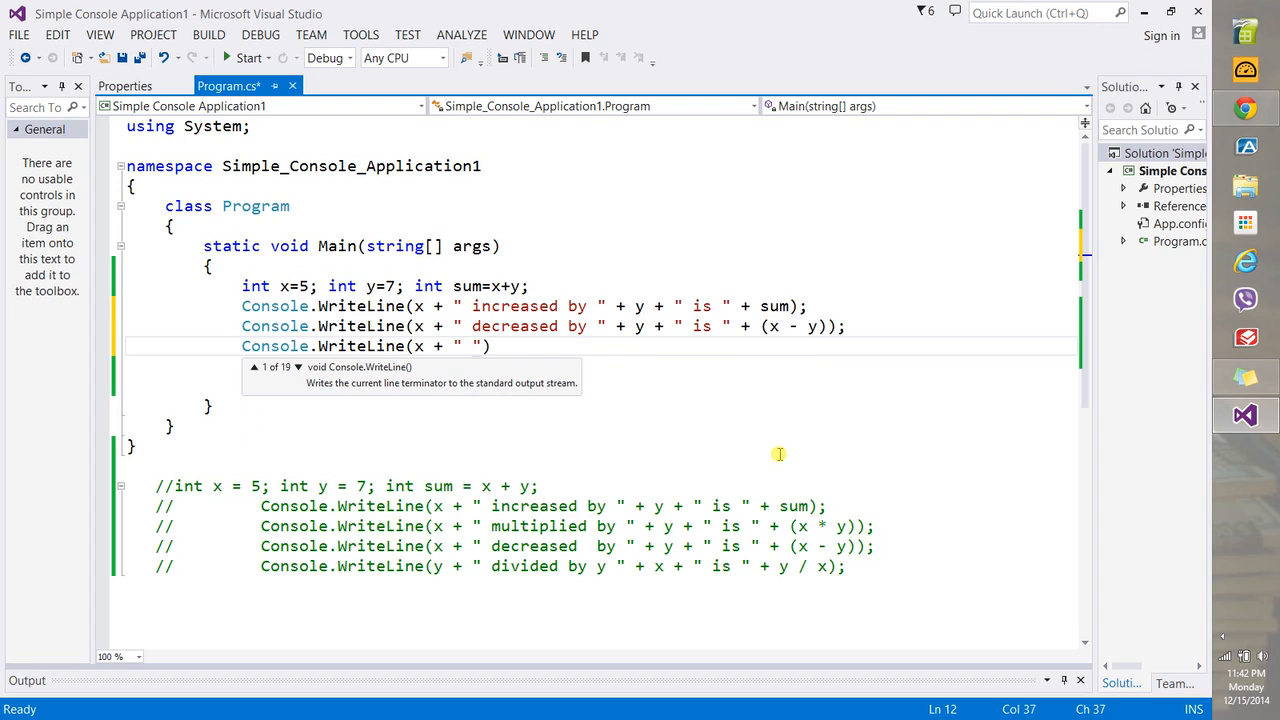
text(mutllip)
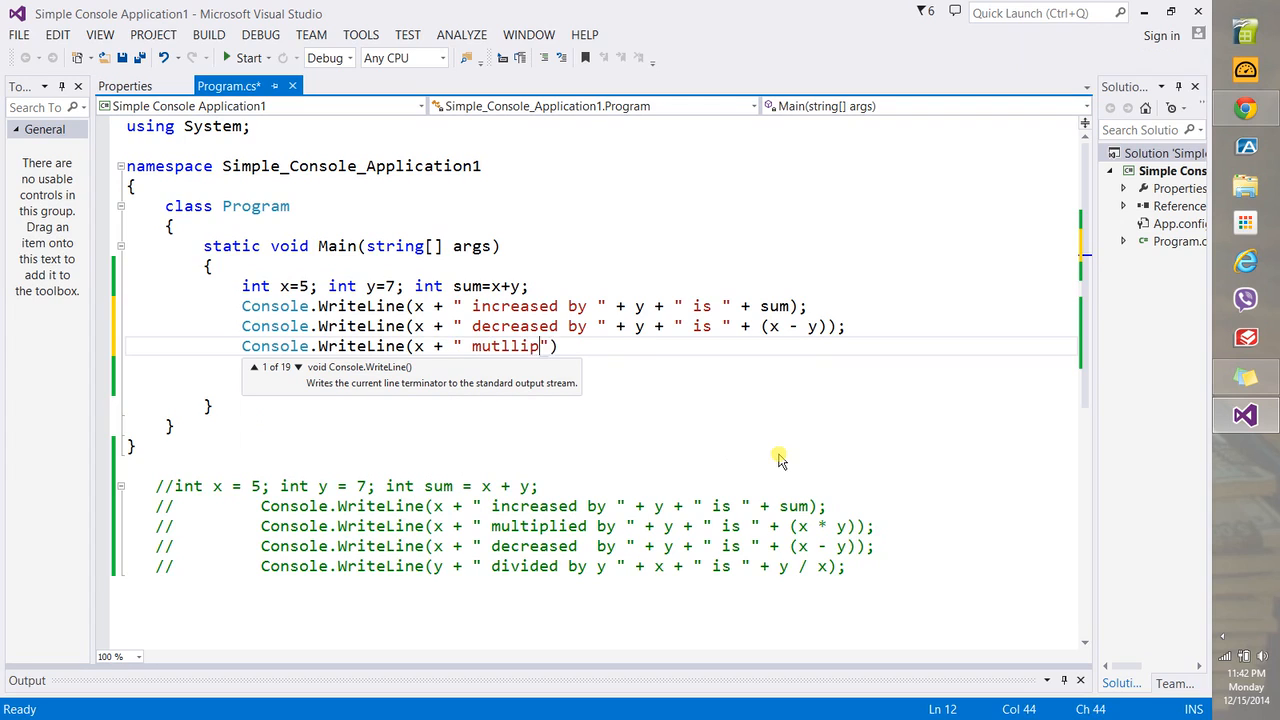
key(backspace)
text(ltilied )
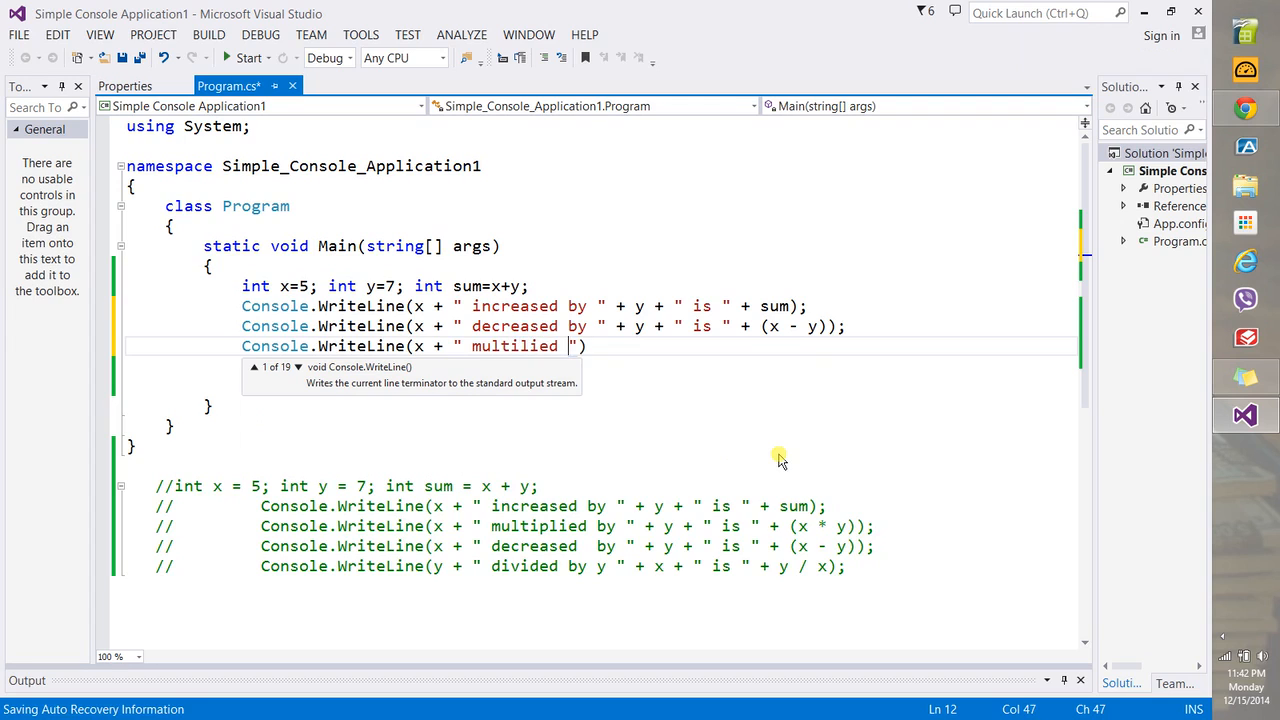
key(Backspace)
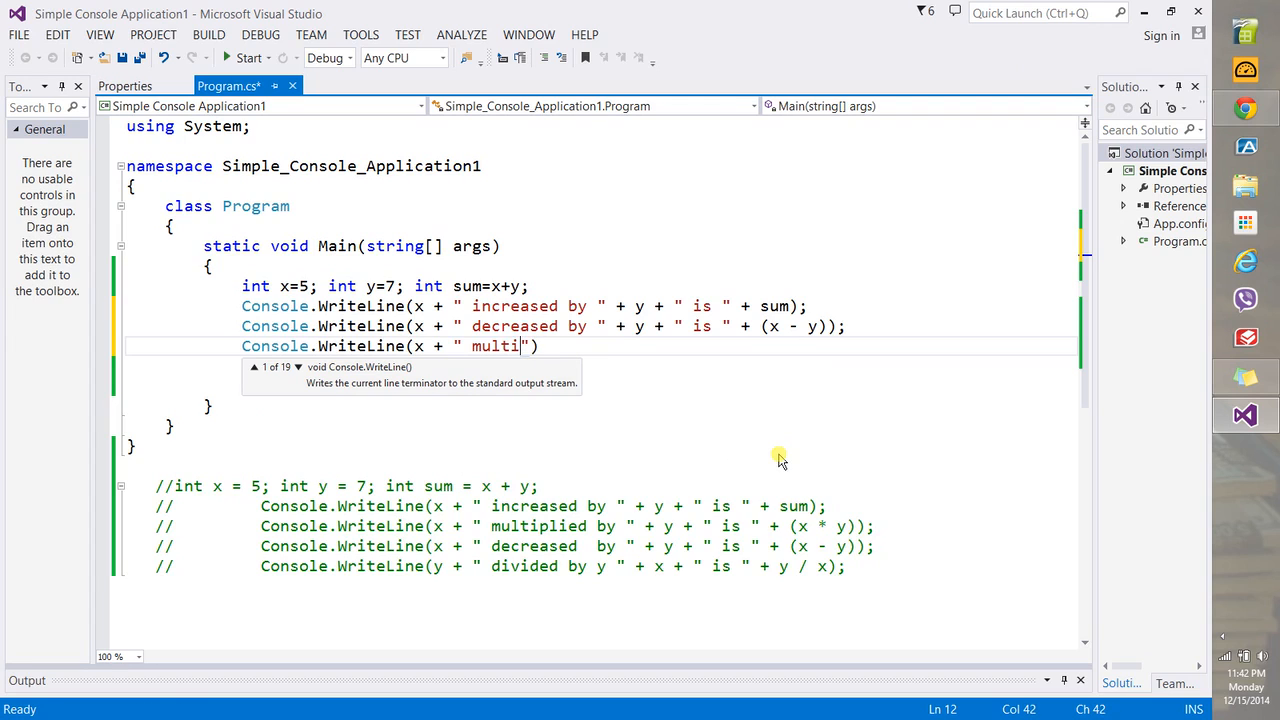
text(plied by y")
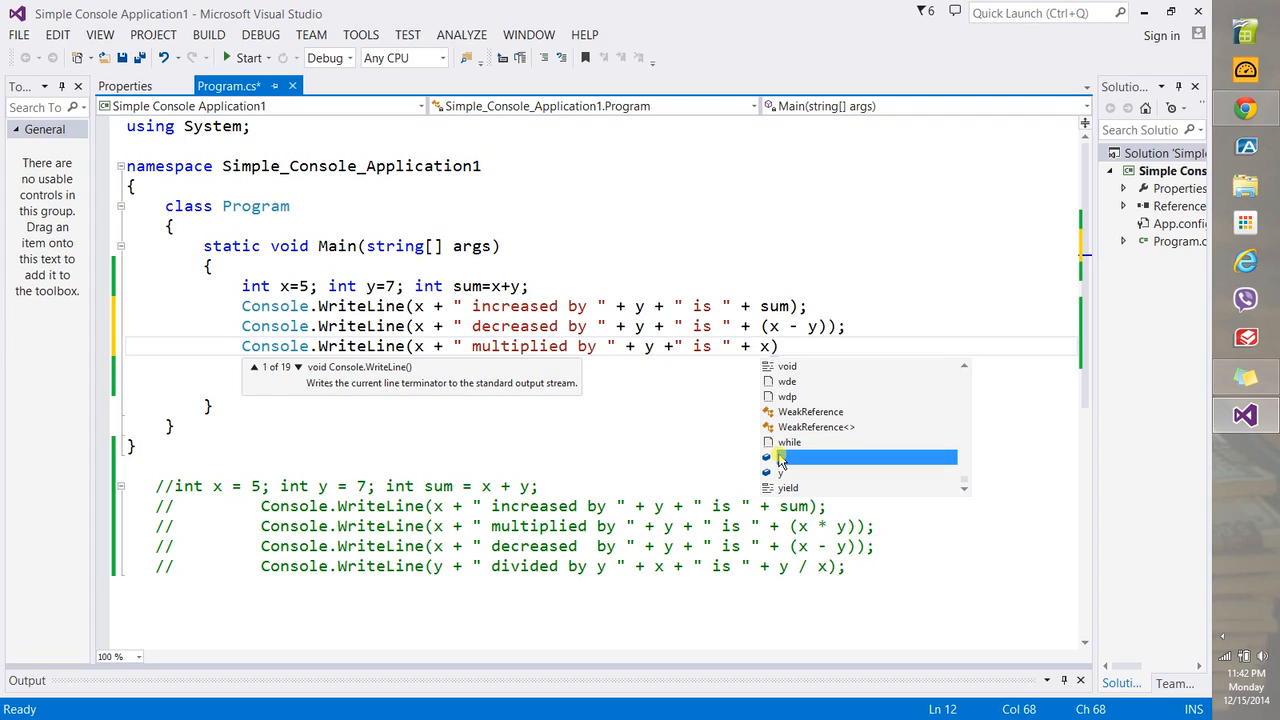
text(*y))
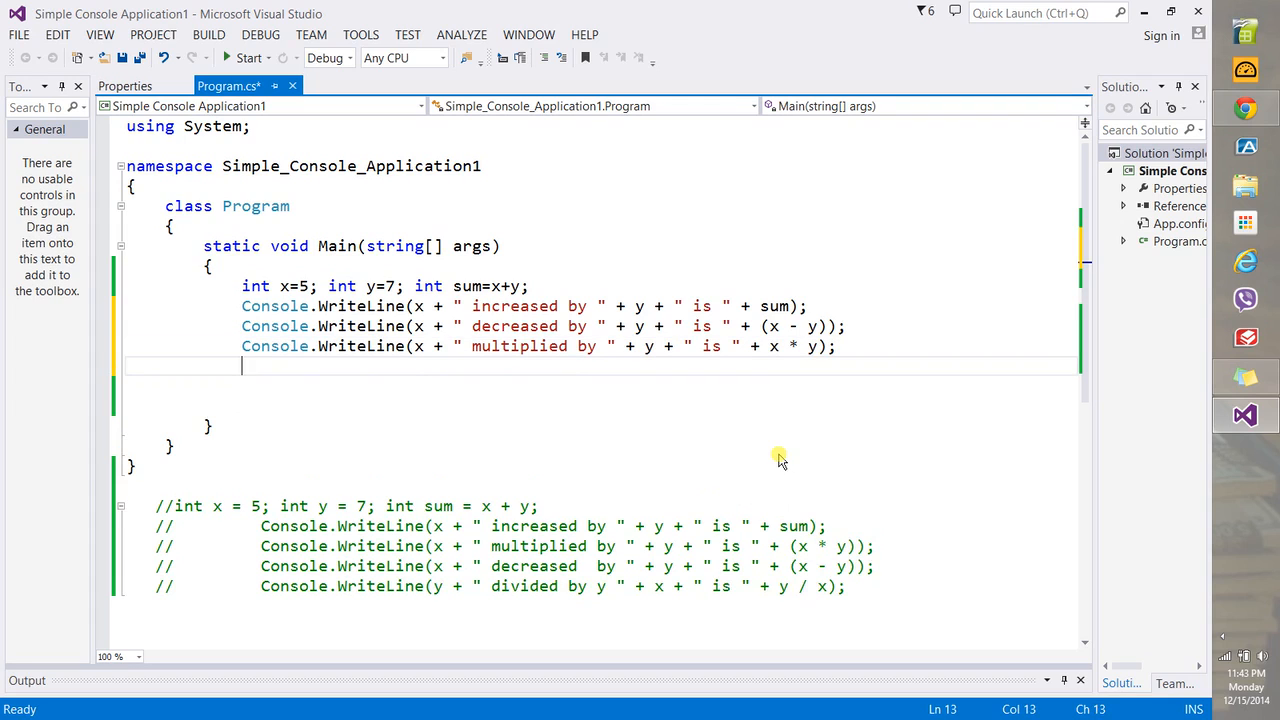
mouse_move(698, 504)
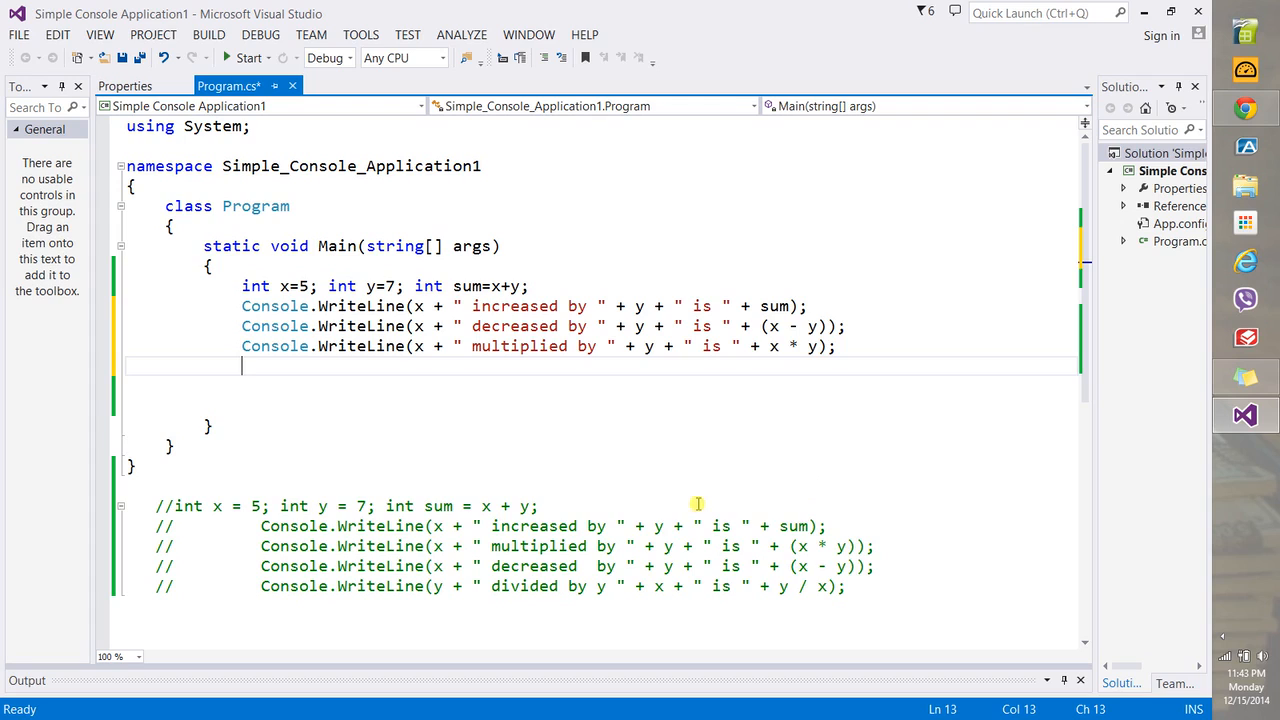
click(818, 346)
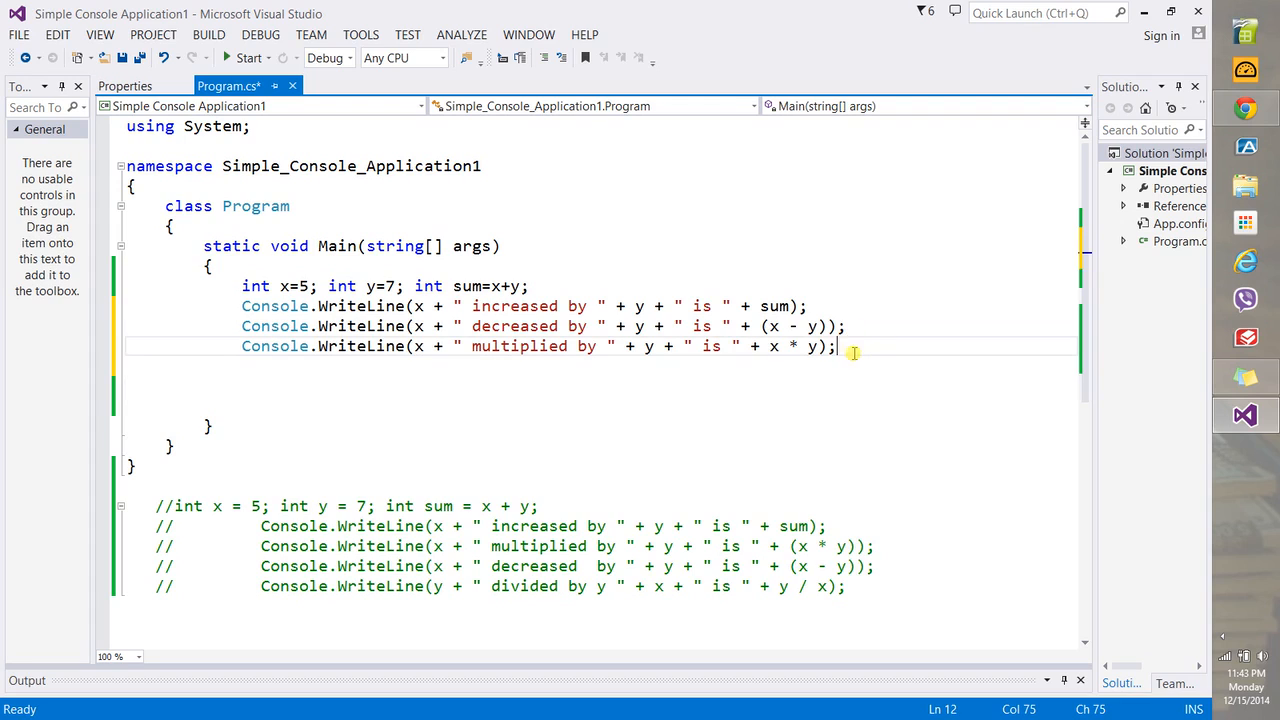
mouse_move(856, 358)
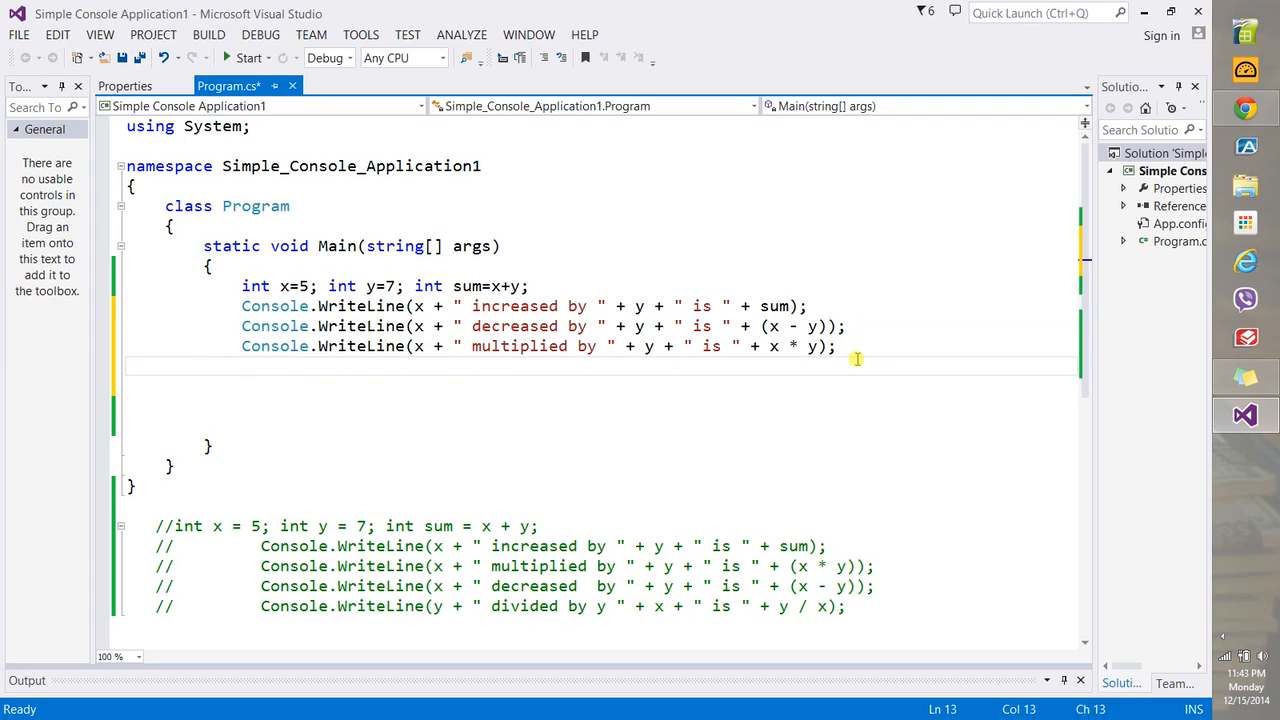
Write Console.WriteLine(x + " divided by " + y + " is " + x / y); fixing the typo
text(Console.WriteLine(x)
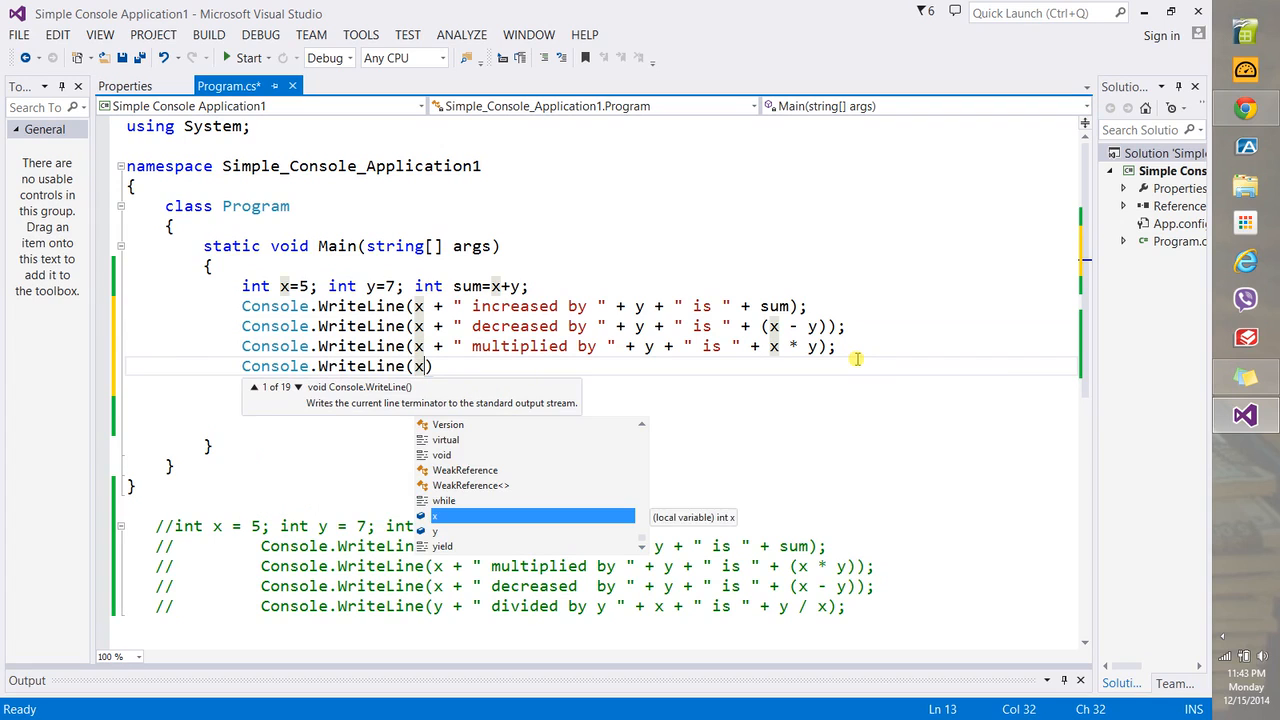
text(+ " dividef)
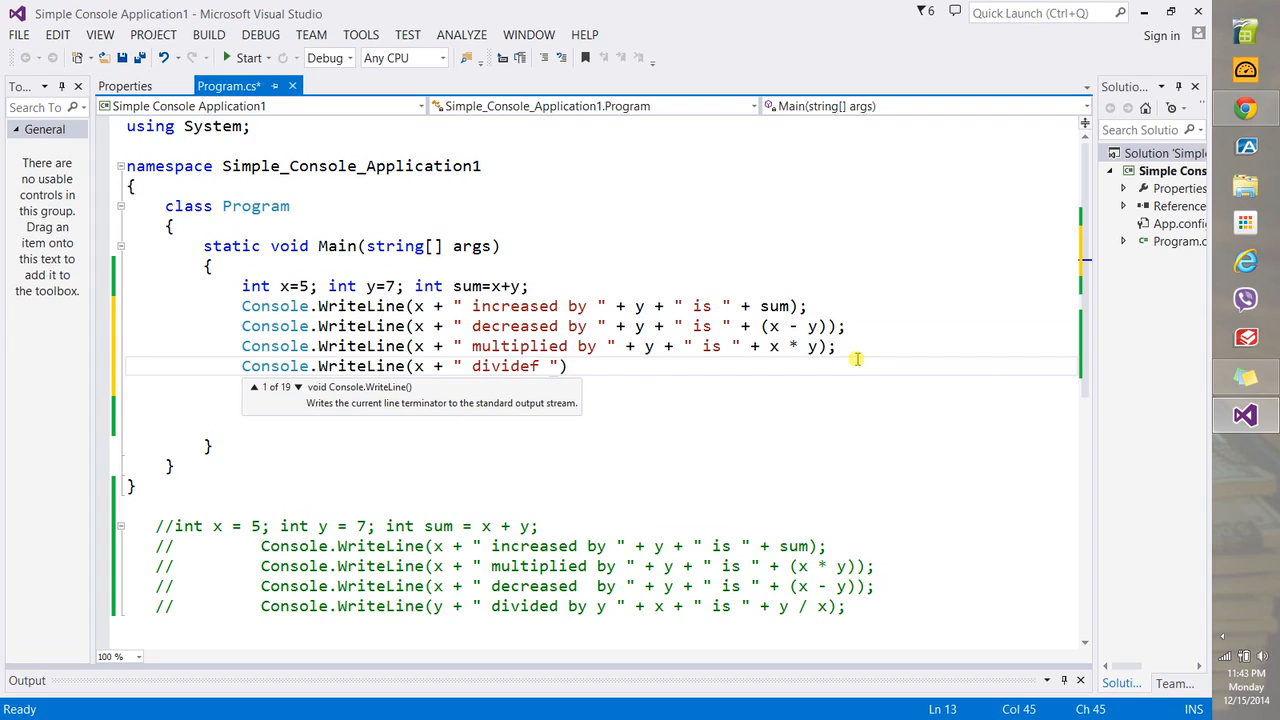
key(Backspace)
text(d by)
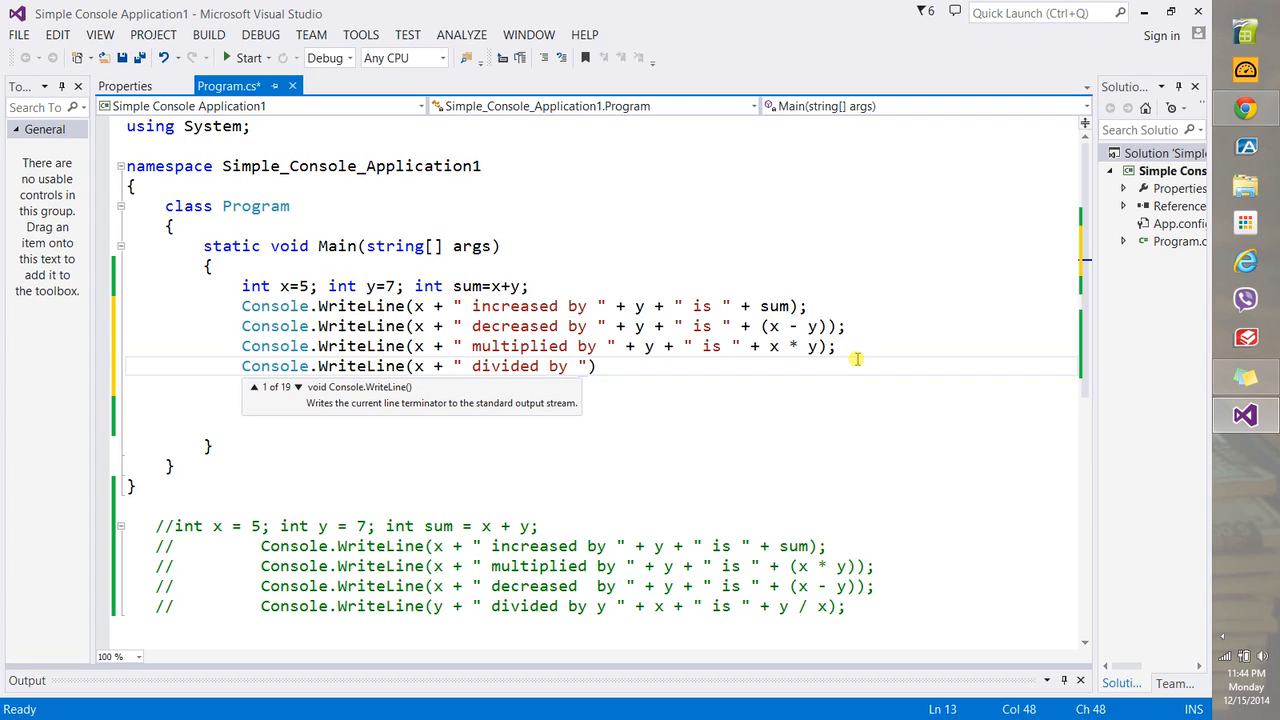
text(+ y))
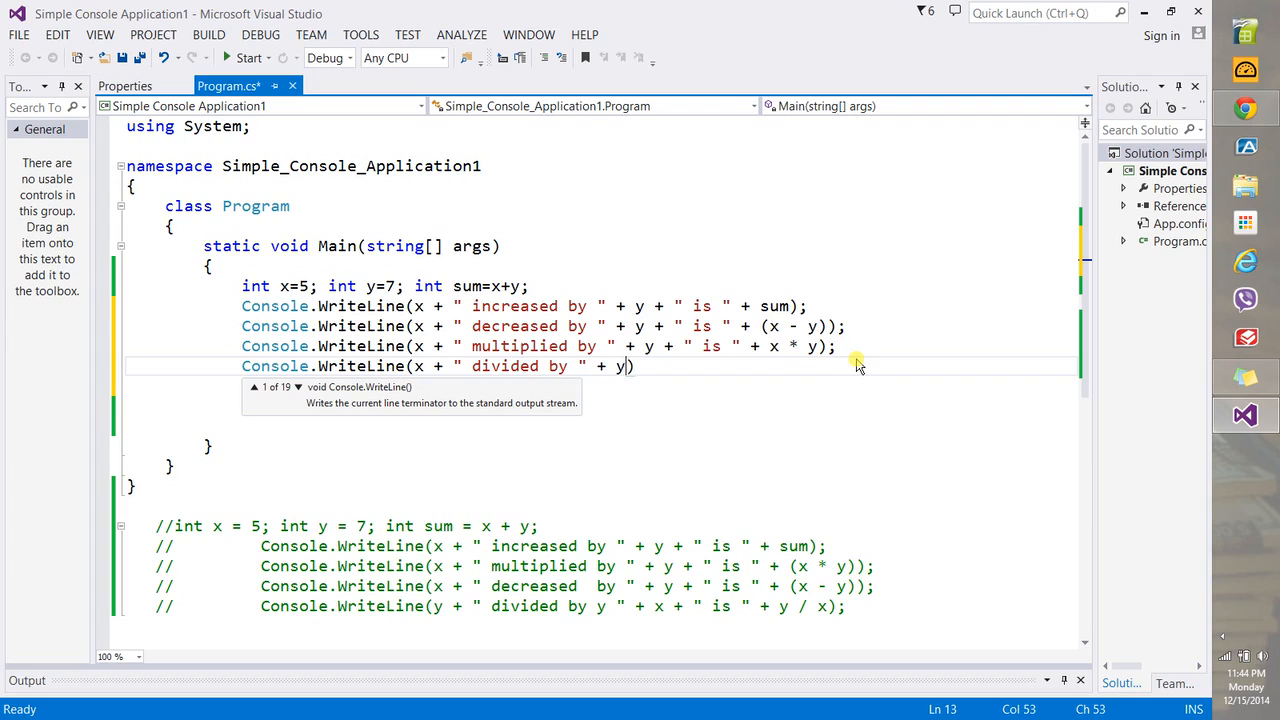
text(+ "")
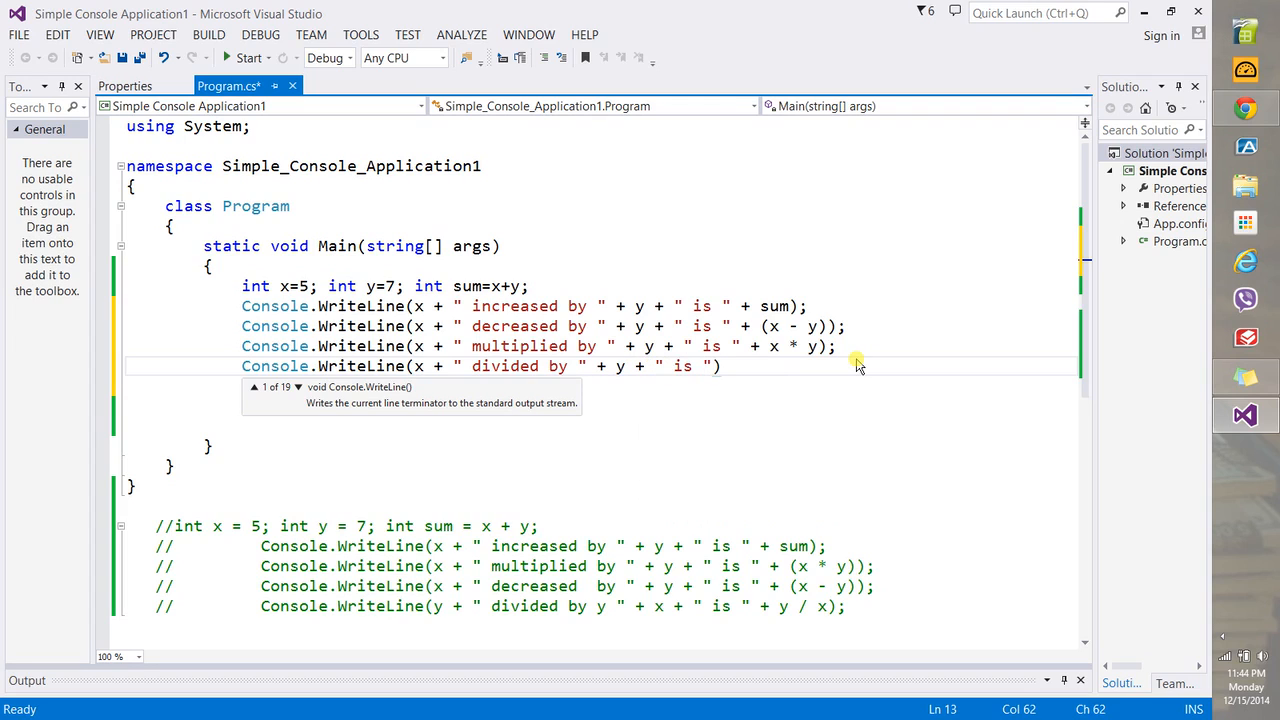
text(+)
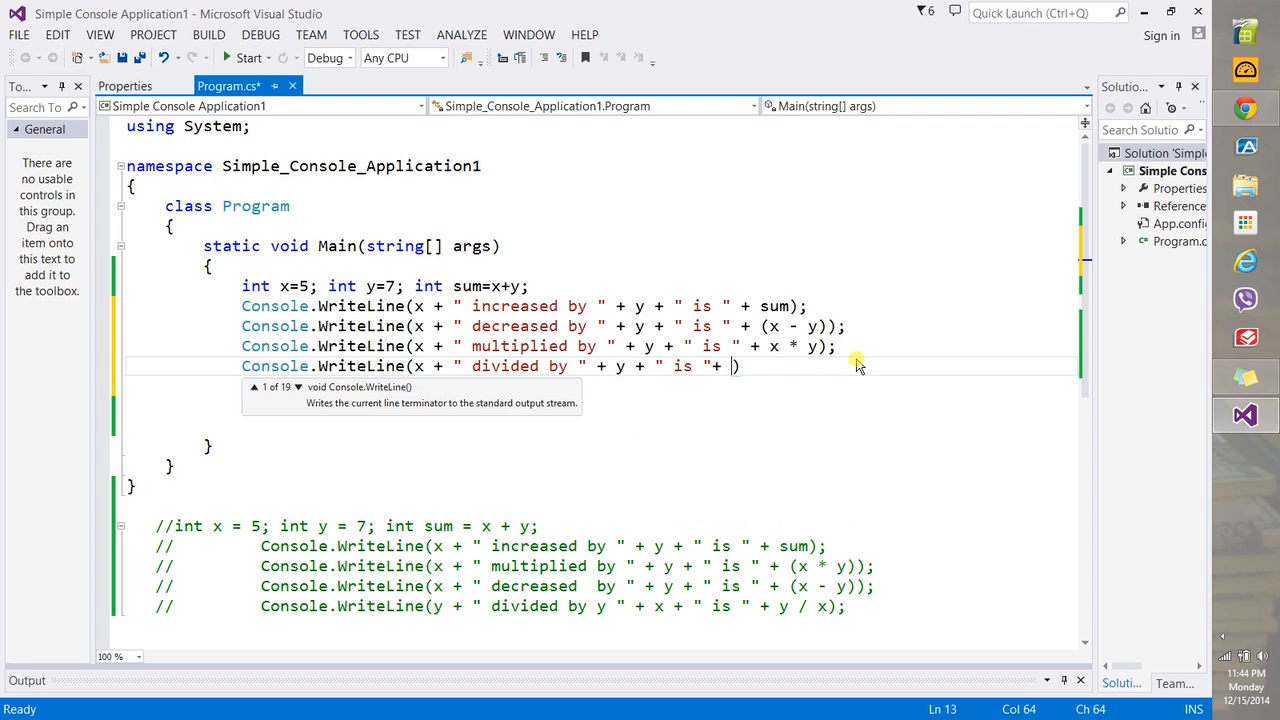
text(x/y))
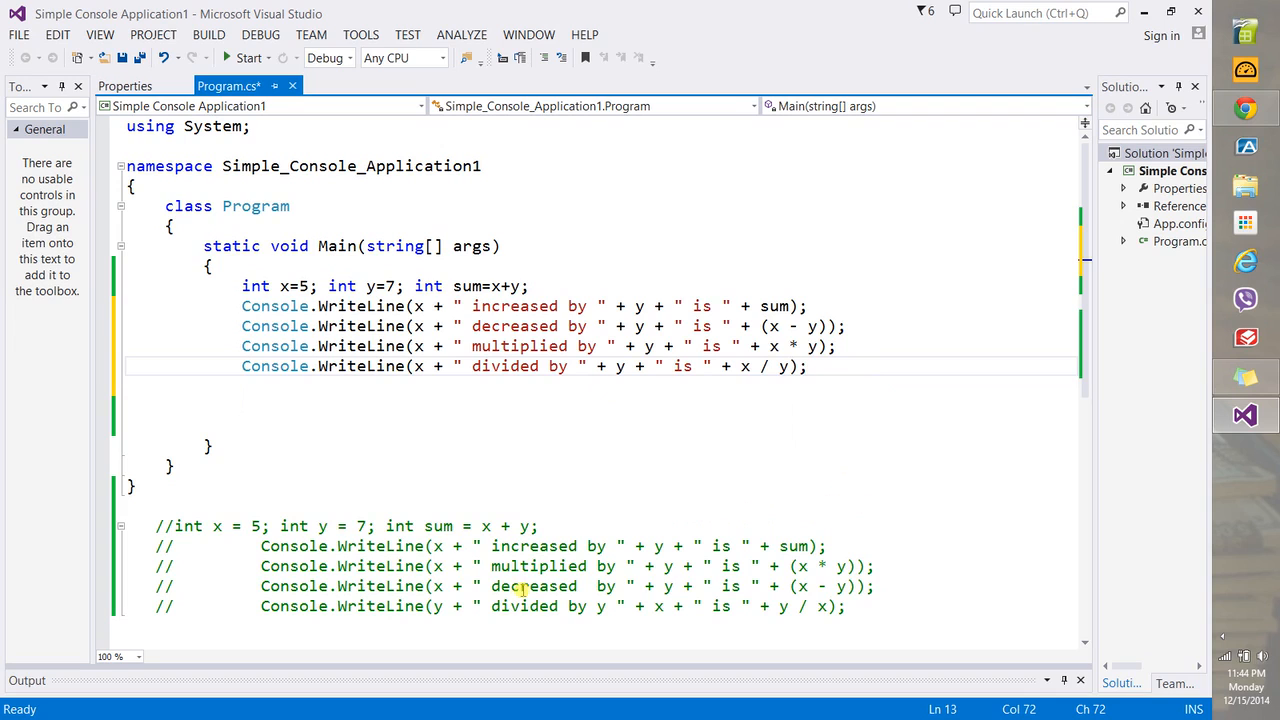
Select the old commented-out code block for removal
drag(156, 526, 558, 606)
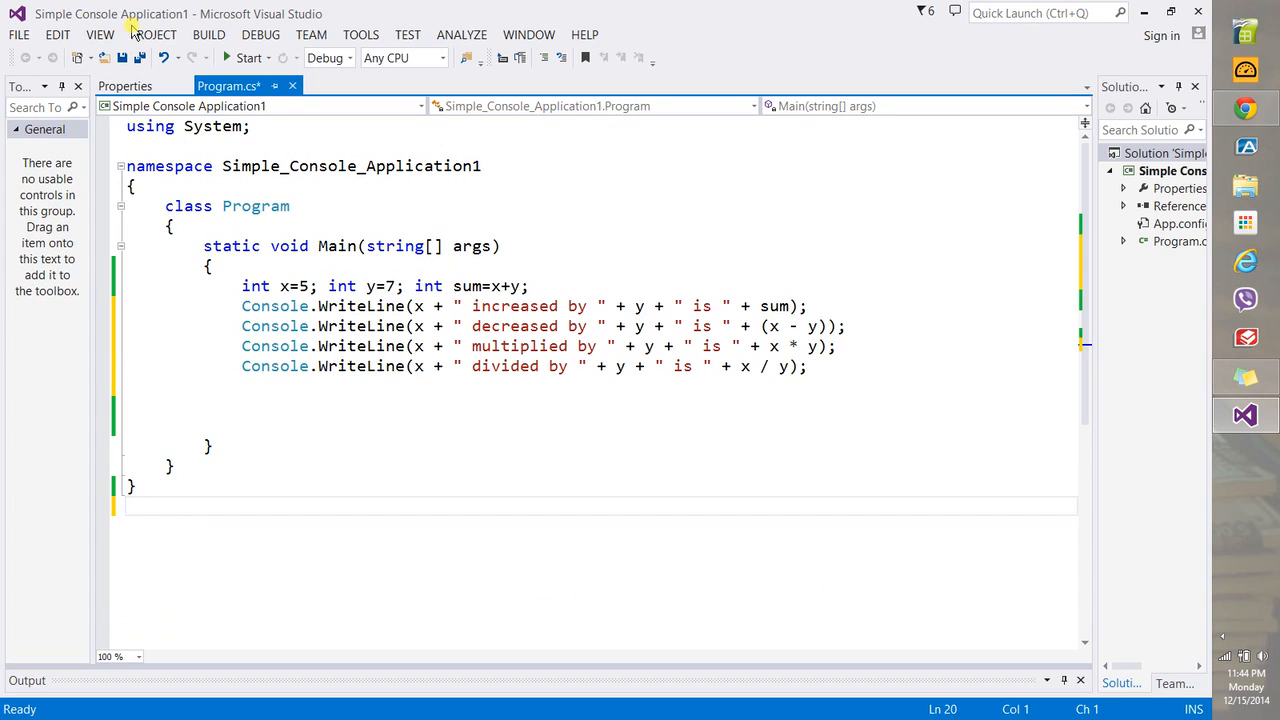
Build the solution, then start debugging with Step Into, pausing at Main
click(208, 34)
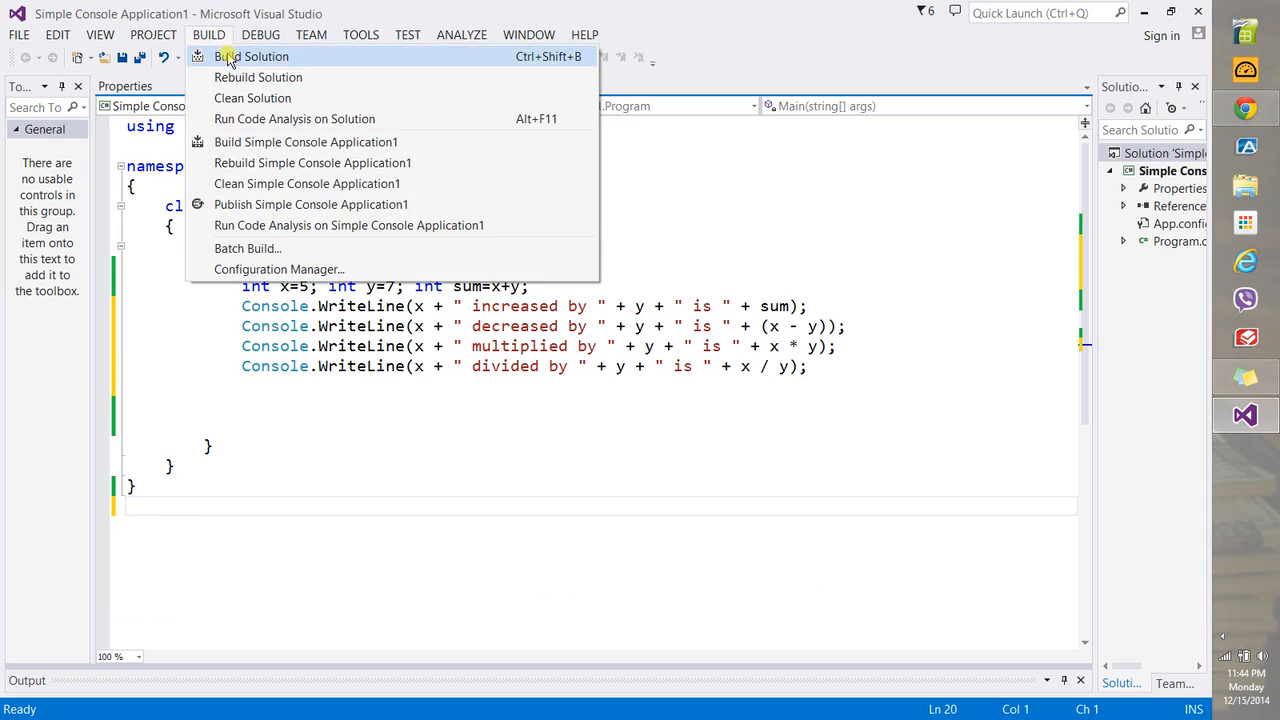
click(252, 56)
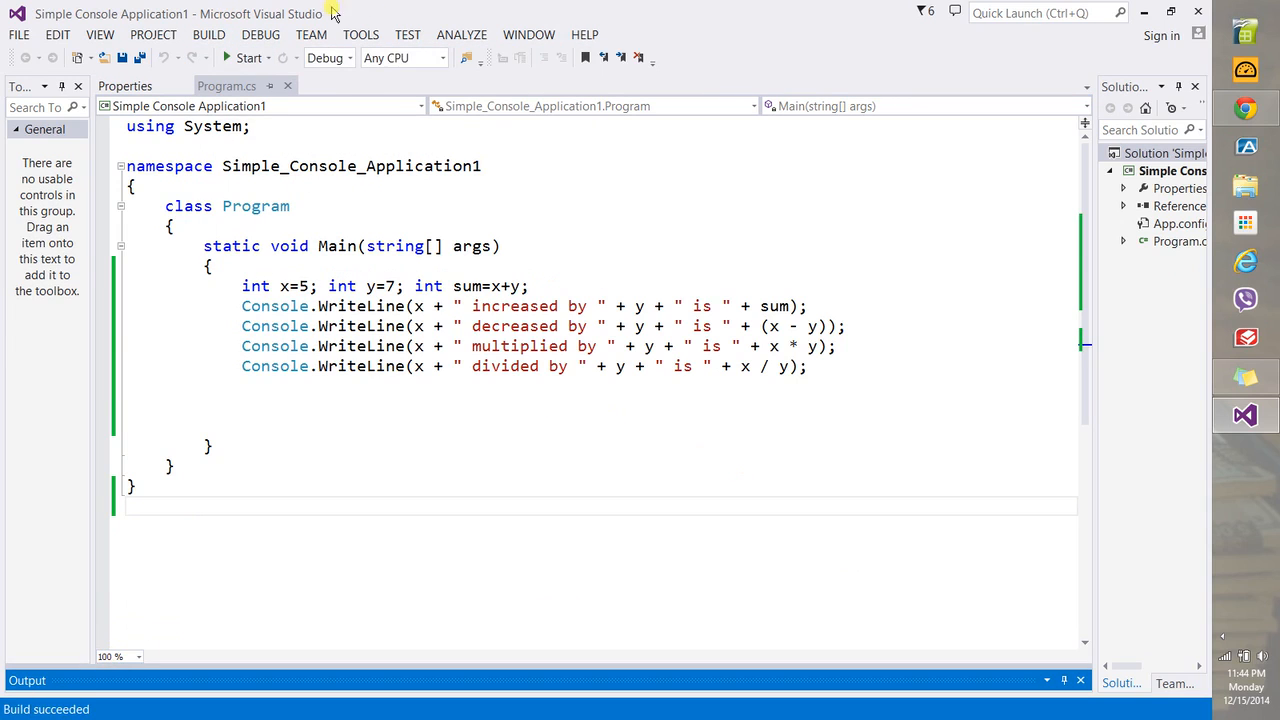
click(260, 34)
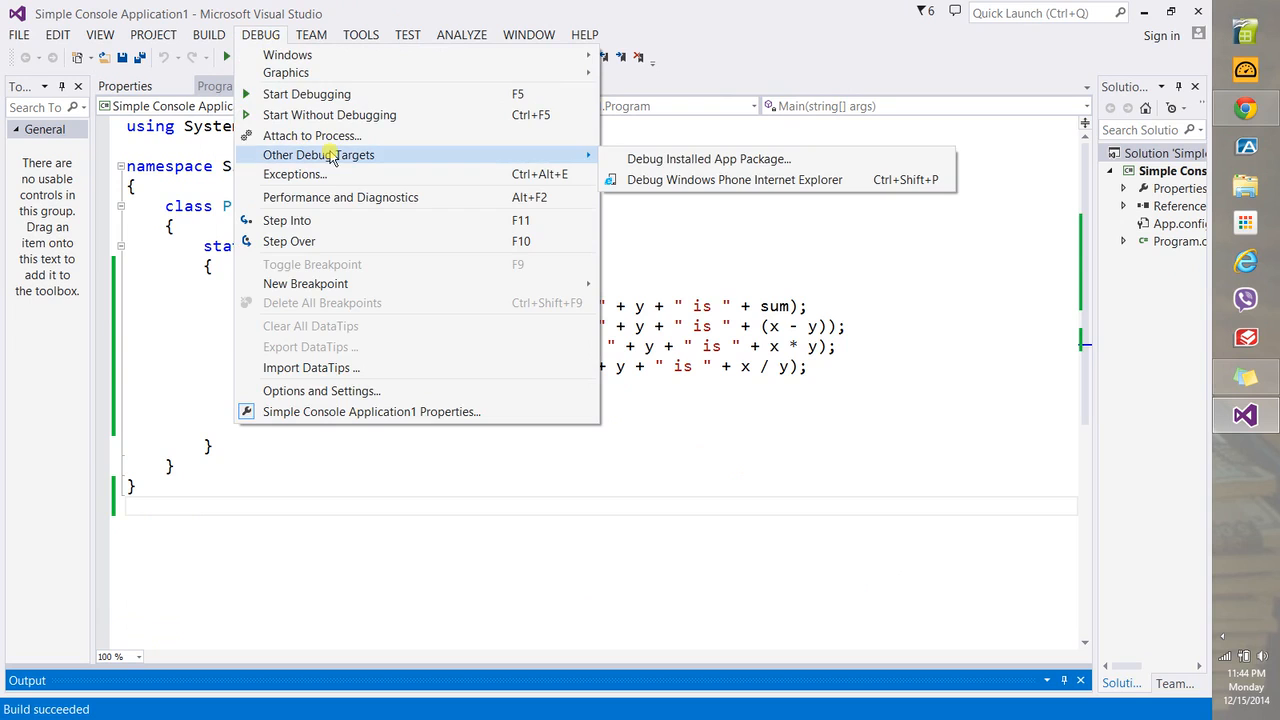
mouse_move(380, 220)
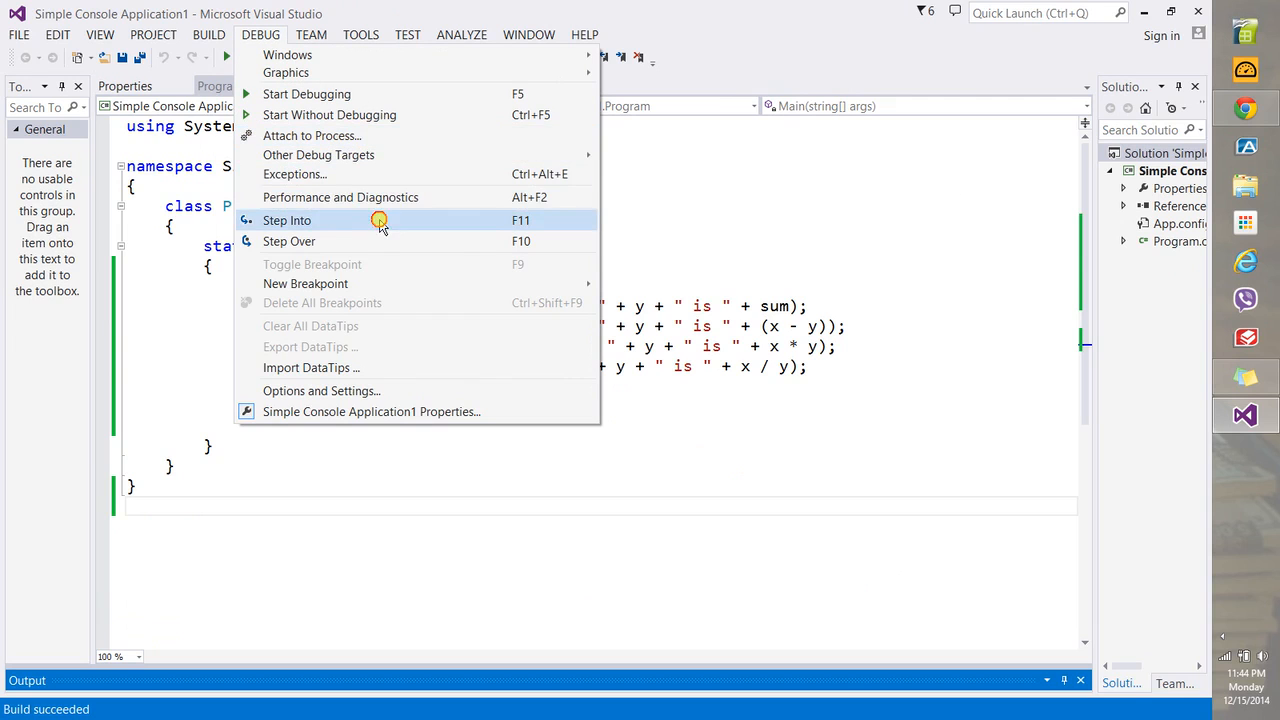
click(288, 220)
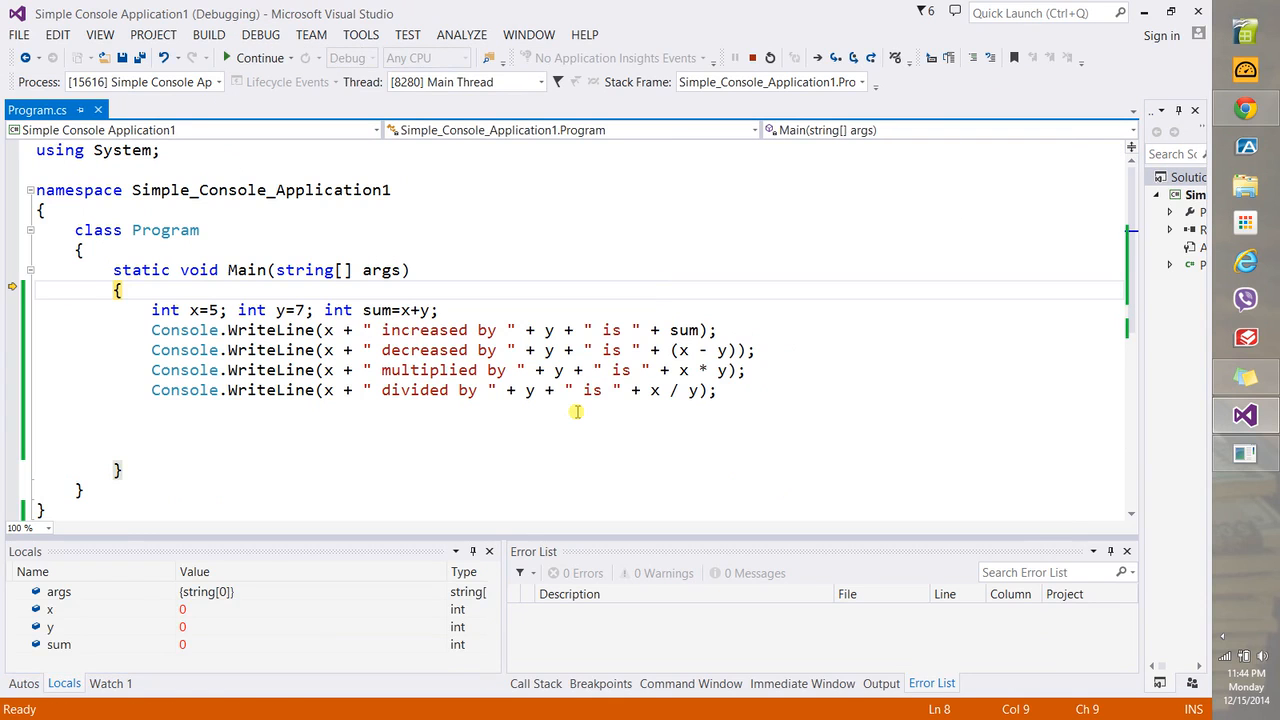
mouse_move(212, 624)
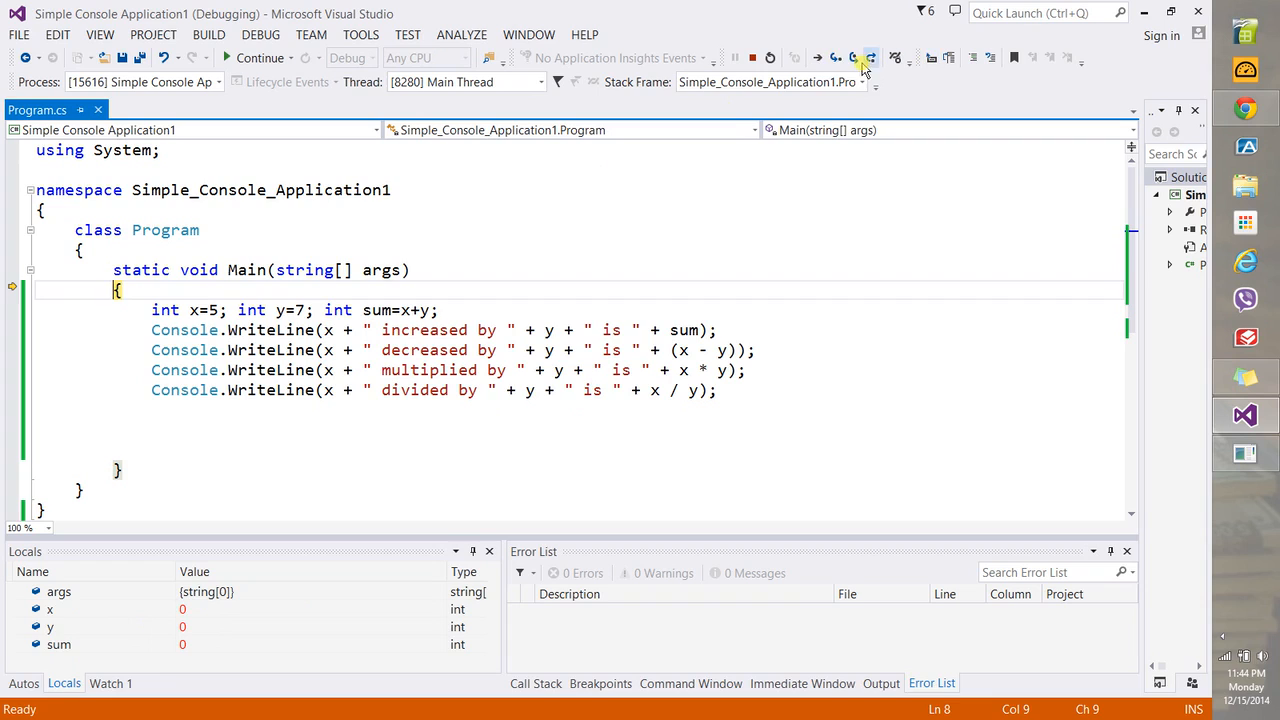
Step over the declarations so Locals shows x 5, y 7, sum 12, and show the console window
click(836, 56)
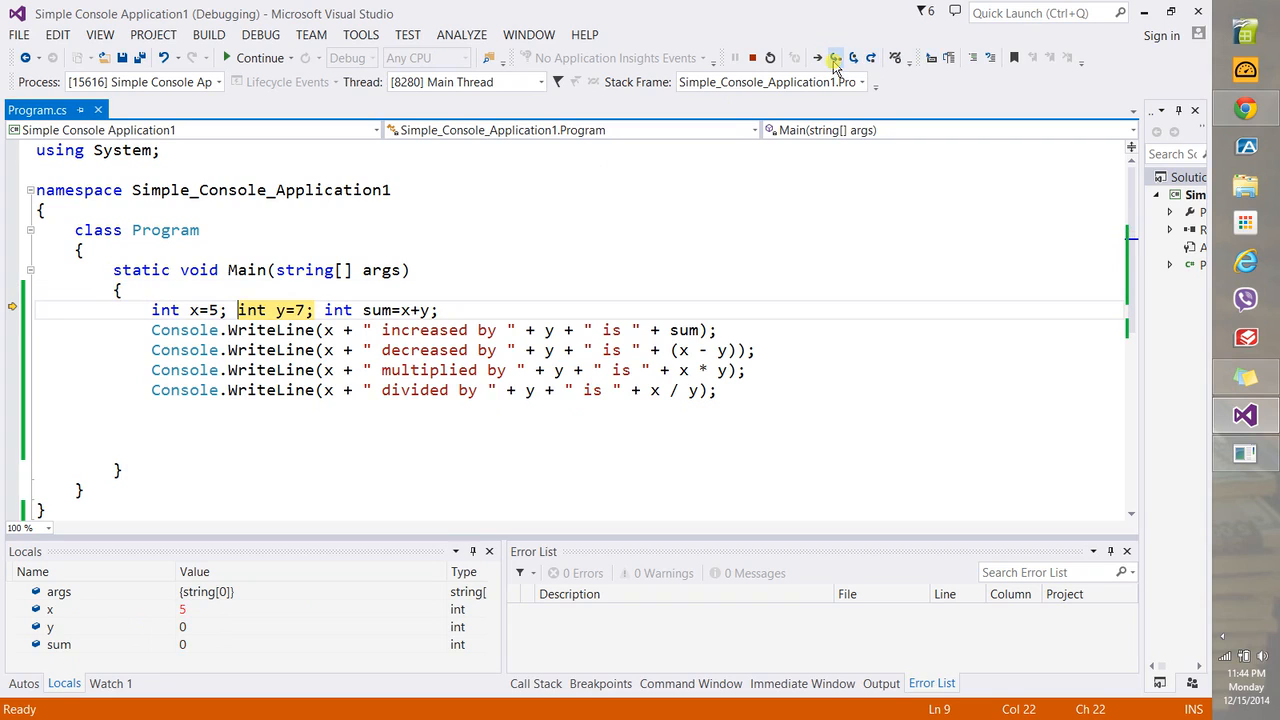
click(836, 56)
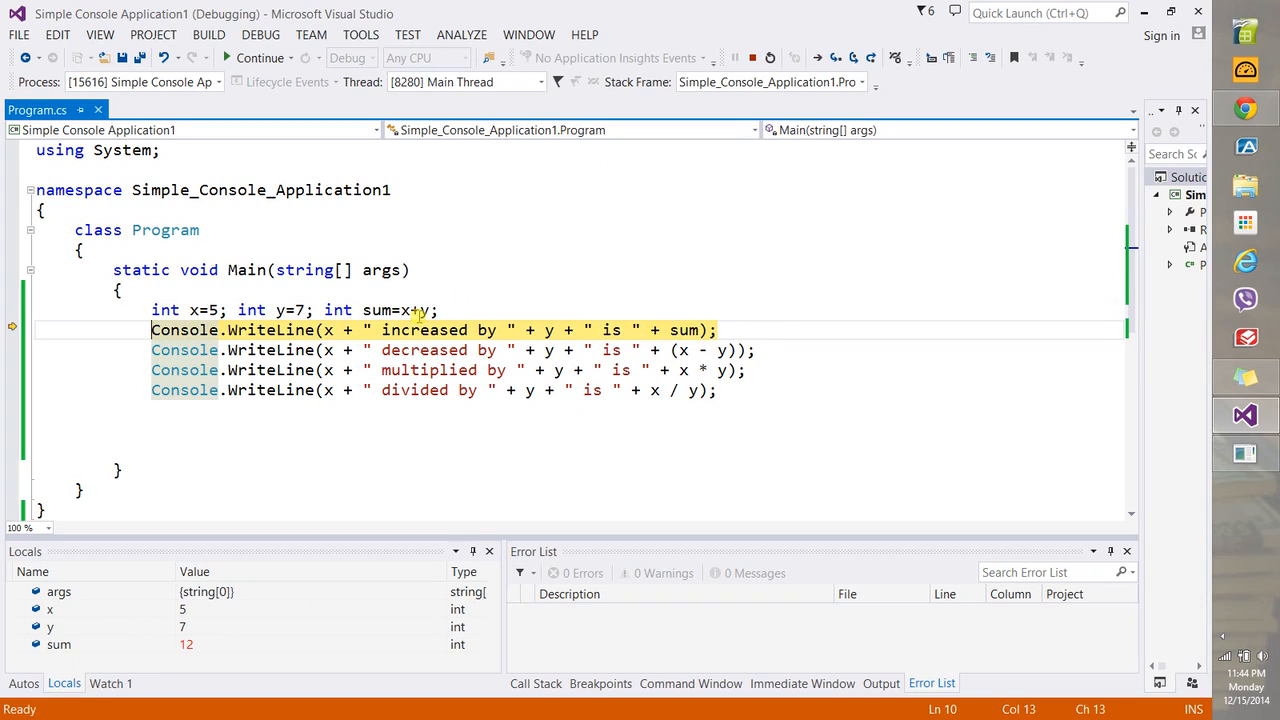
mouse_move(420, 310)
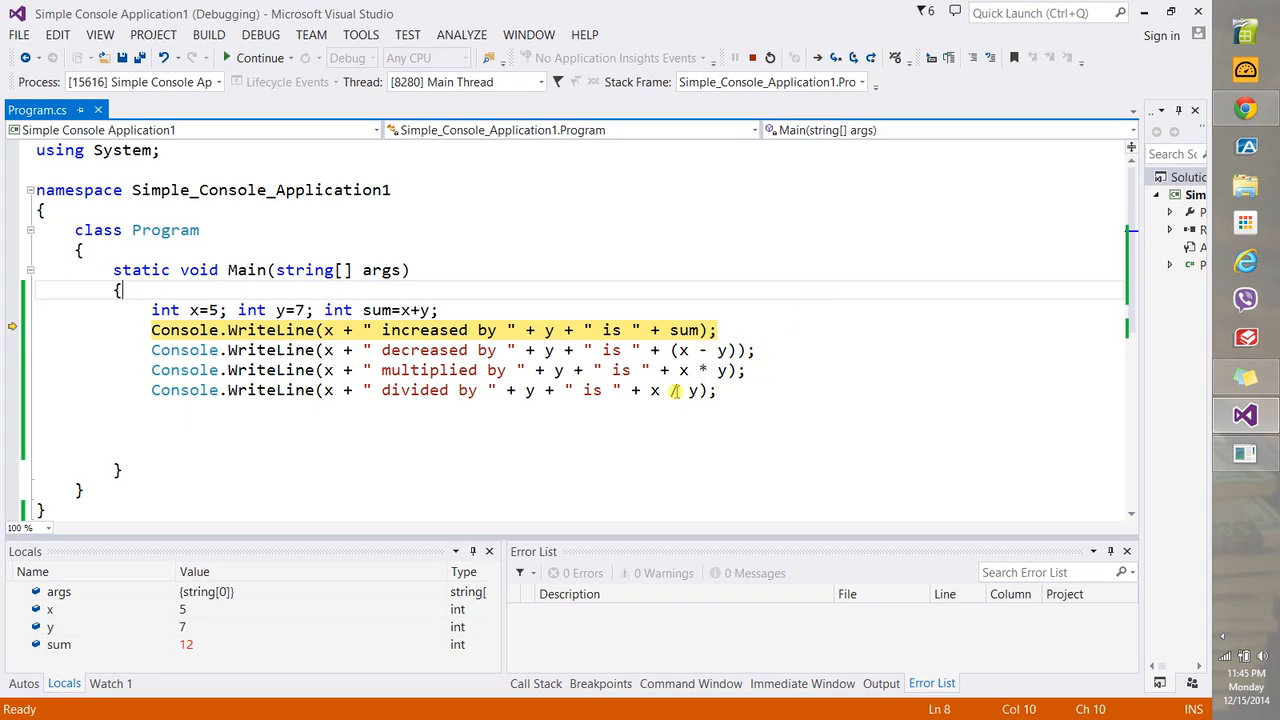
mouse_move(676, 390)
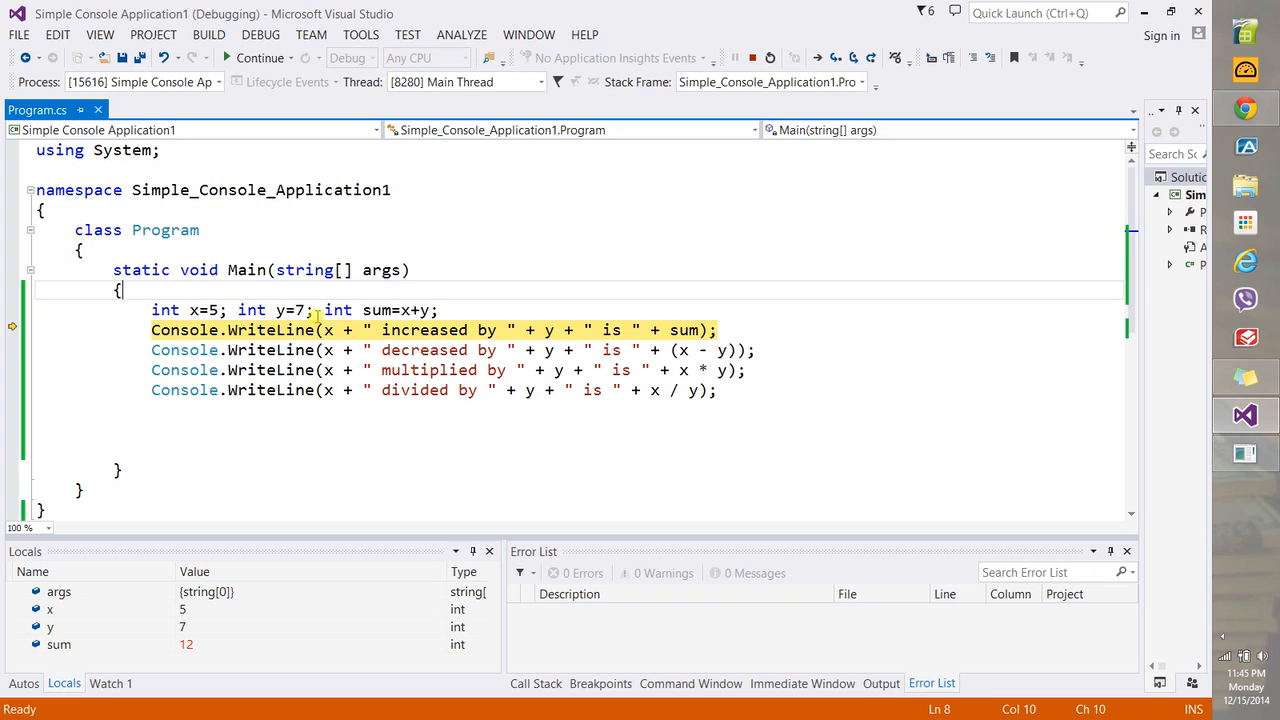
mouse_move(672, 390)
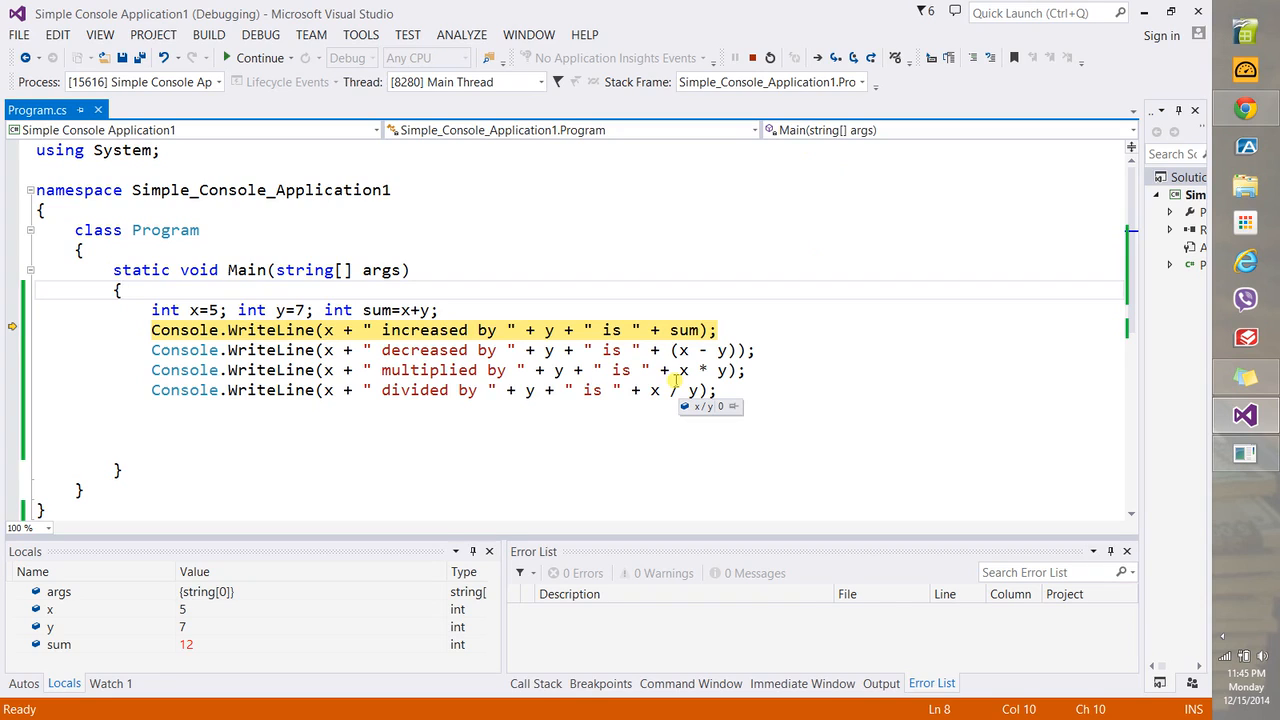
mouse_move(232, 320)
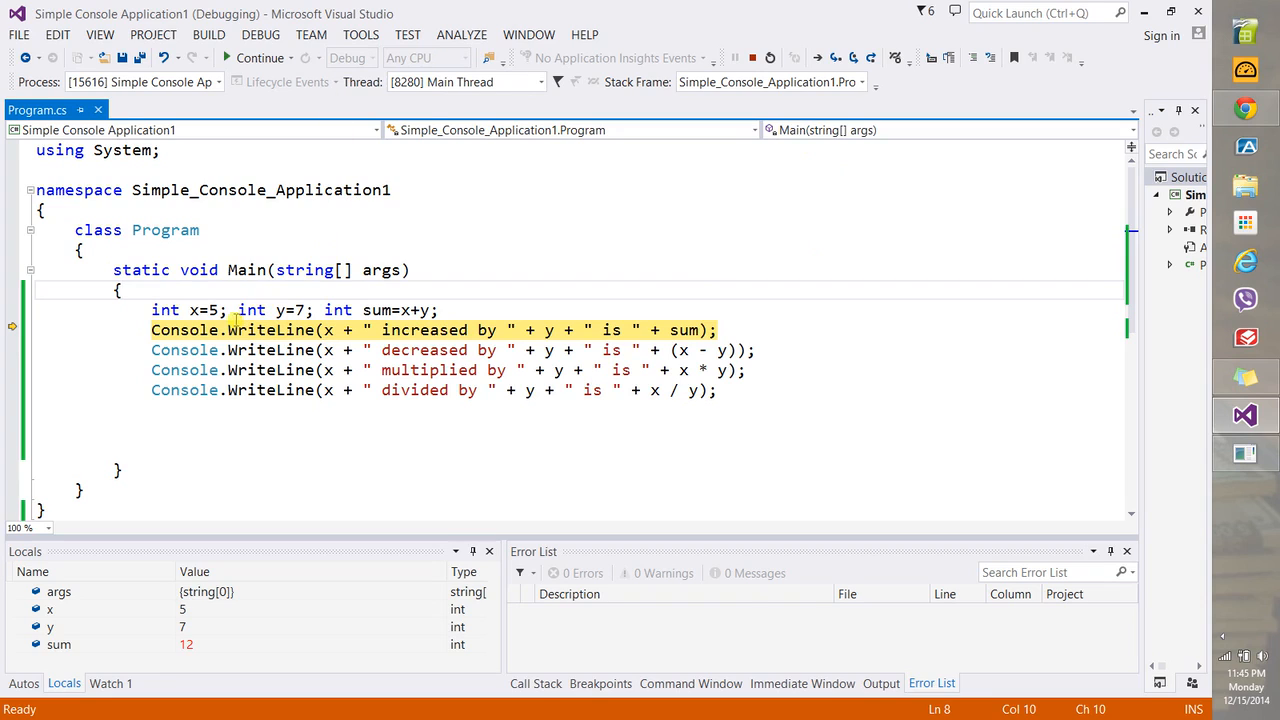
mouse_move(644, 390)
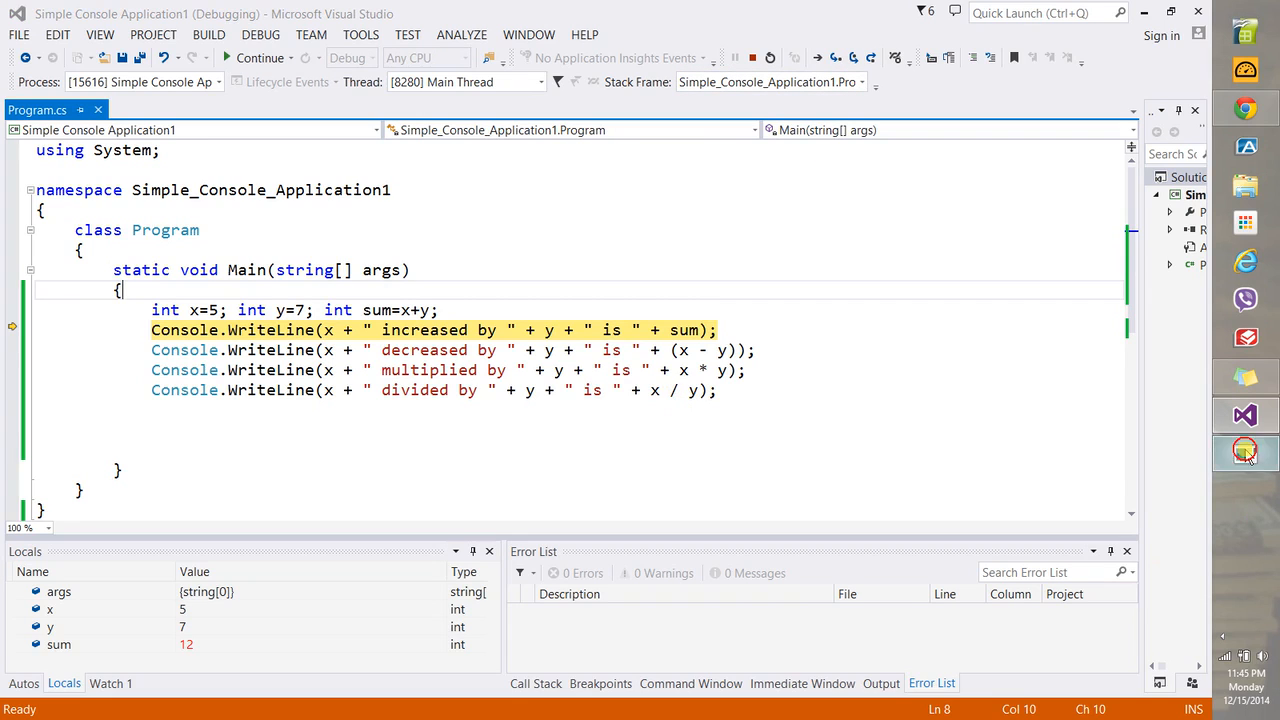
click(1244, 452)
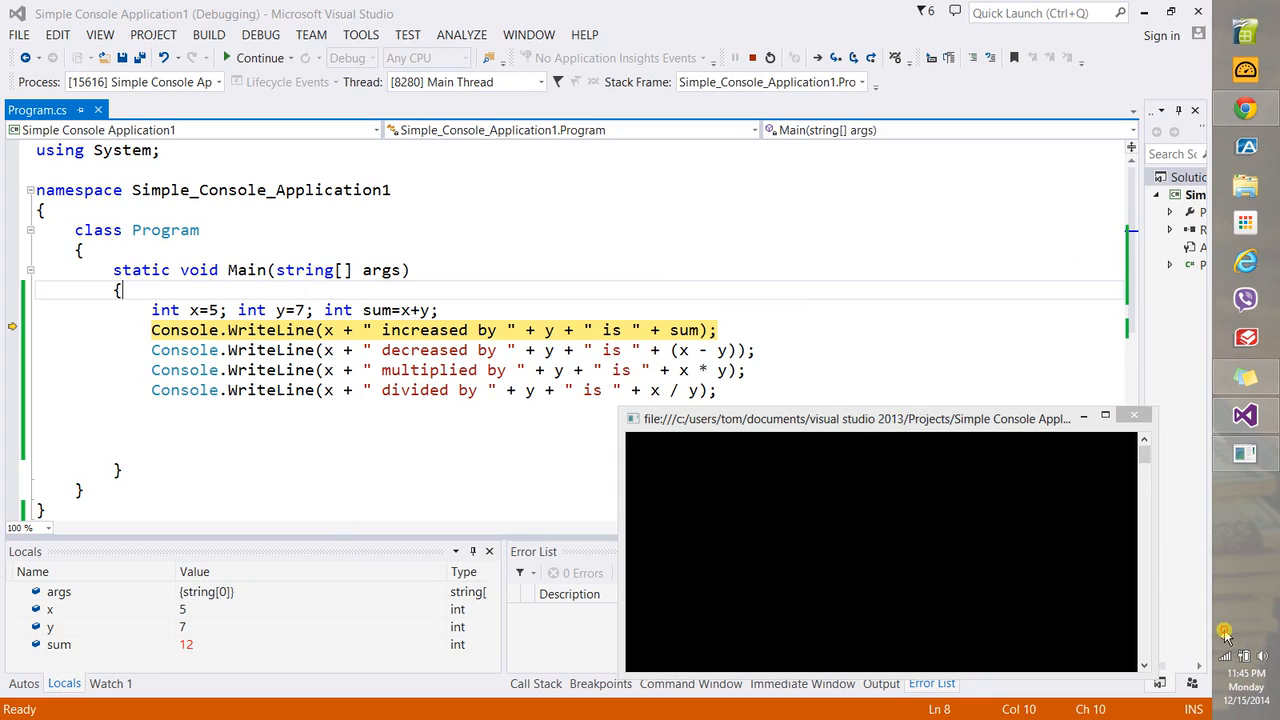
Step over the print lines so the console shows increased 12, decreased -2, multiplied 35, divided 0
click(1224, 636)
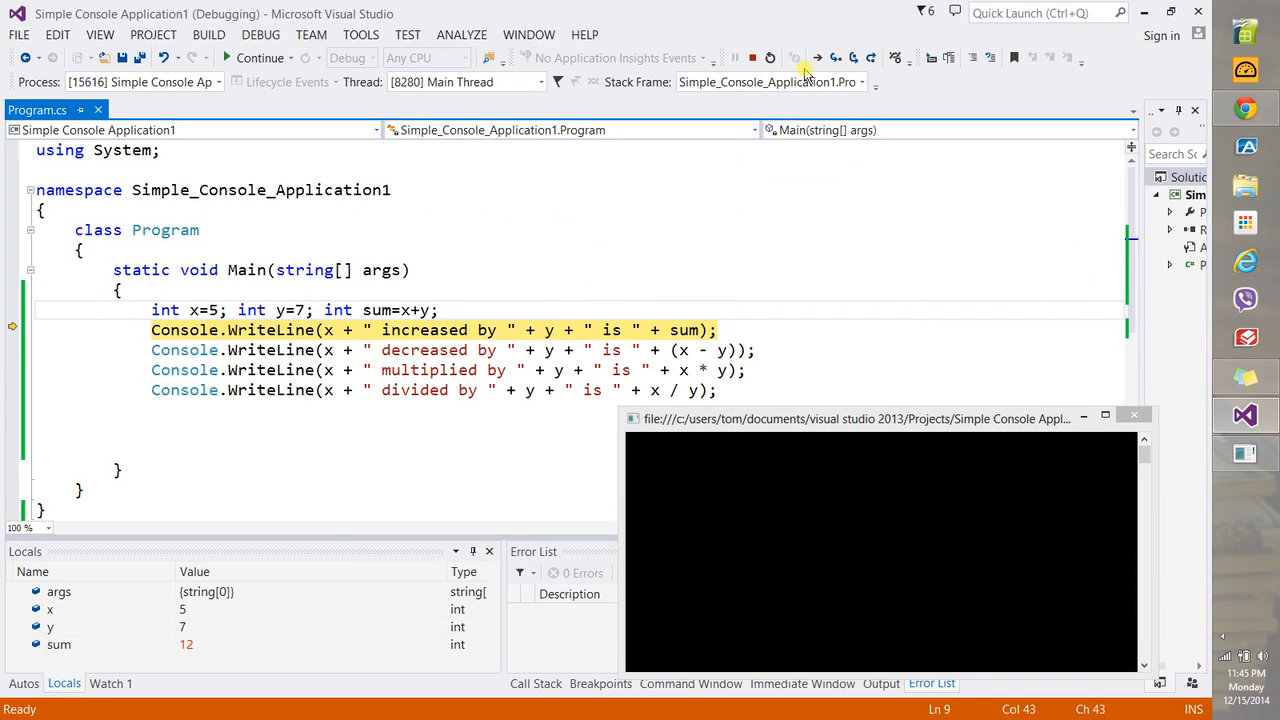
click(836, 56)
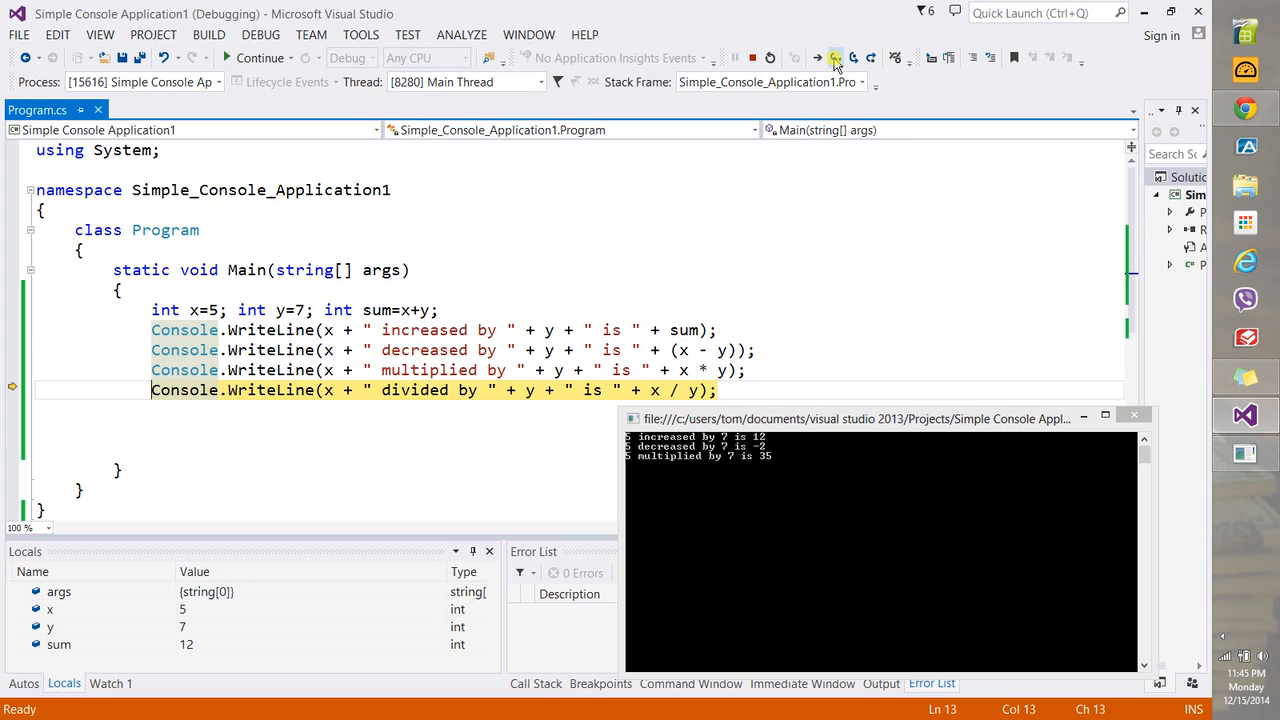
click(836, 56)
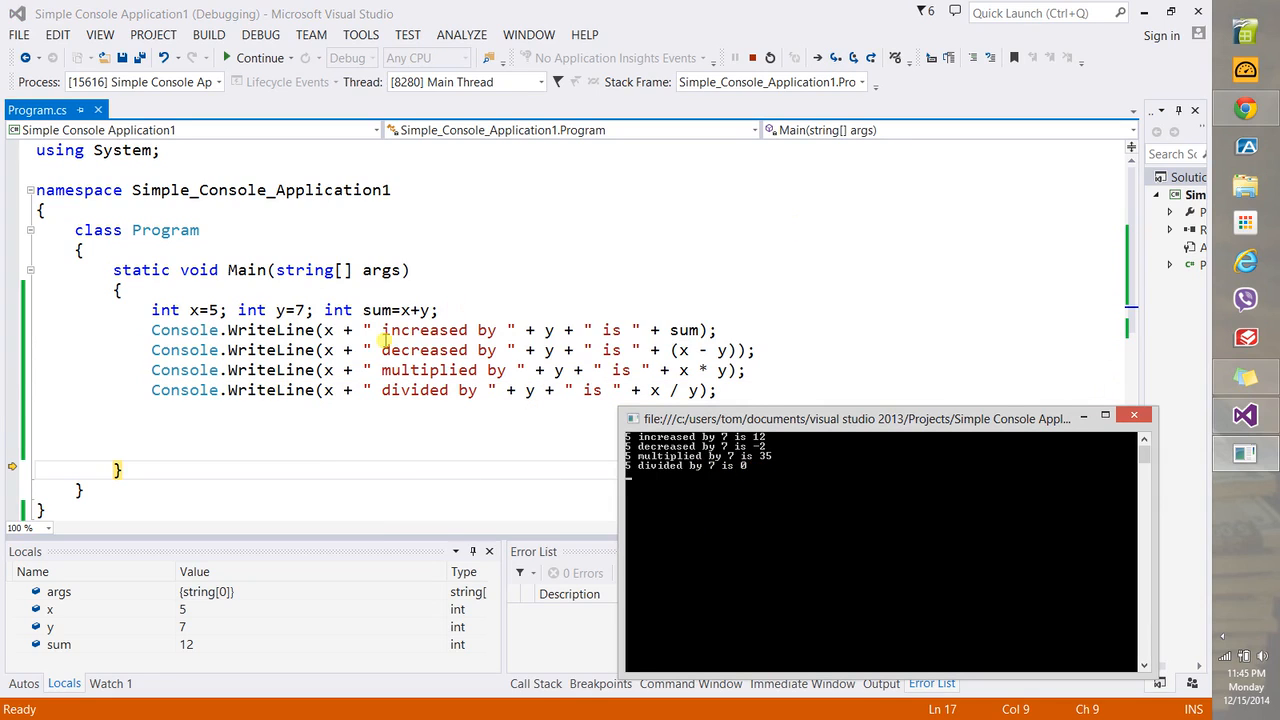
mouse_move(664, 388)
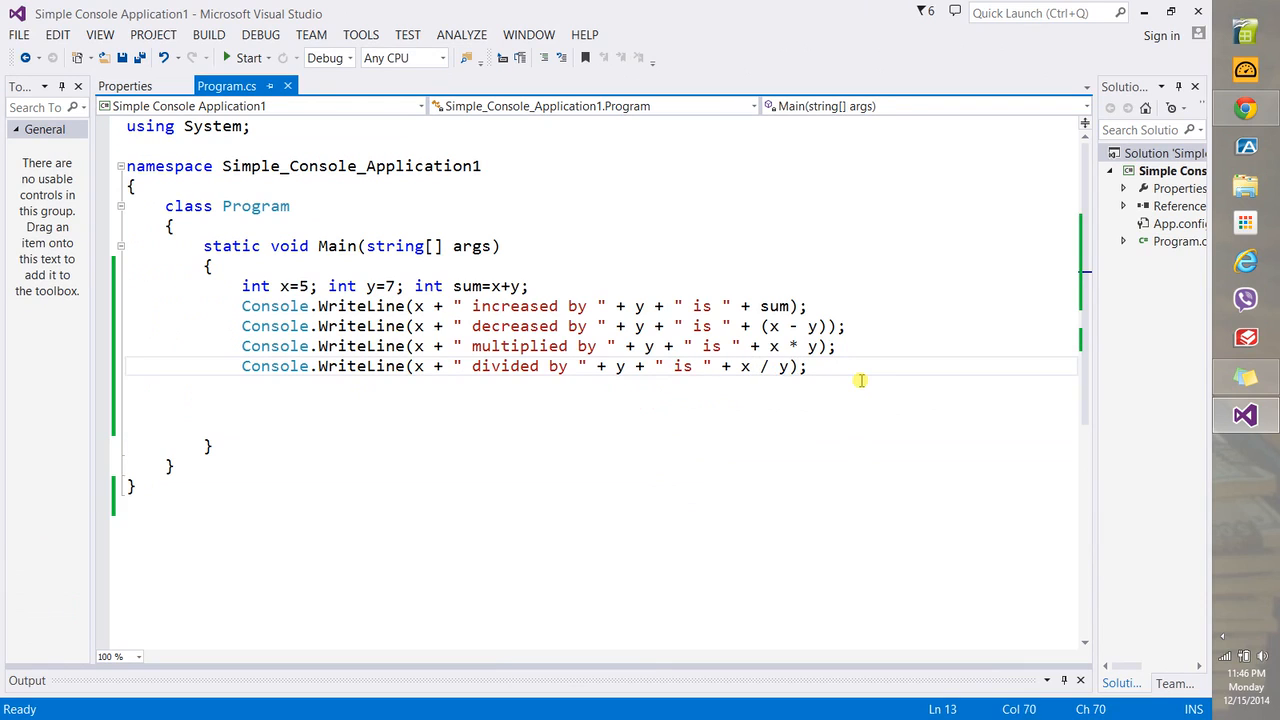
Duplicate the x / y line below and swap the operands so it prints y divided by x
drag(806, 366, 704, 366)
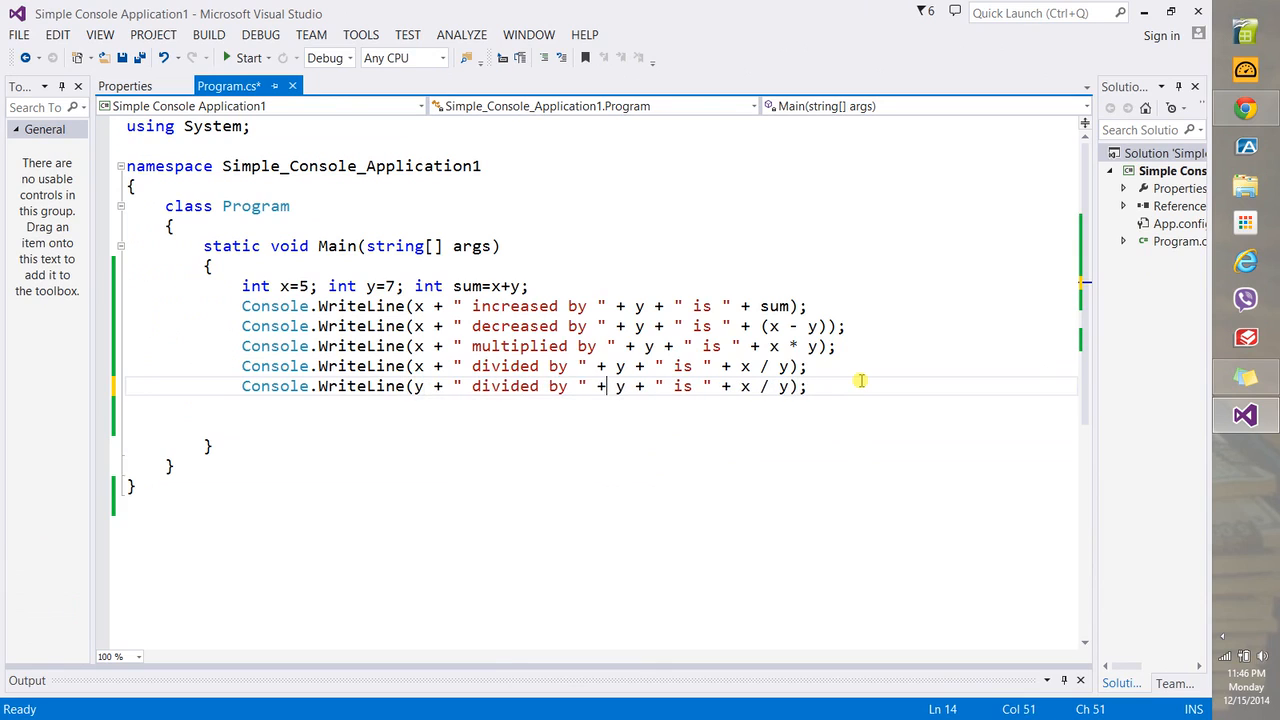
text(x)
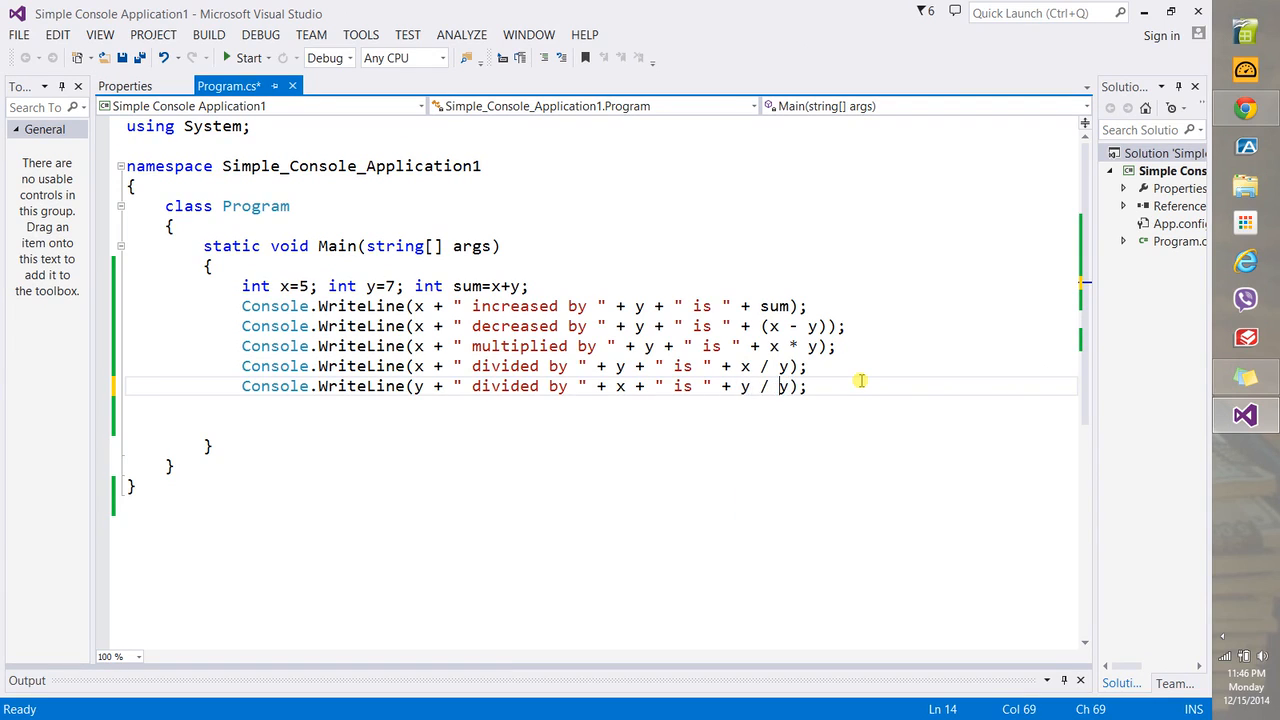
text(x)
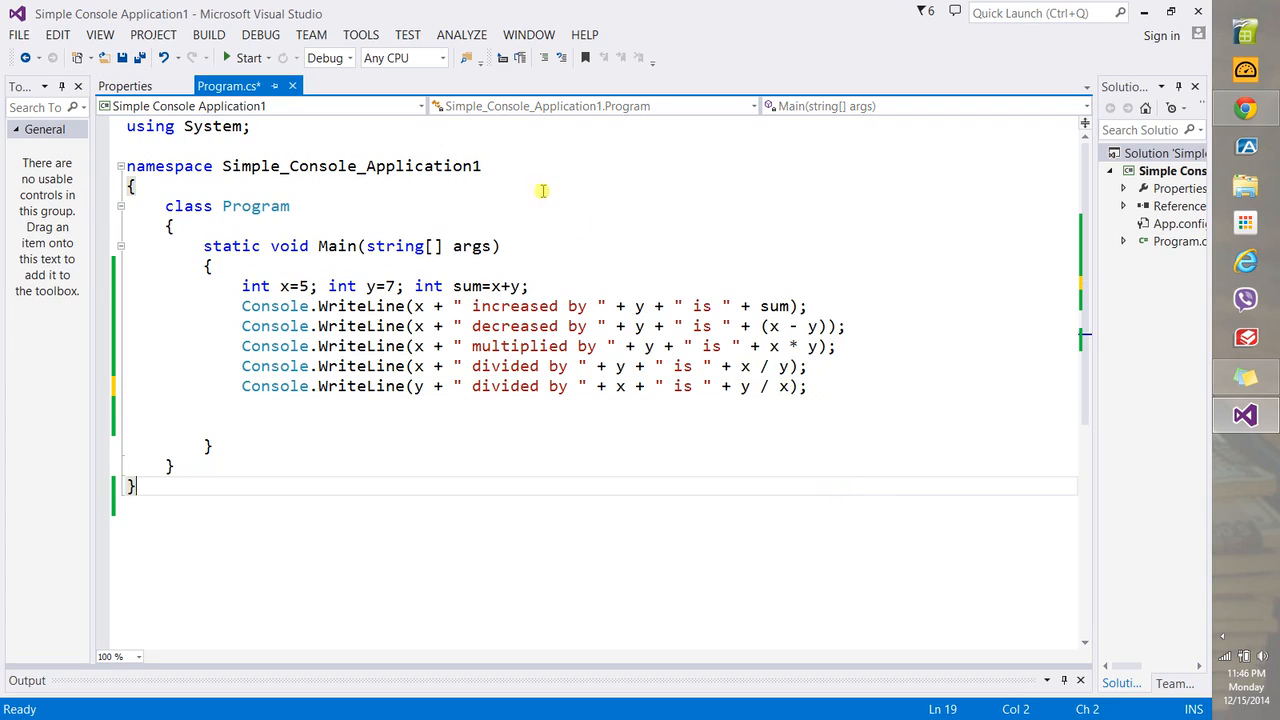
click(260, 34)
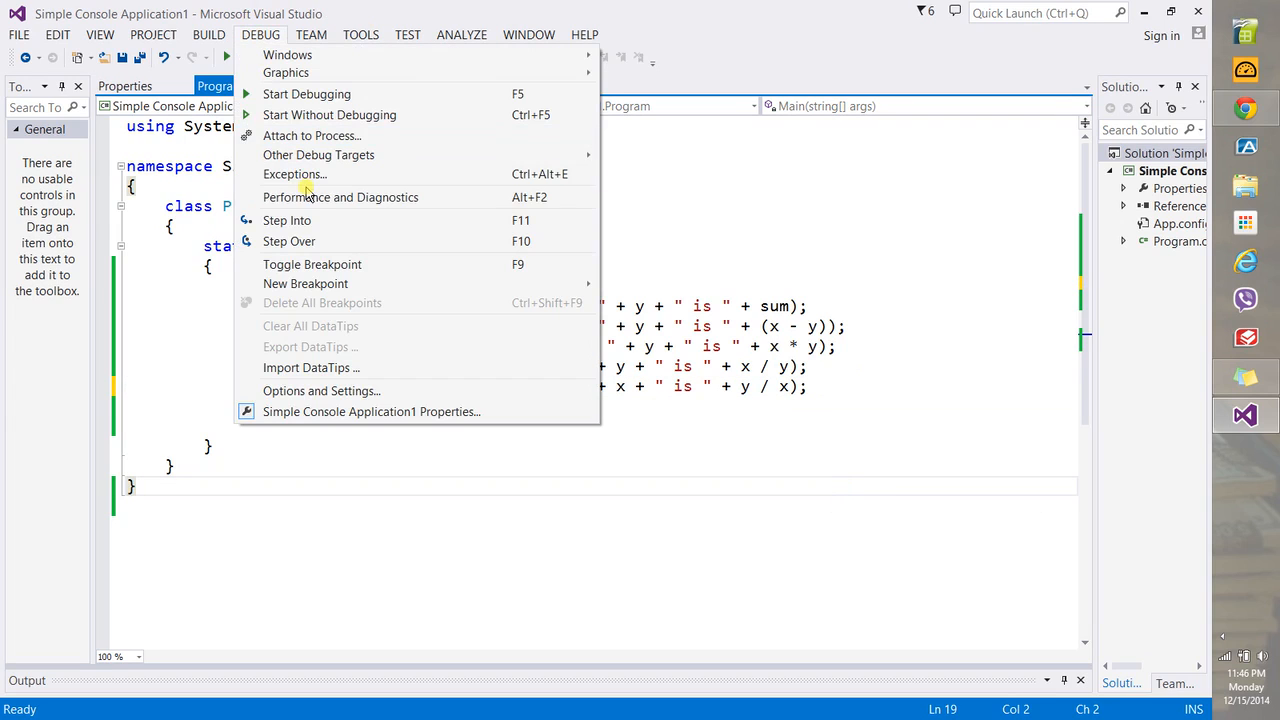
mouse_move(288, 240)
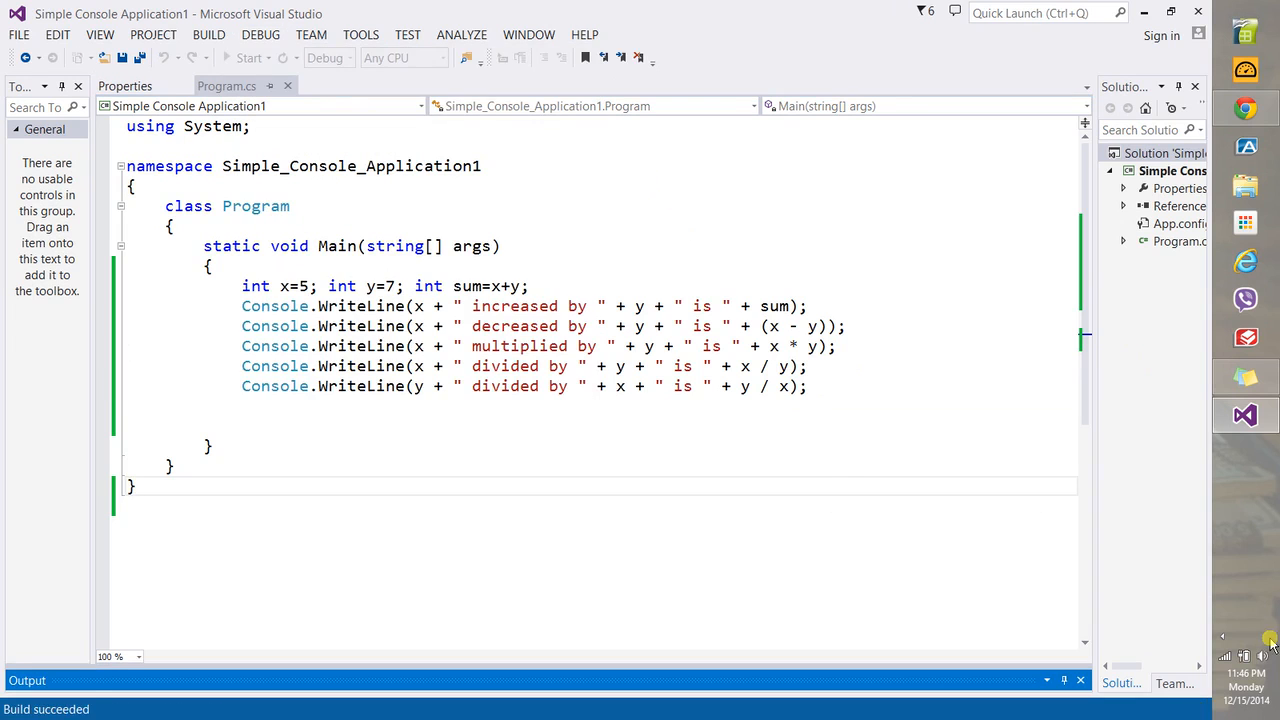
Start debugging with Step Into, building and pausing at Main's opening brace
click(248, 56)
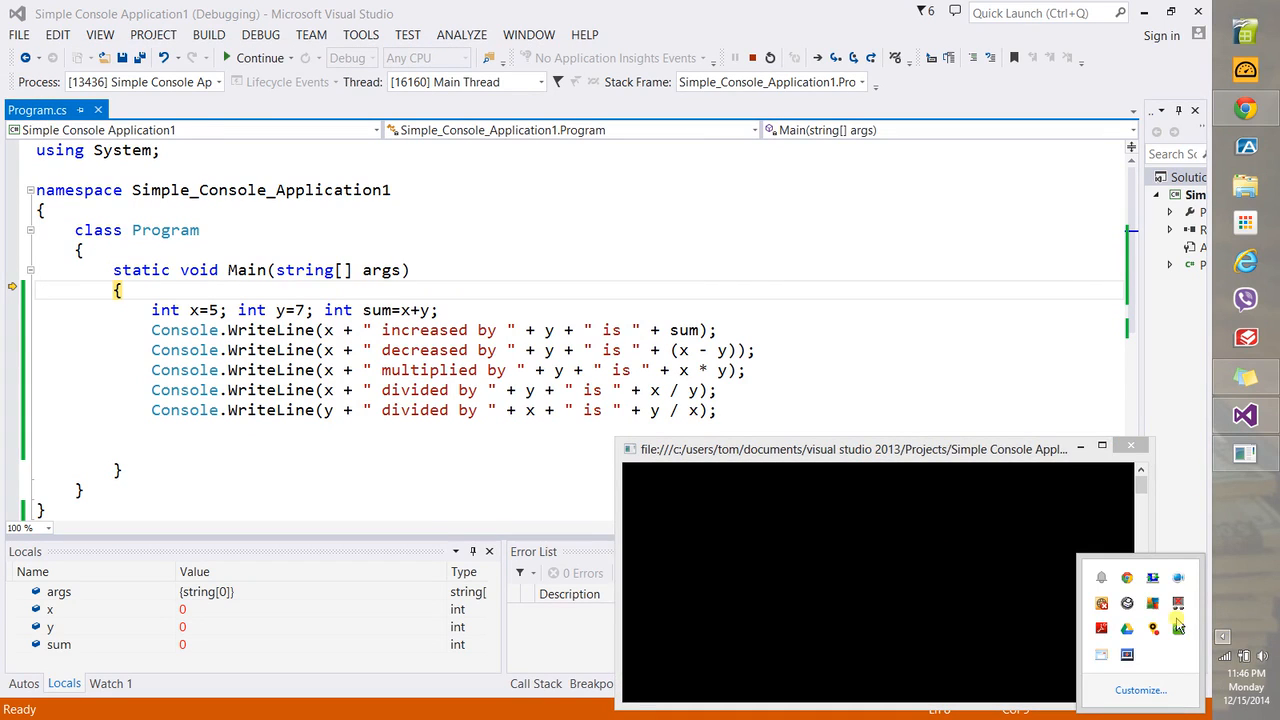
mouse_move(1128, 656)
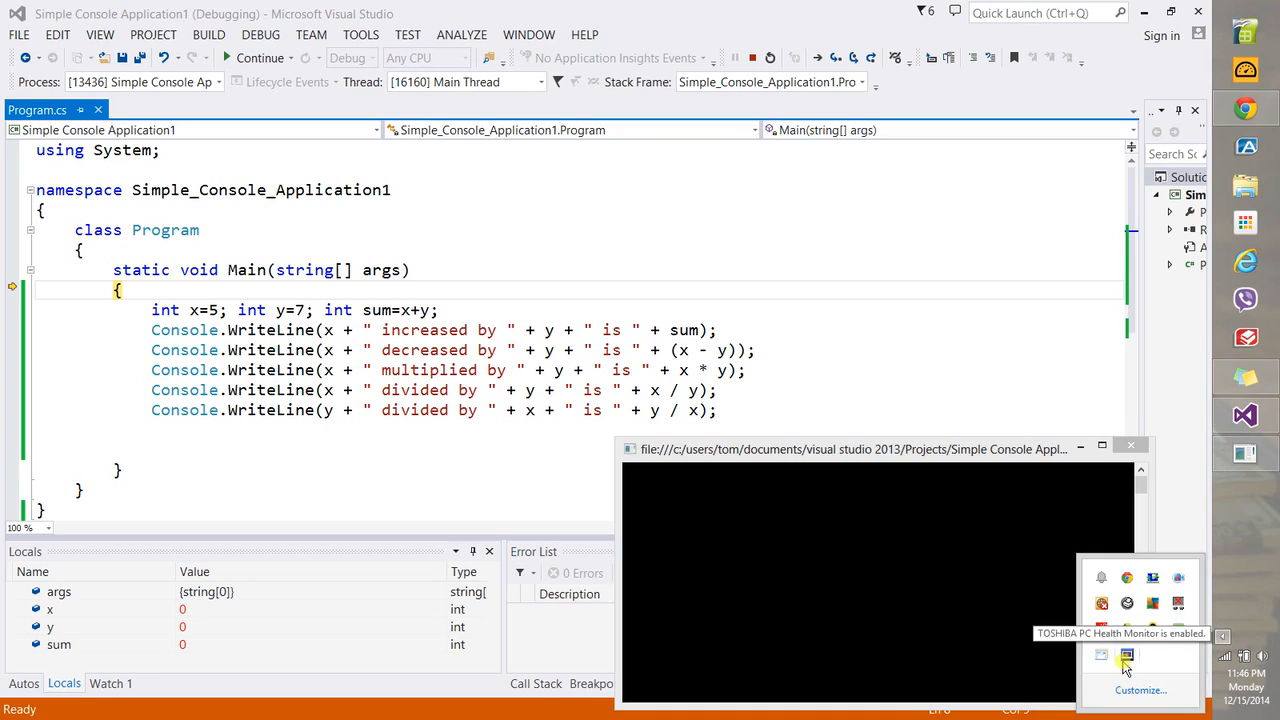
click(1128, 656)
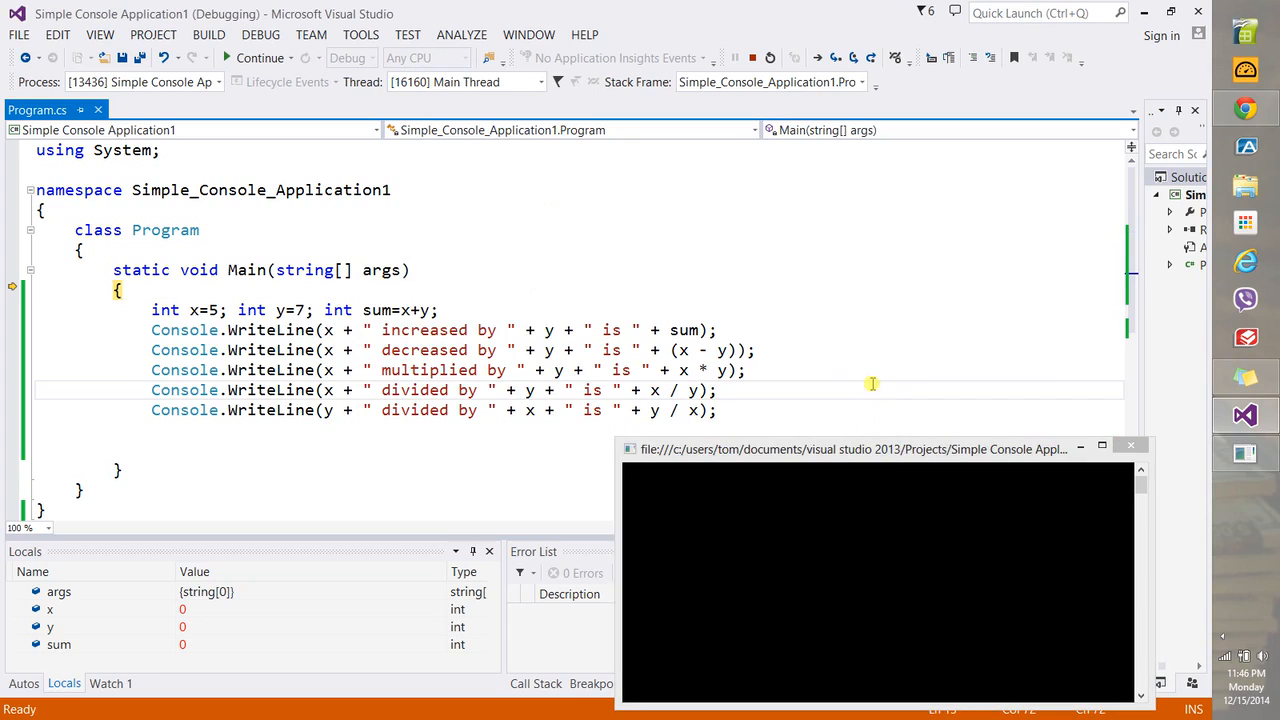
mouse_move(826, 340)
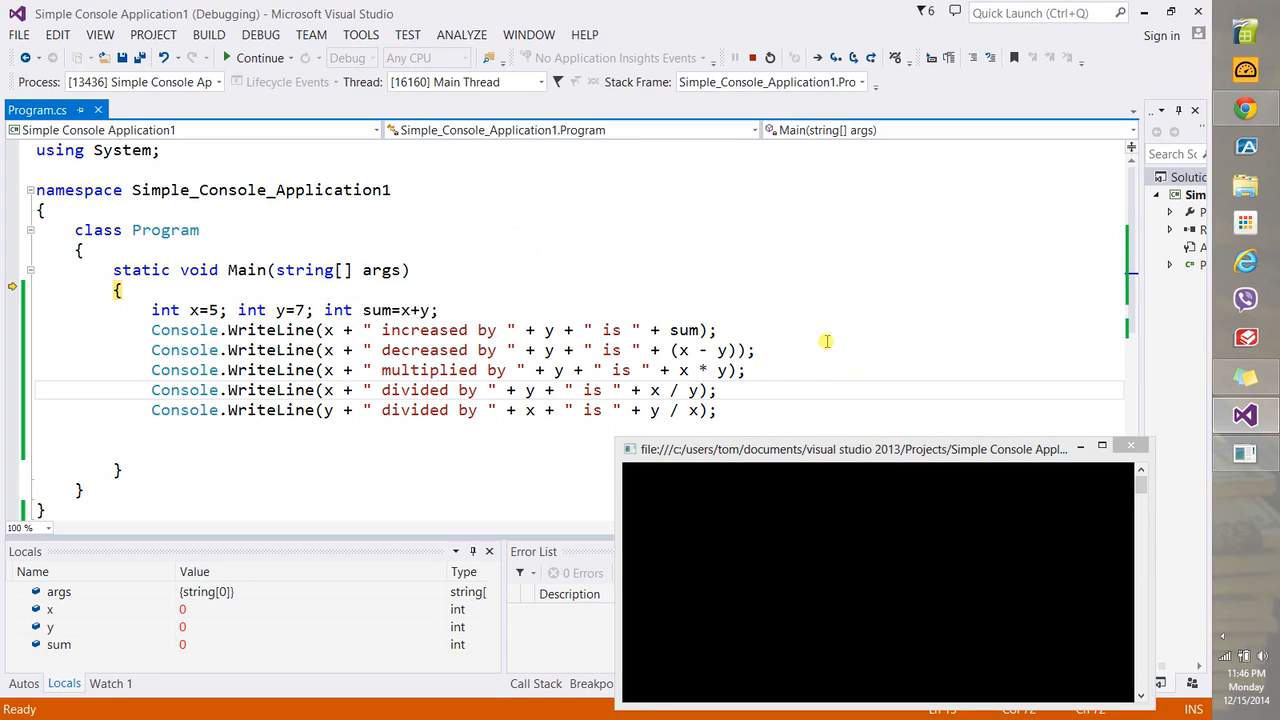
Step over every statement until all five lines print, ending 7 divided by 5 is 1
click(830, 56)
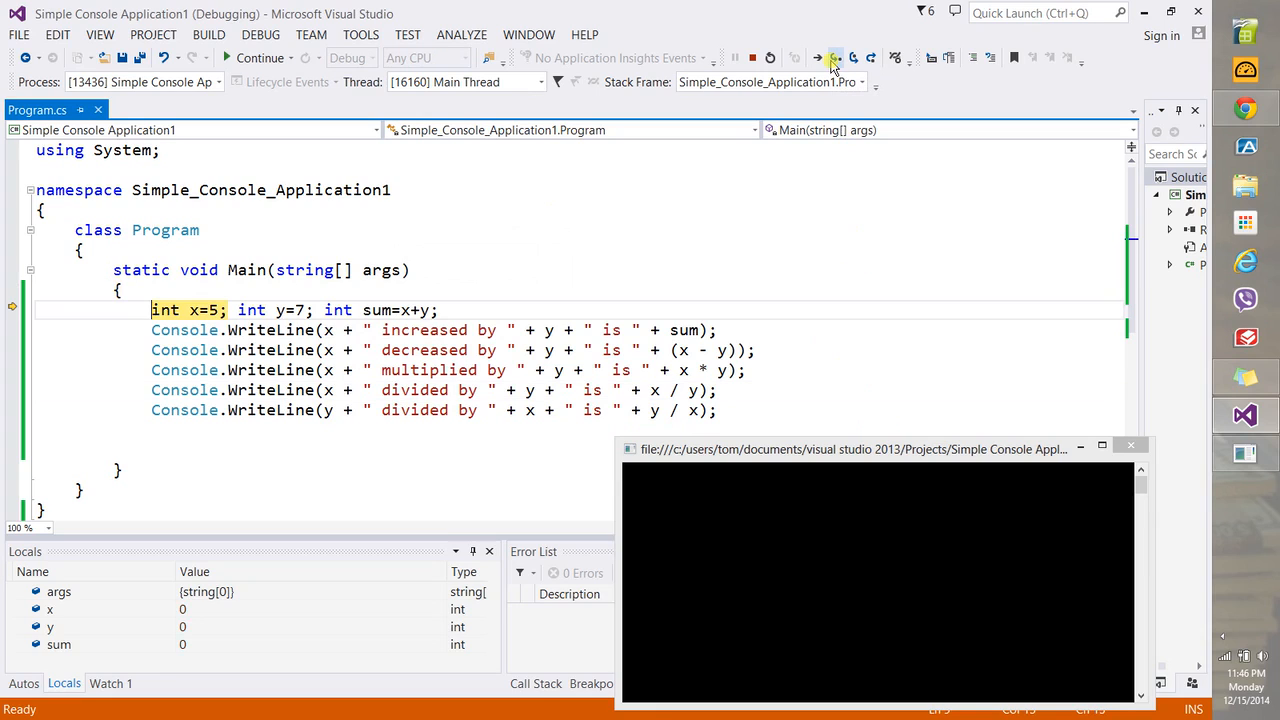
click(836, 56)
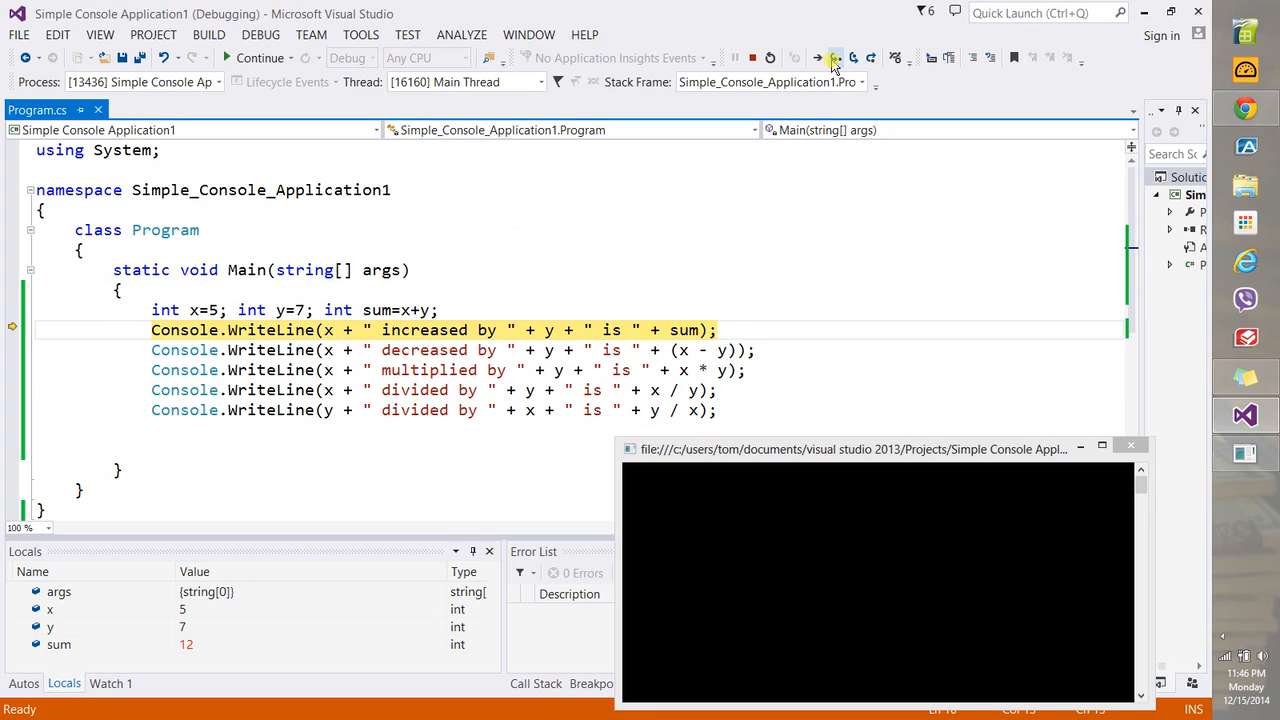
click(836, 56)
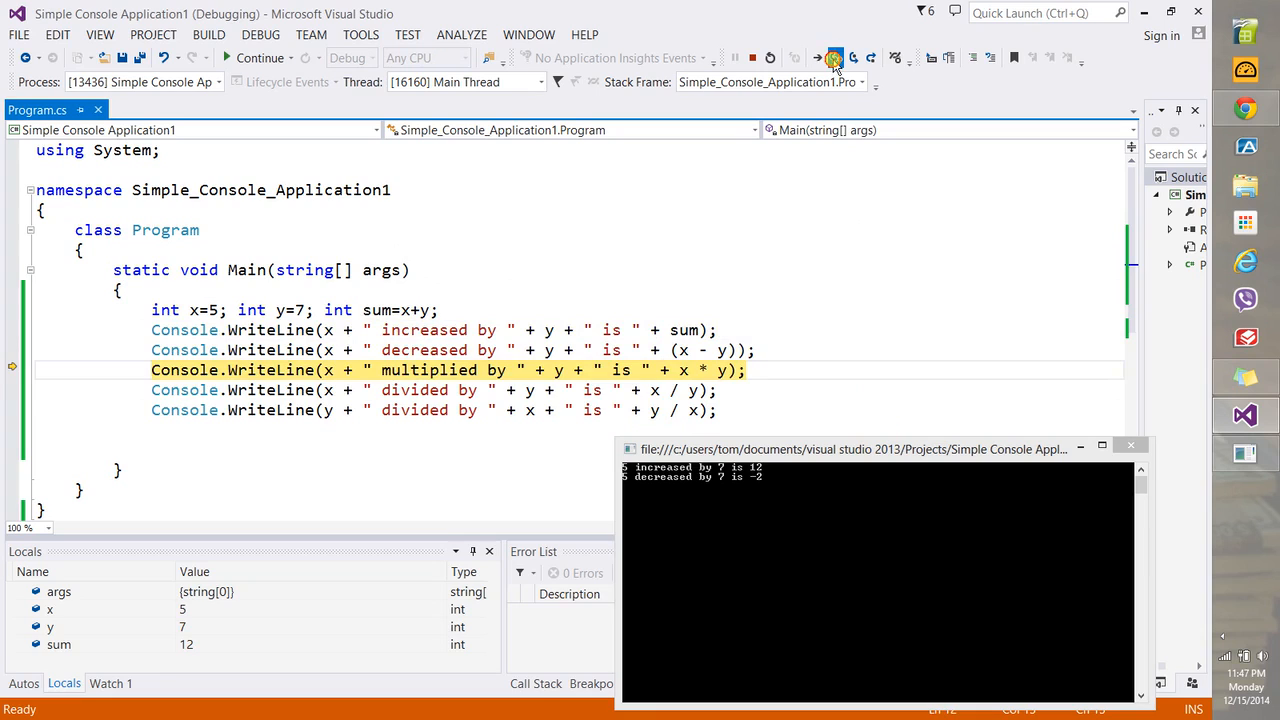
click(836, 56)
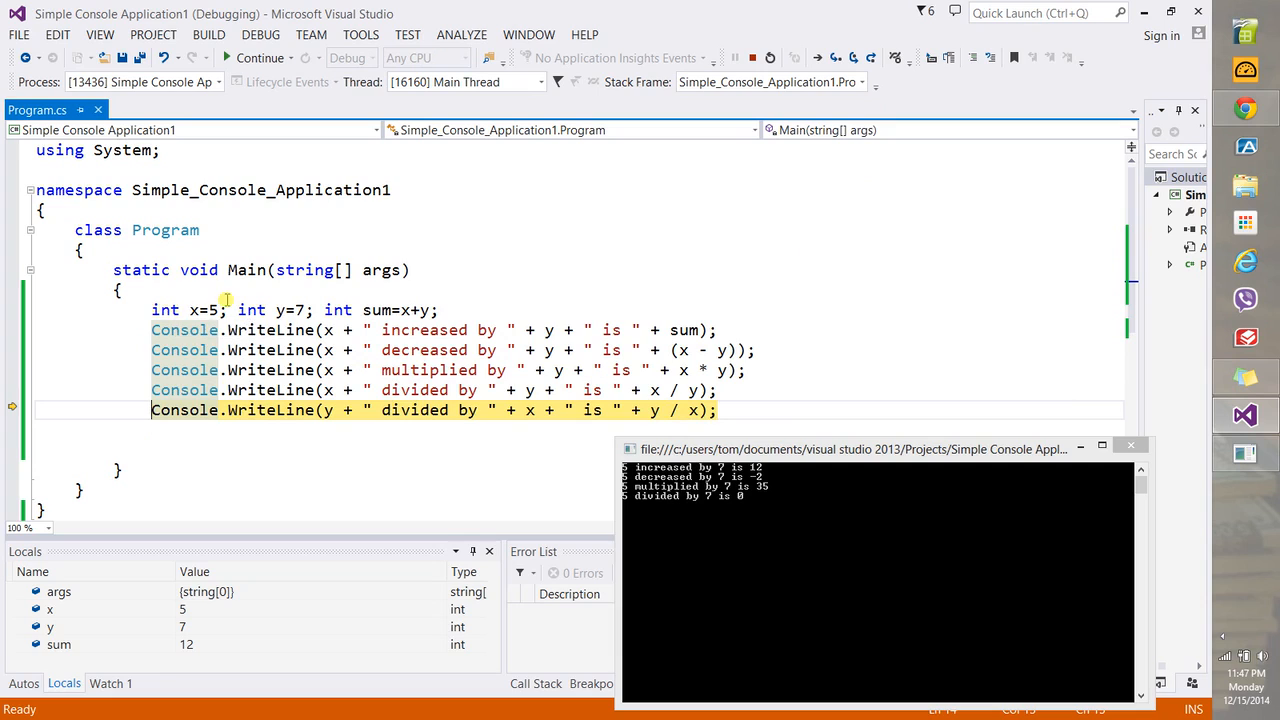
click(836, 56)
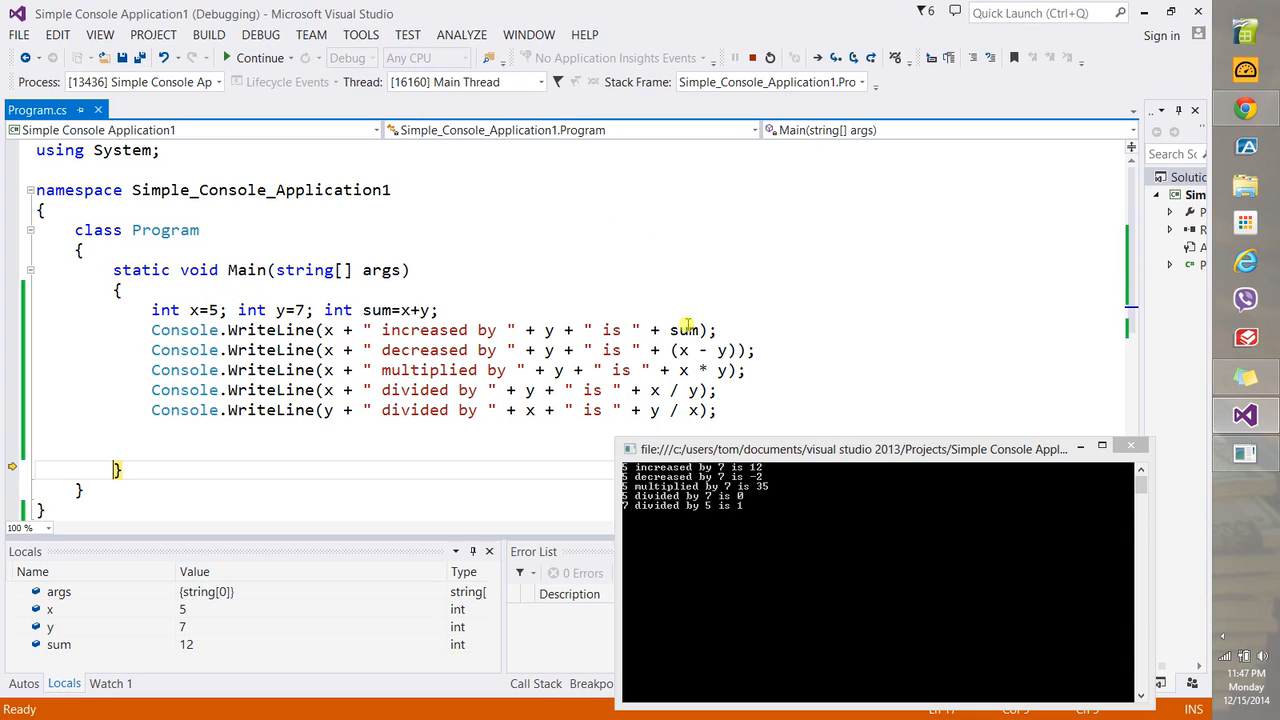
mouse_move(684, 328)
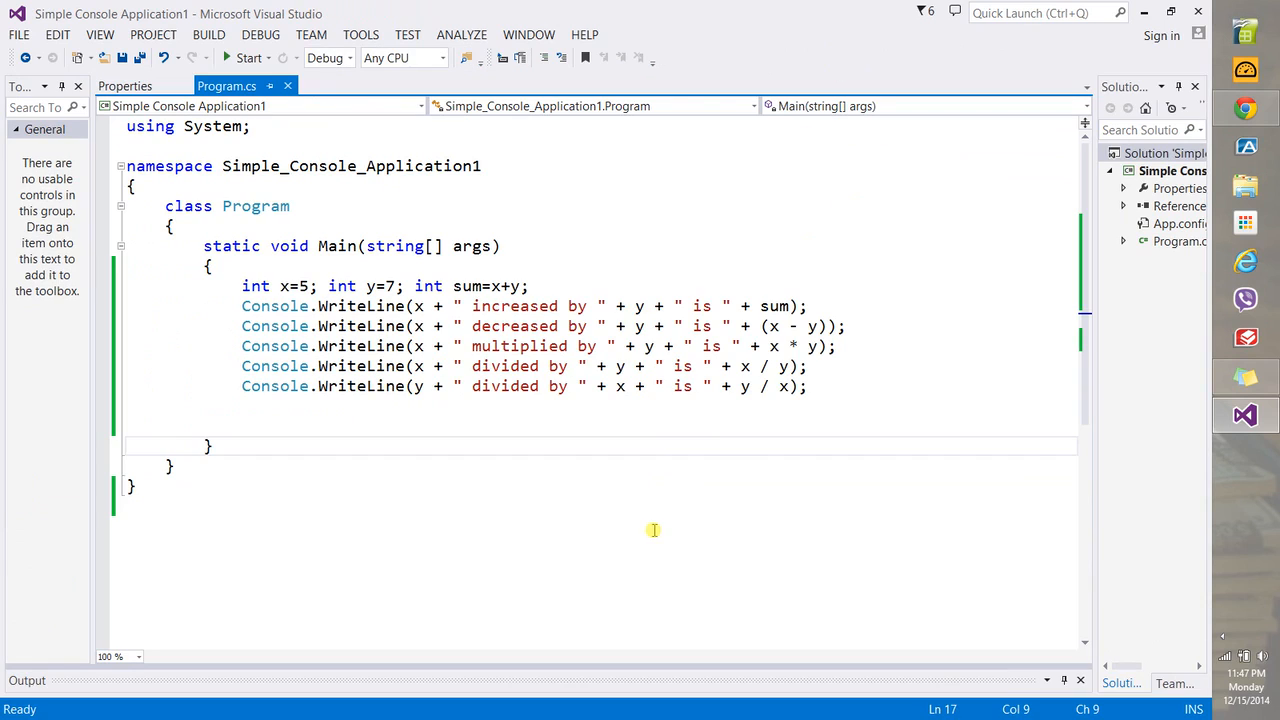
click(644, 530)
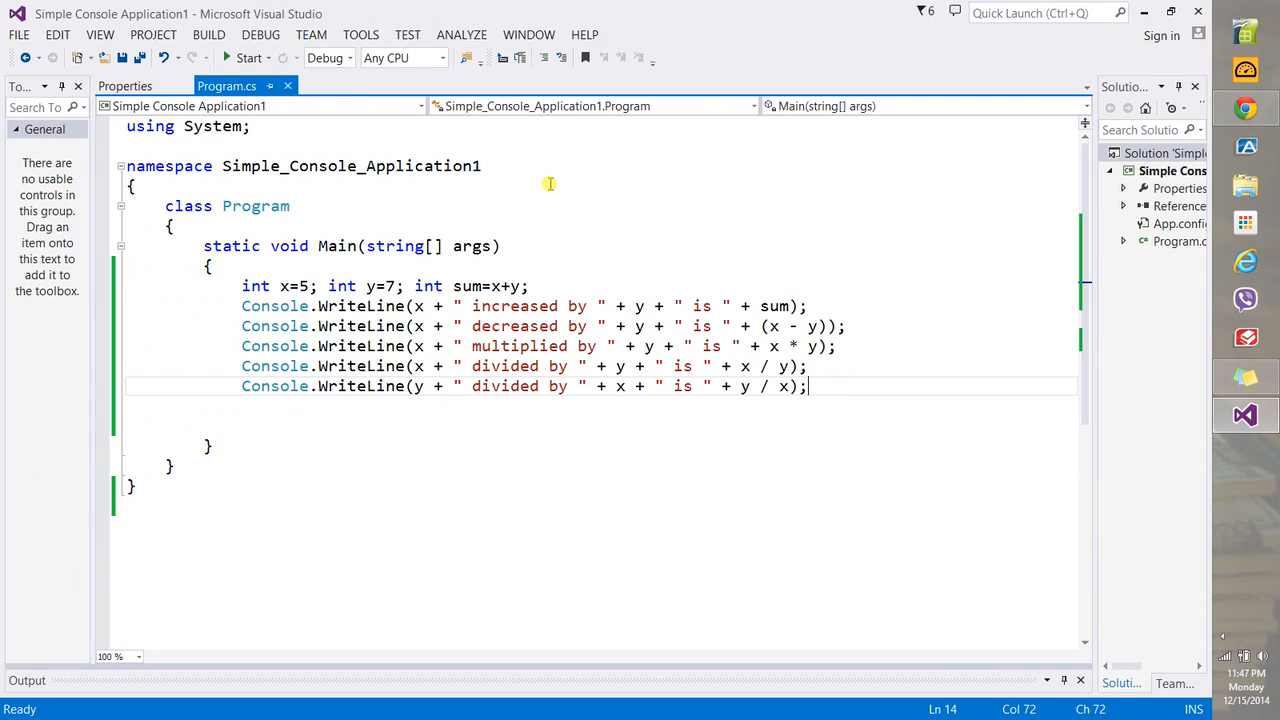
click(260, 34)
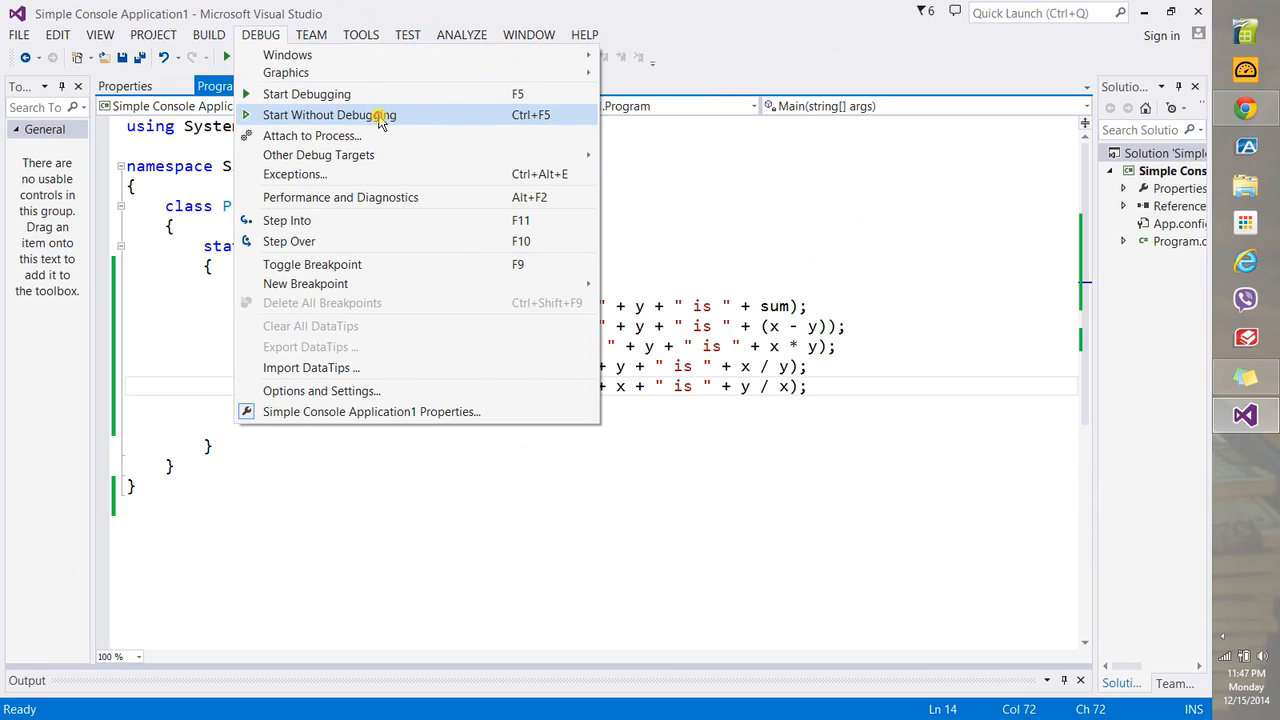
click(328, 114)
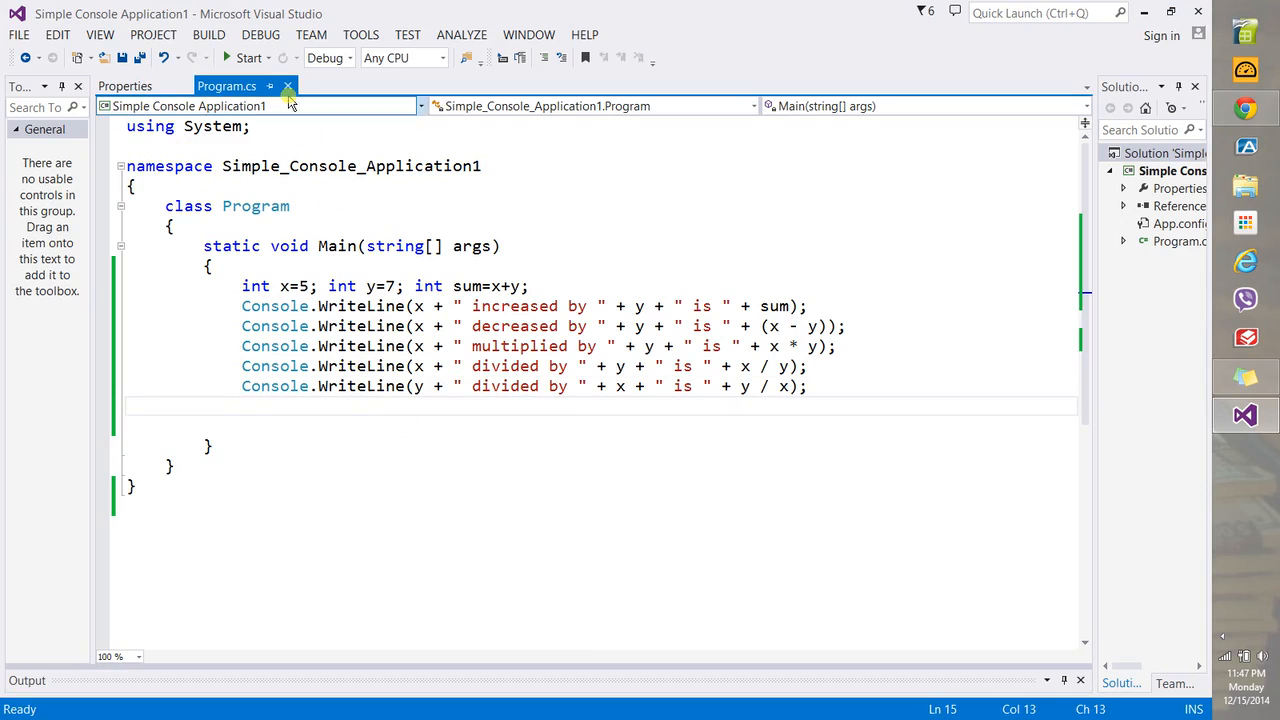
click(260, 34)
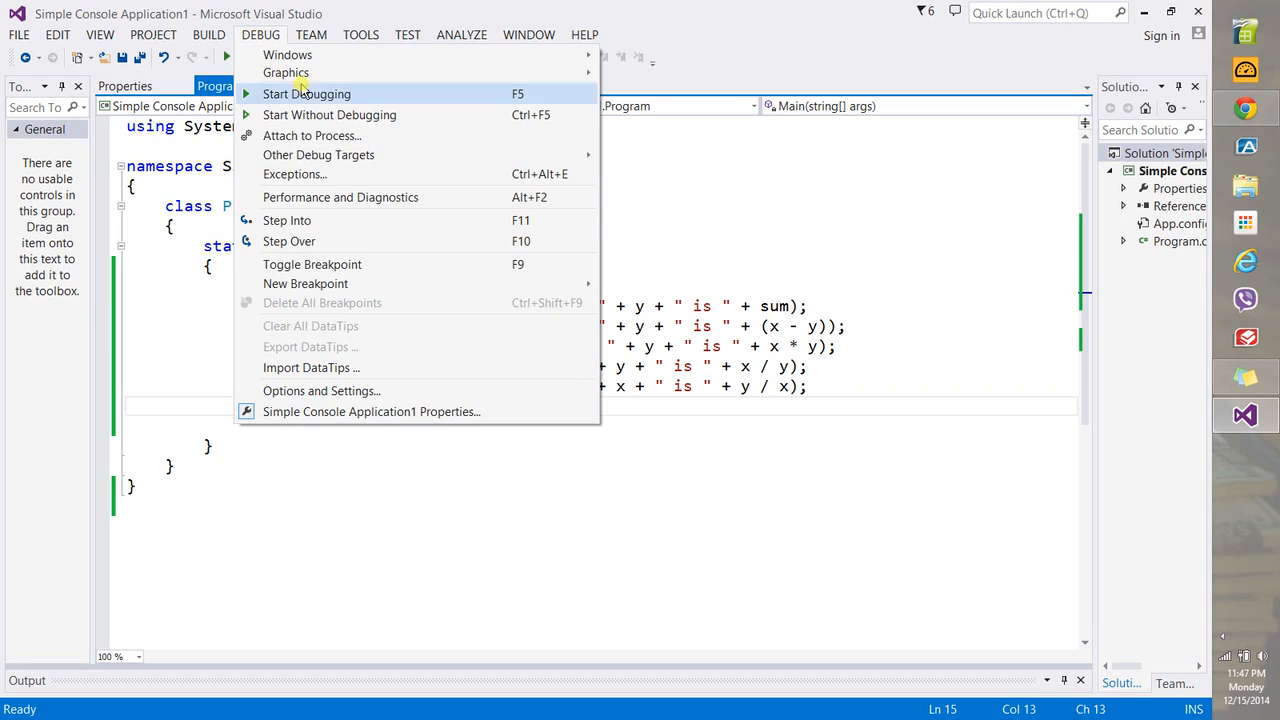
click(306, 94)
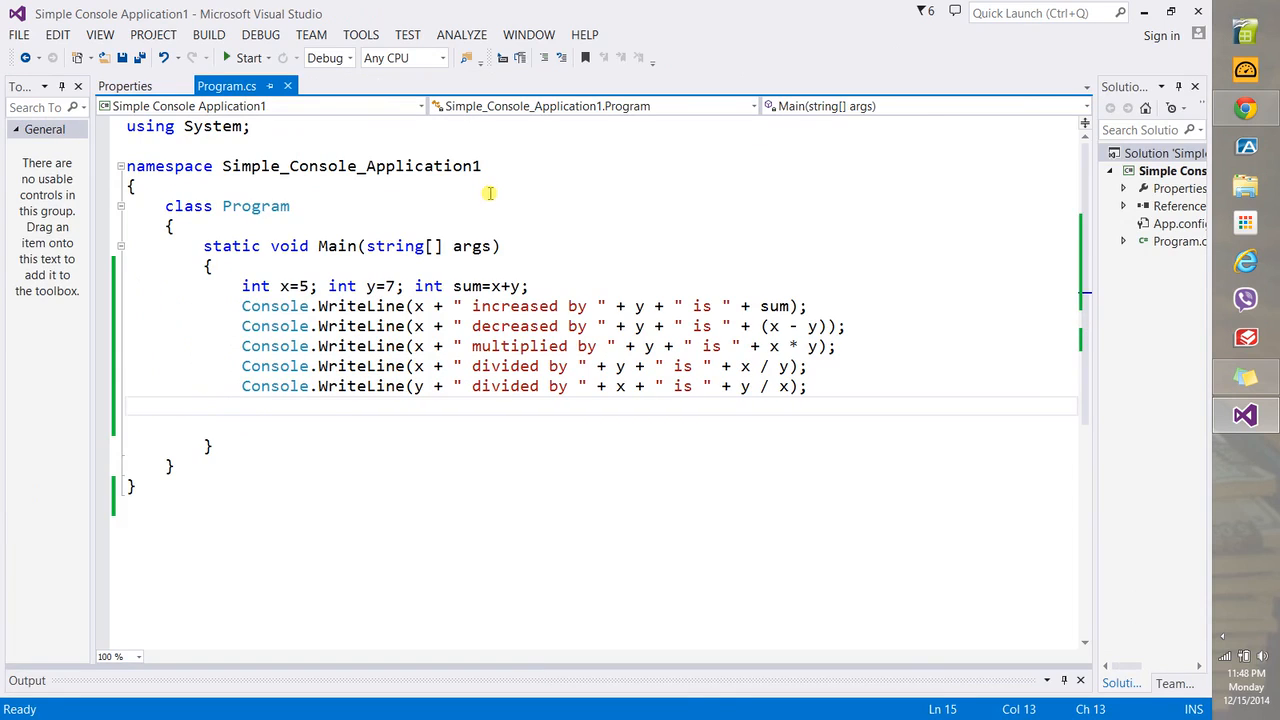
mouse_move(392, 474)
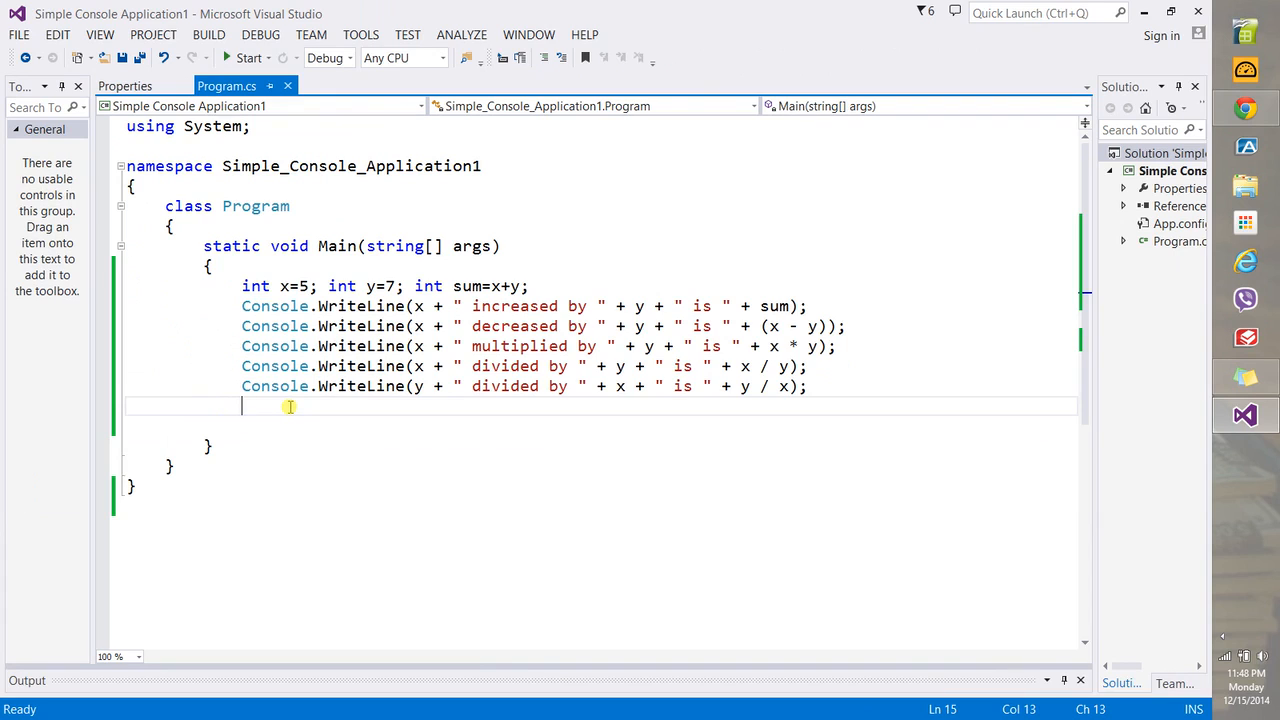
mouse_move(308, 404)
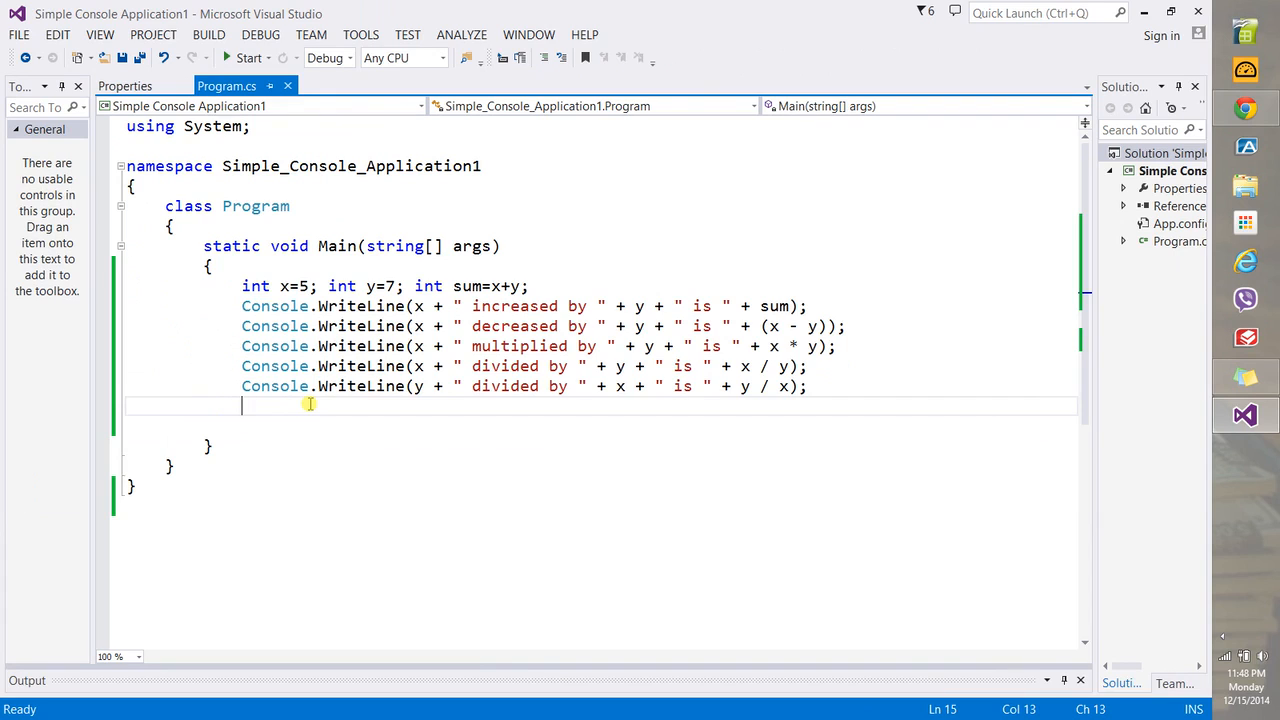
Add Console.Read(); after the last WriteLine so the console waits
text(Console.)
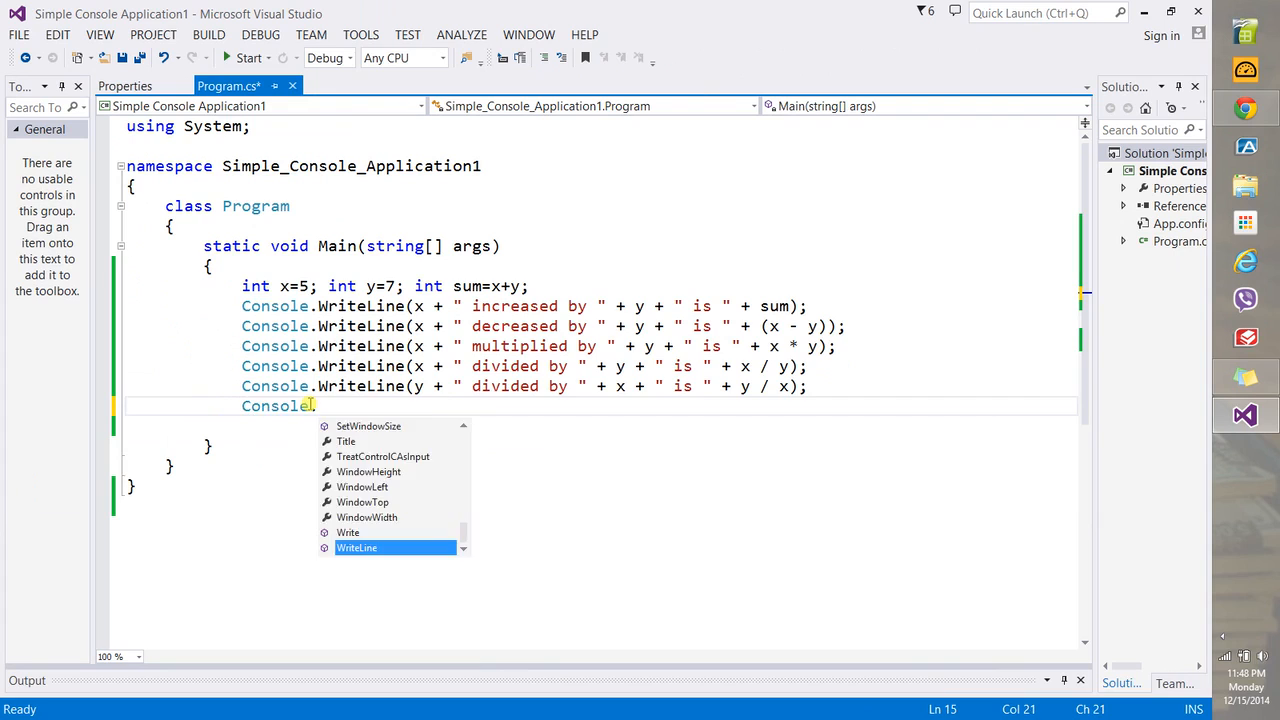
text(Read();)
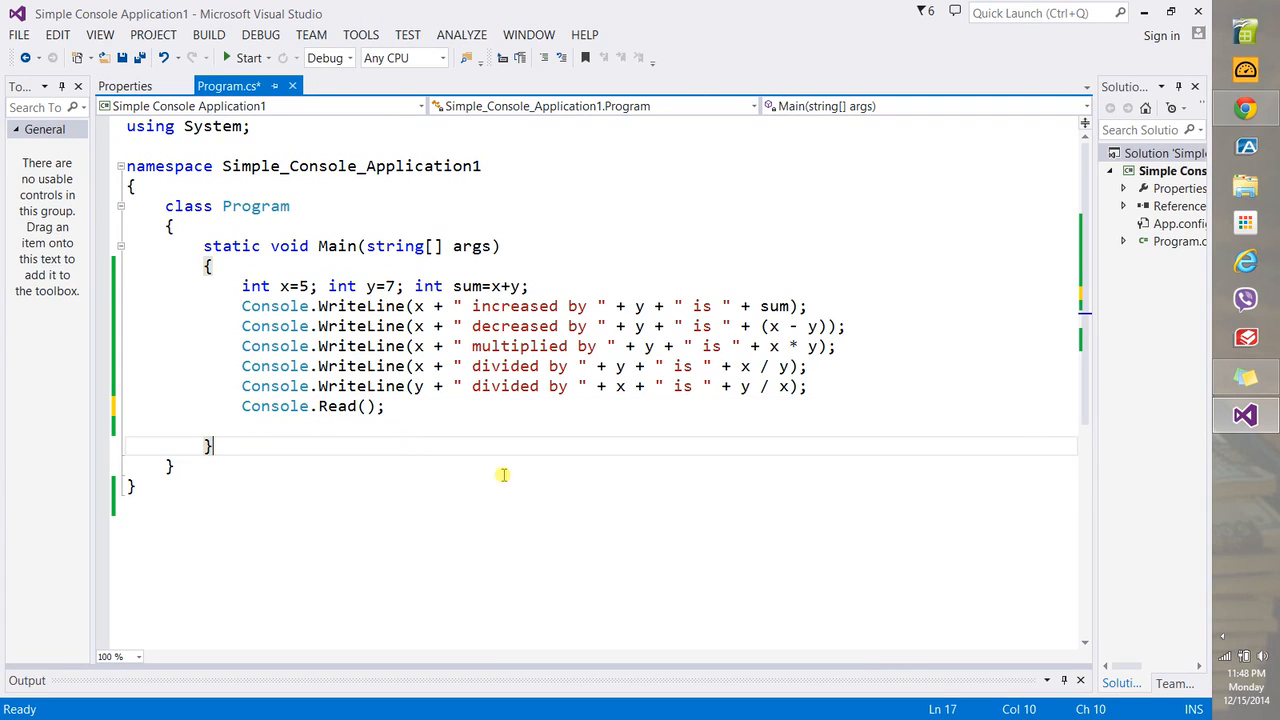
mouse_move(956, 462)
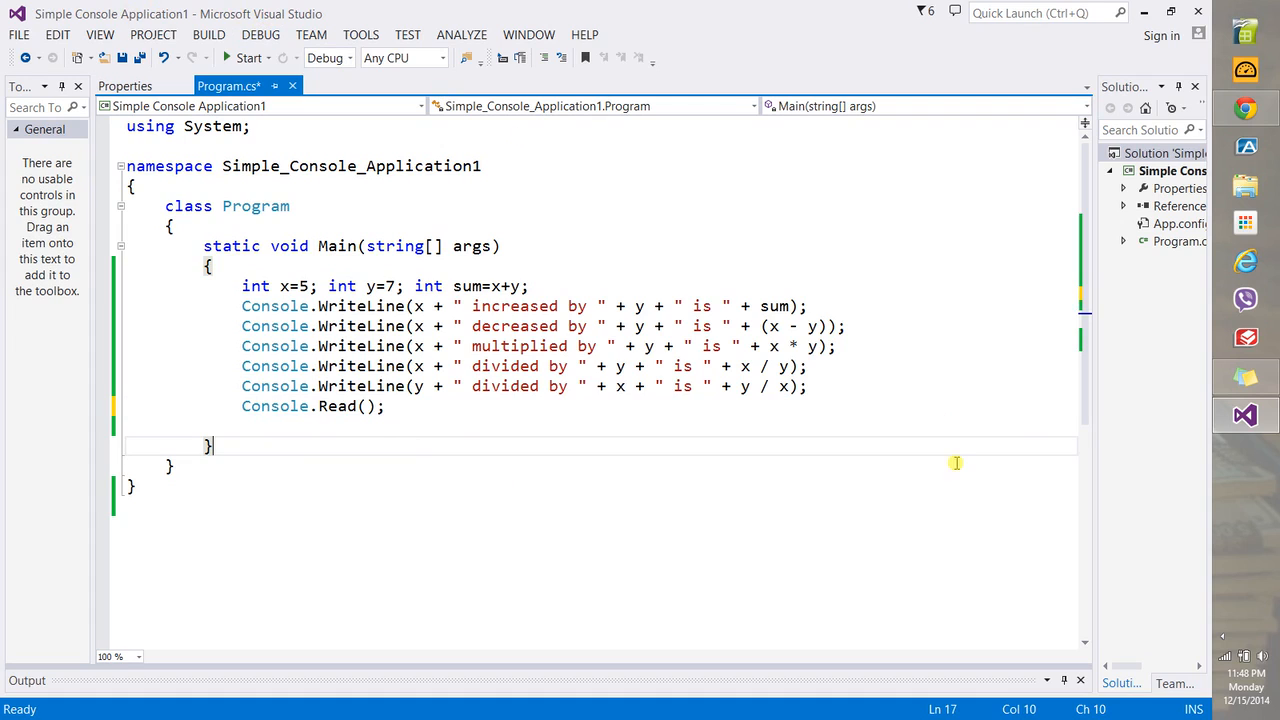